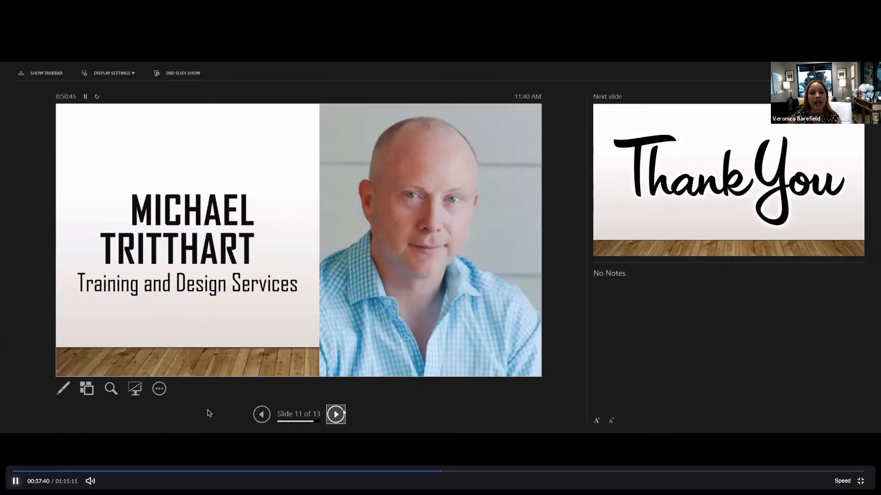
mouse_move(359, 393)
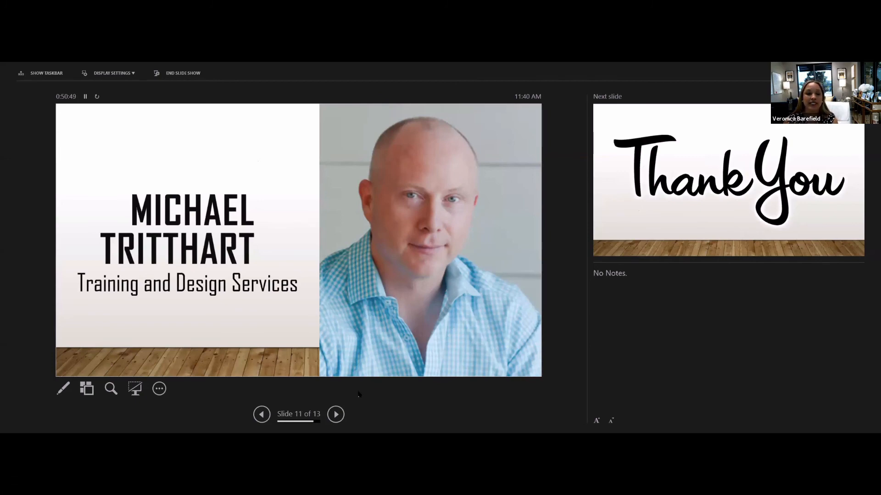
mouse_move(456, 365)
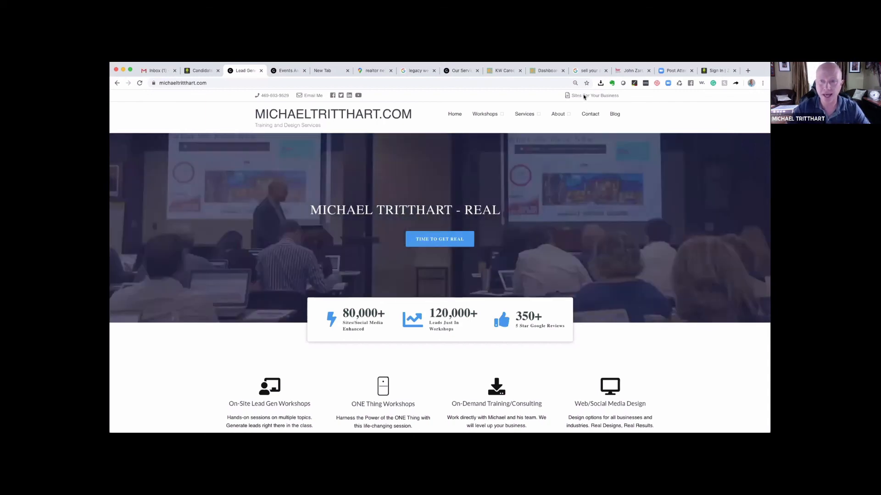
- Go to the Sites For Your Business page
click(592, 95)
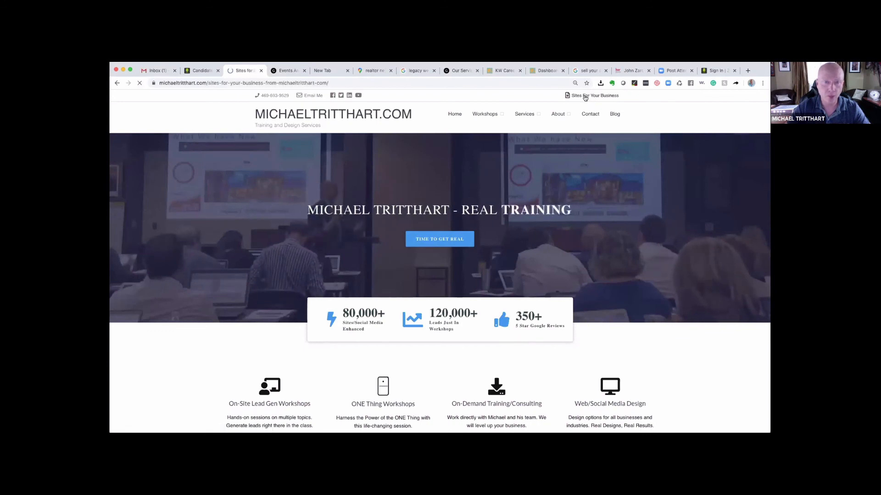
click(592, 95)
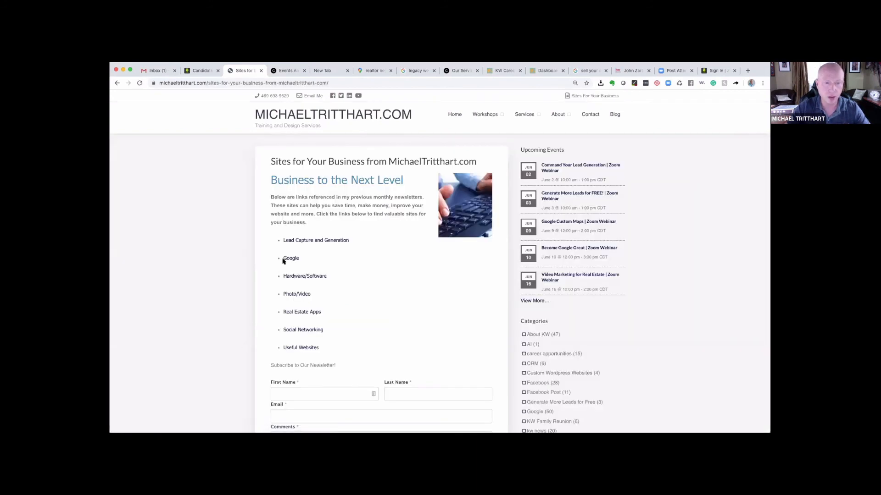
mouse_move(305, 317)
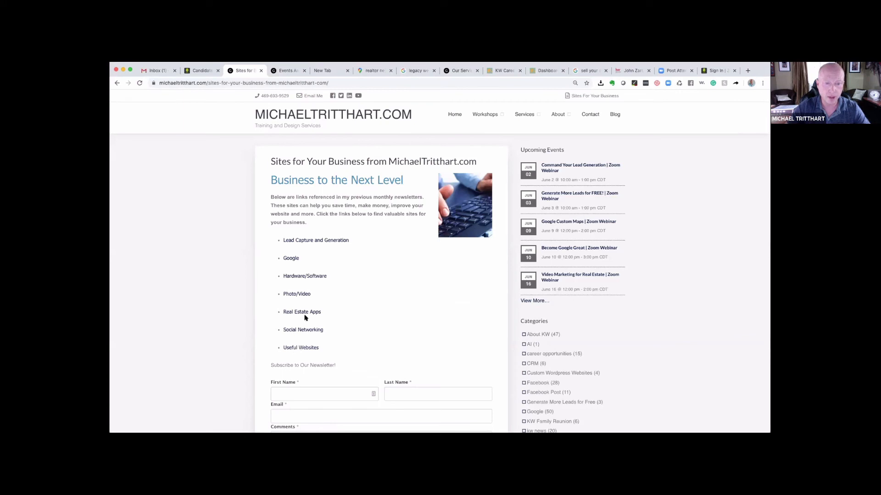
mouse_move(302, 279)
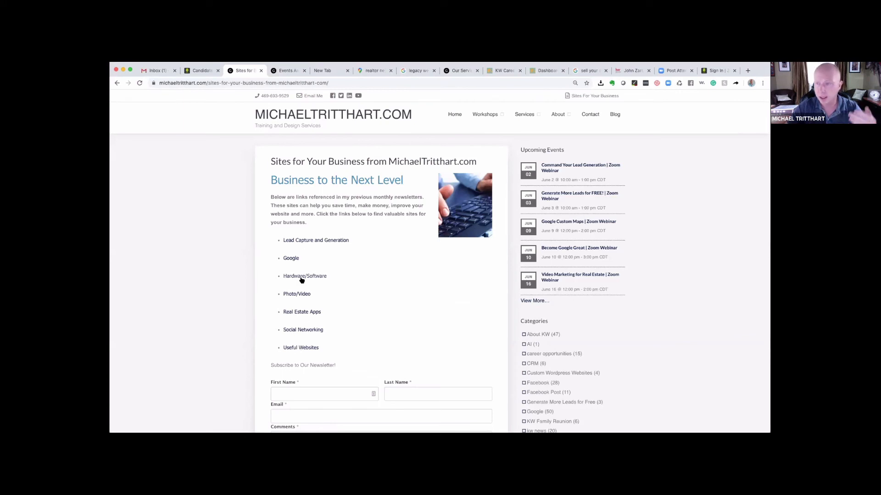
mouse_move(305, 277)
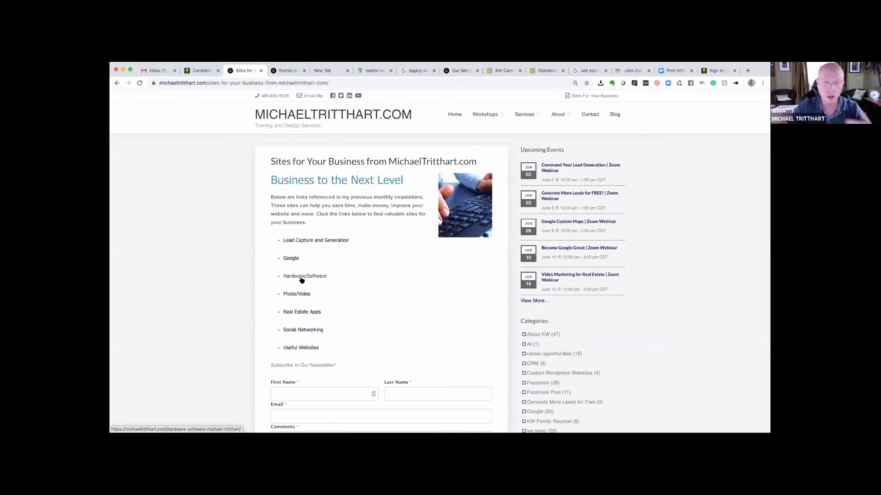
mouse_move(299, 244)
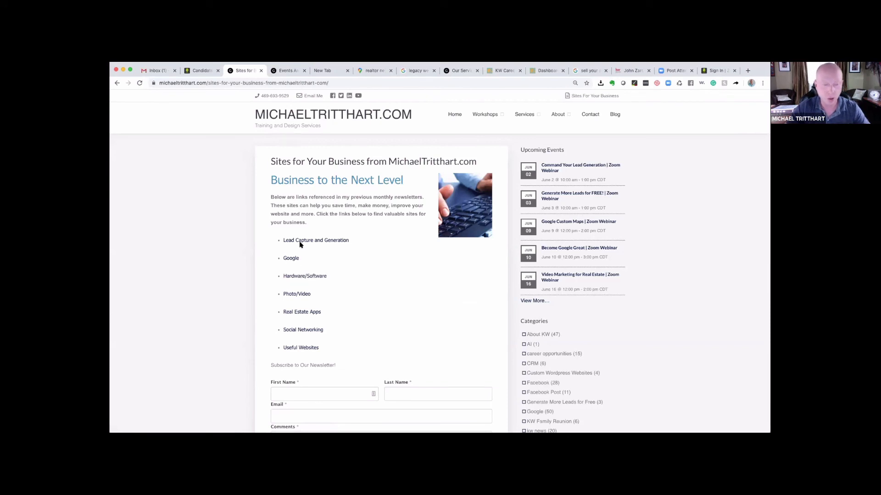
- View the Lead Capture and Generation resource list and scroll through its recommended tools
click(316, 239)
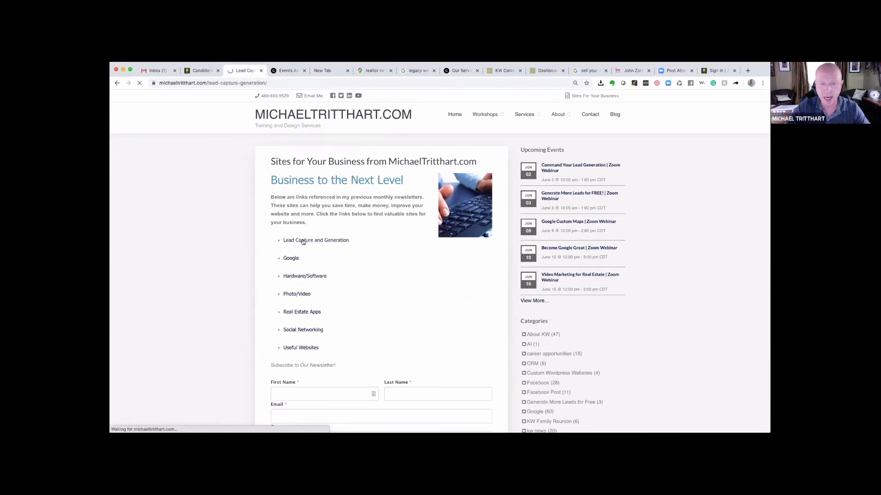
click(316, 240)
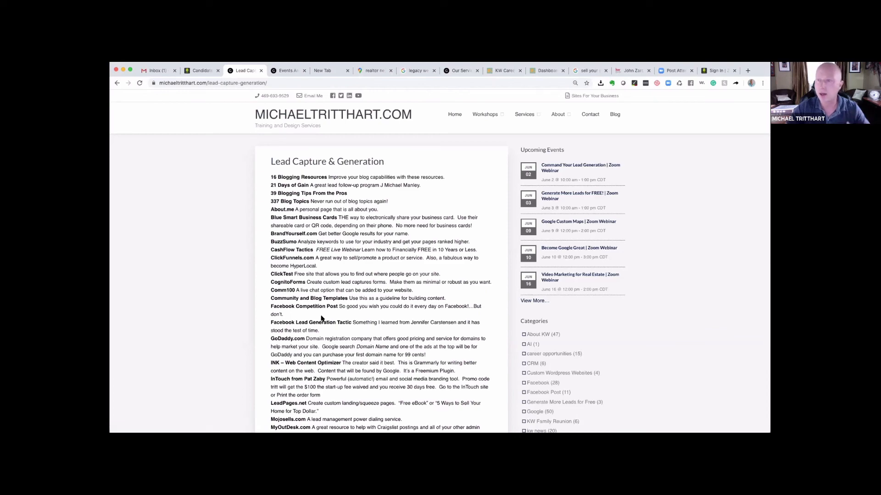
scroll(down, 3)
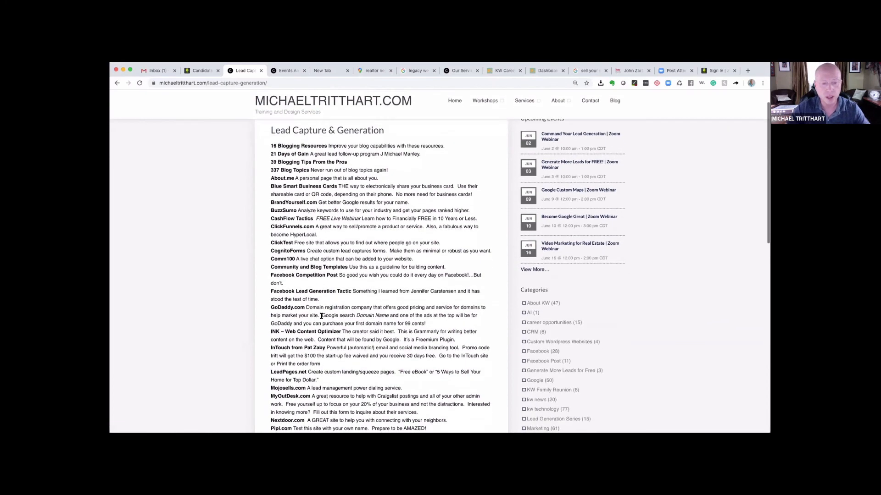
scroll(down, 3)
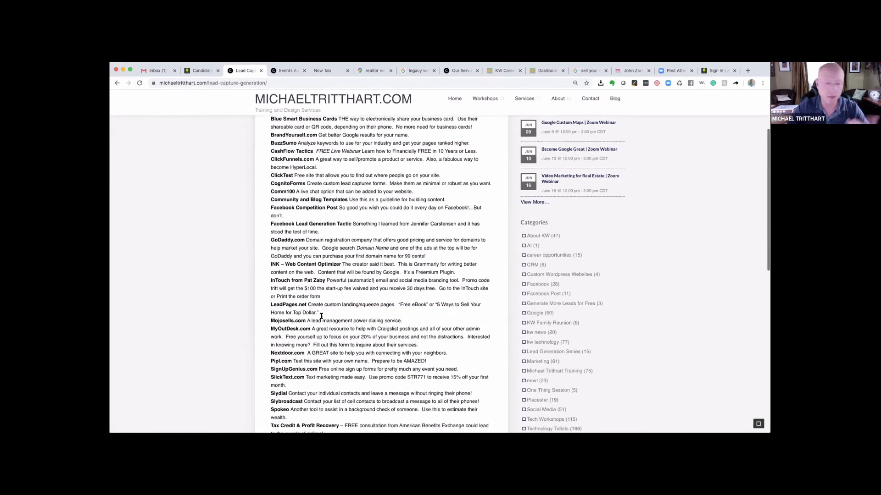
scroll(down, 3)
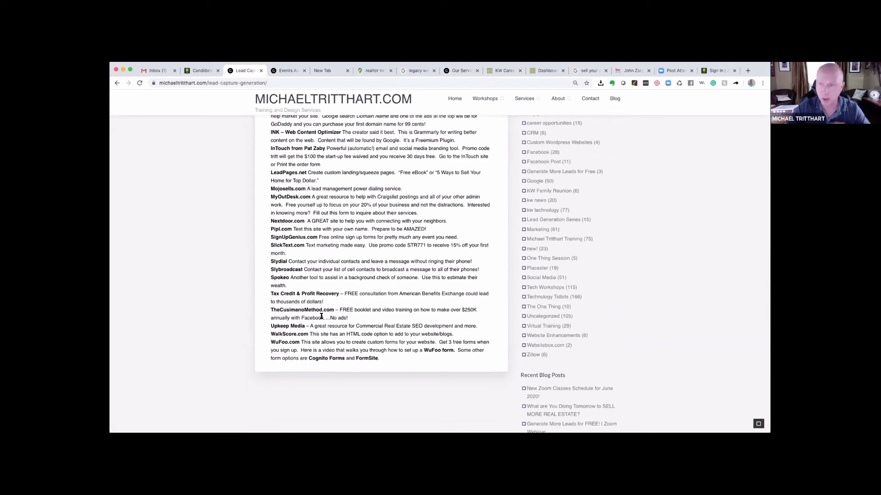
mouse_move(305, 294)
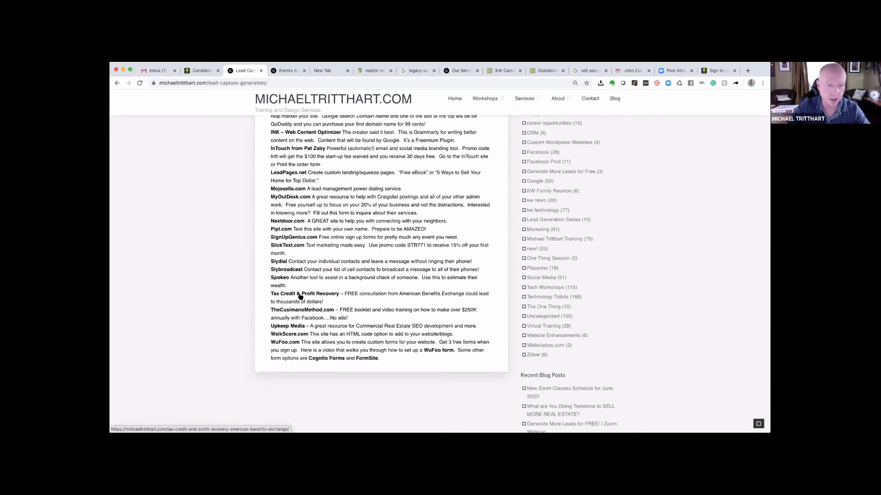
scroll(up, 3)
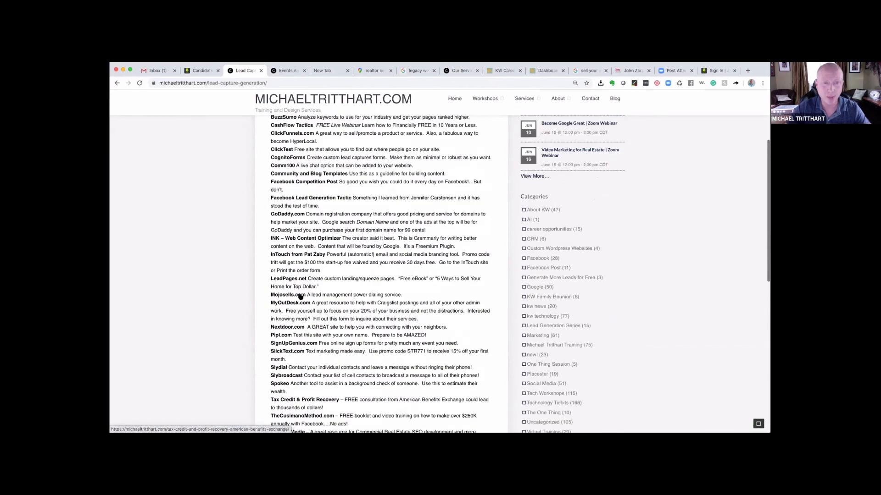
scroll(up, 3)
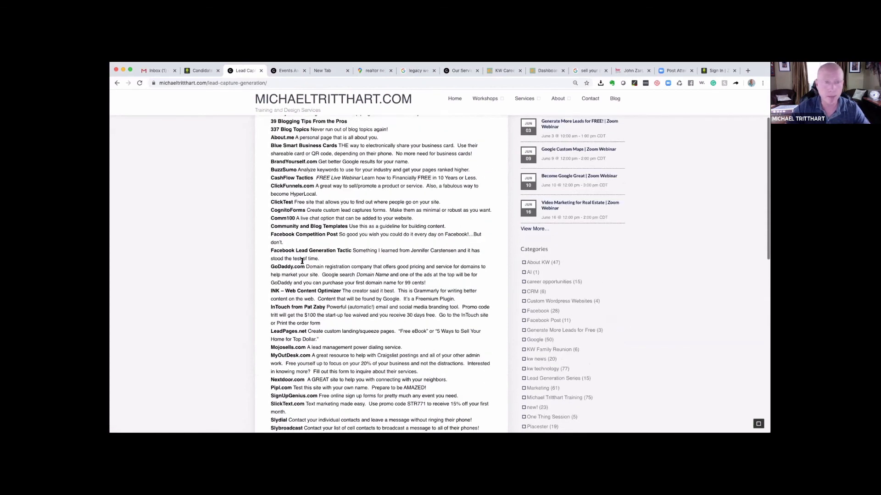
mouse_move(292, 186)
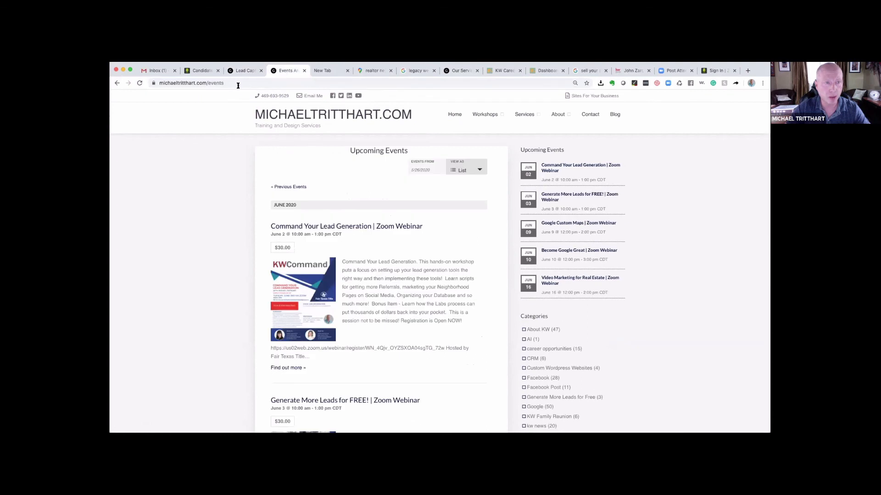
click(191, 82)
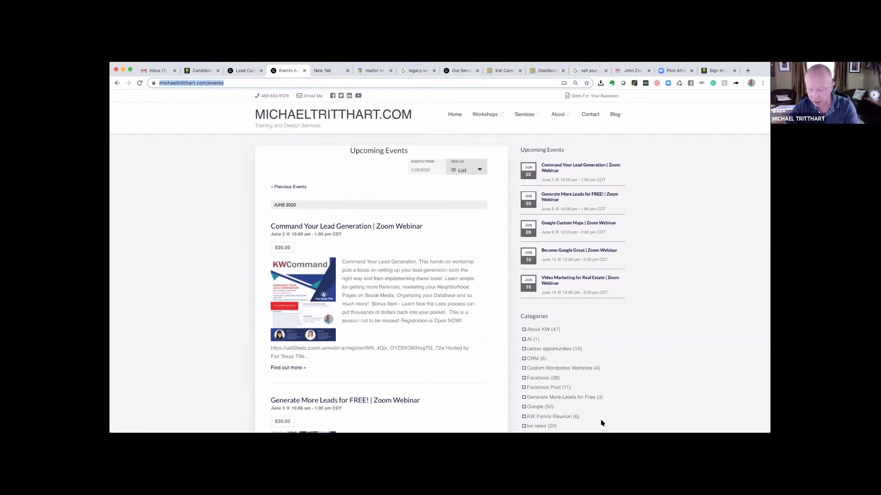
mouse_move(199, 248)
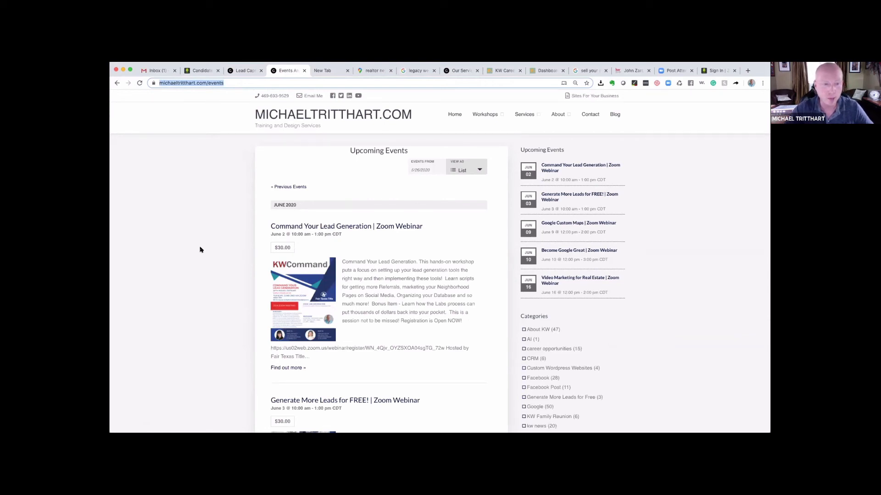
mouse_move(211, 258)
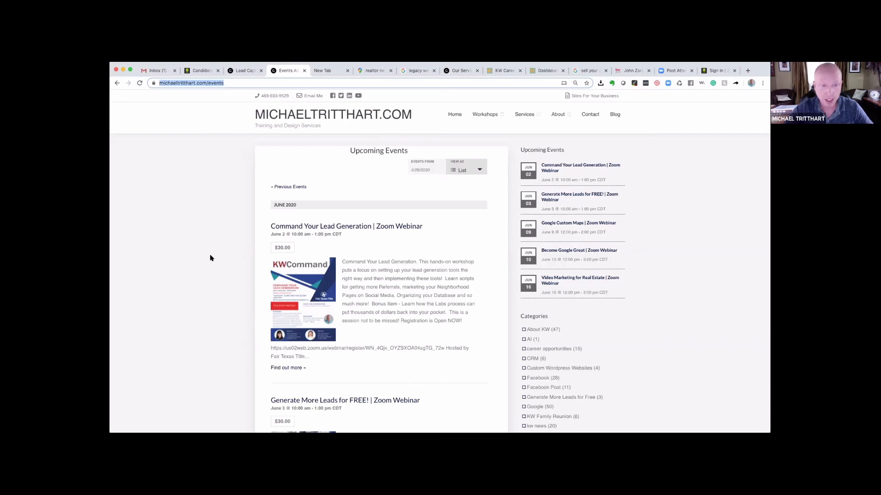
scroll(down, 3)
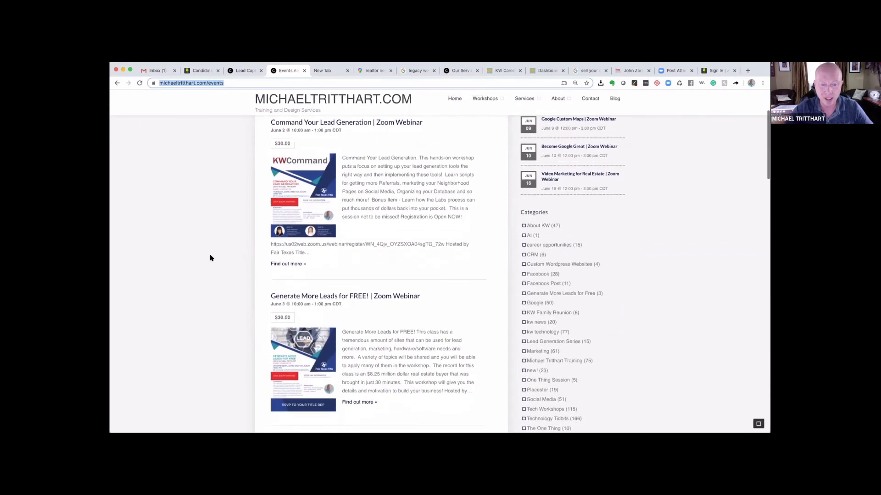
scroll(down, 3)
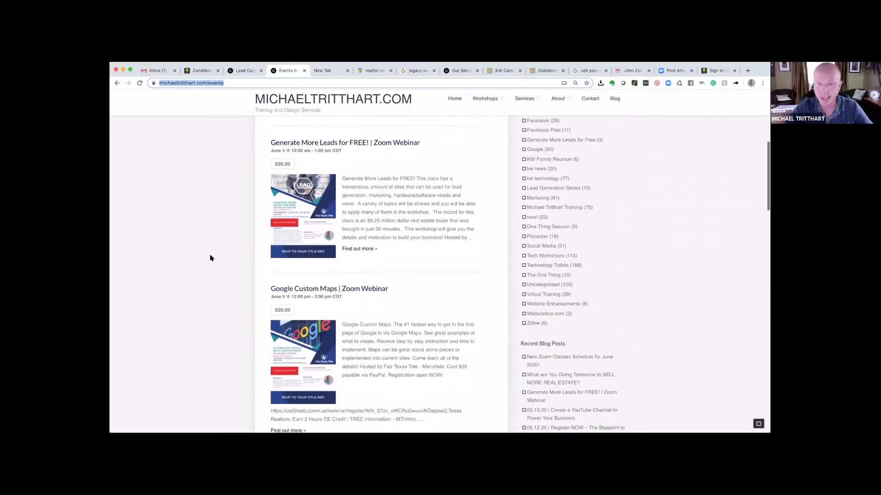
scroll(down, 3)
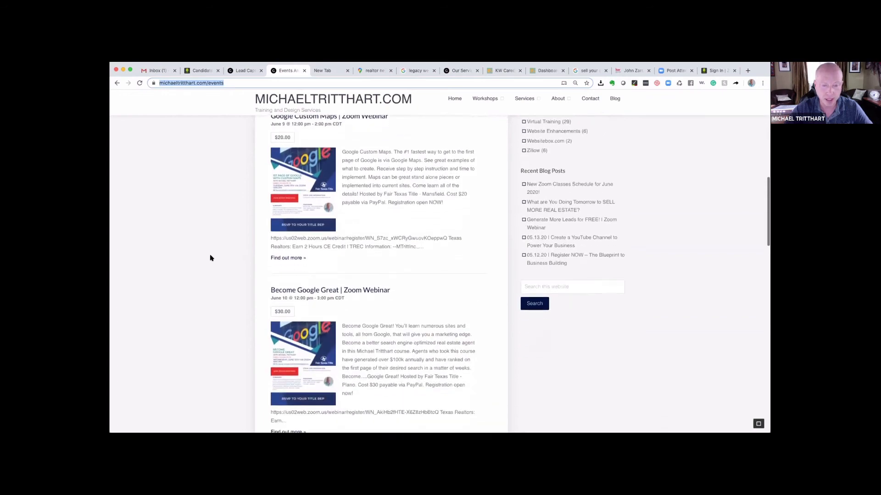
scroll(down, 3)
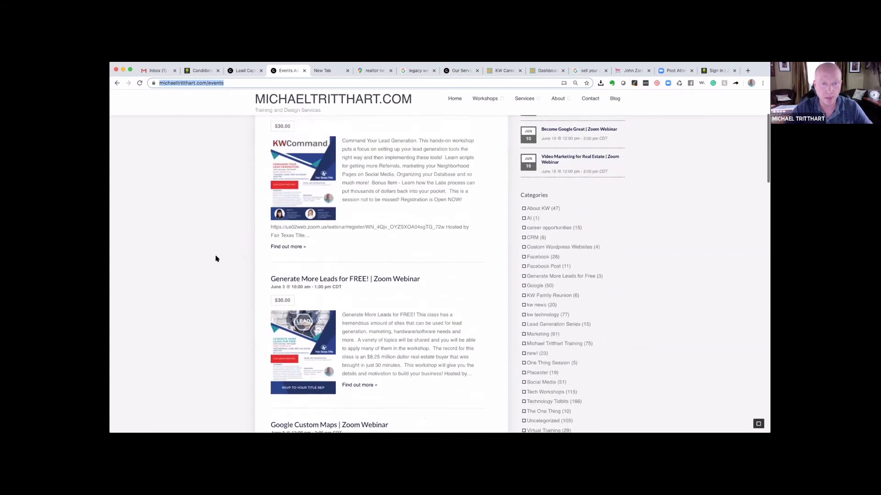
scroll(down, 3)
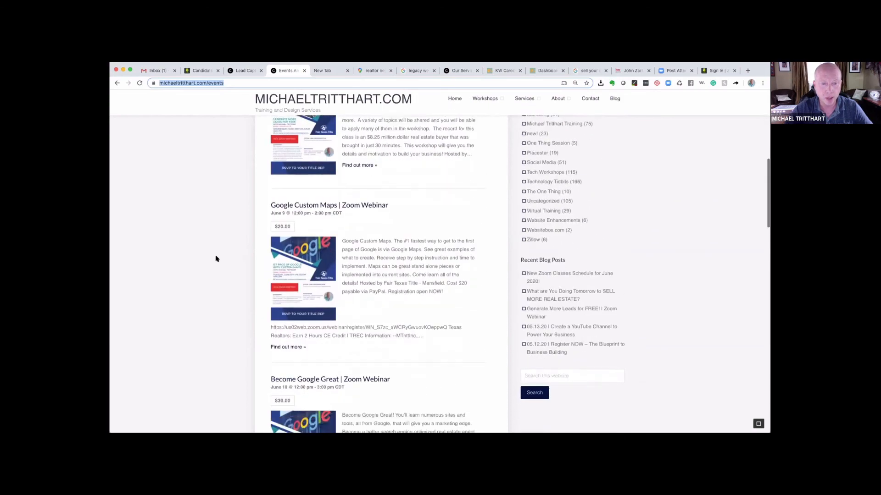
scroll(down, 3)
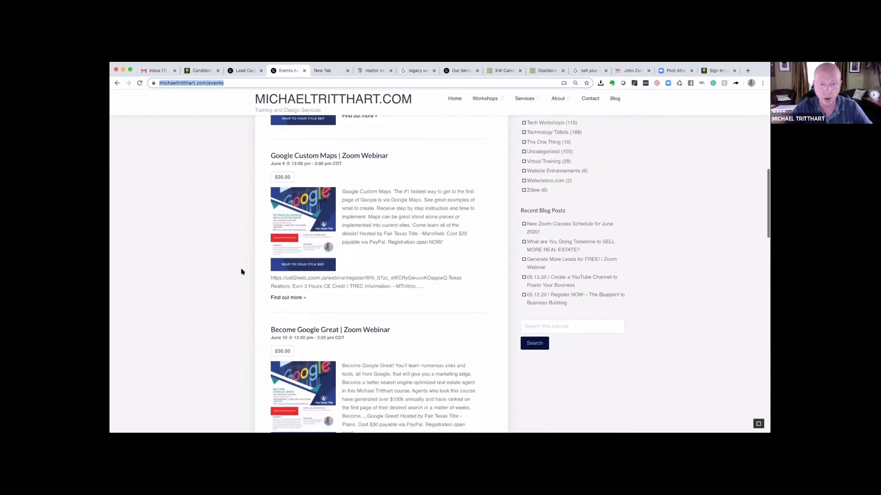
scroll(down, 3)
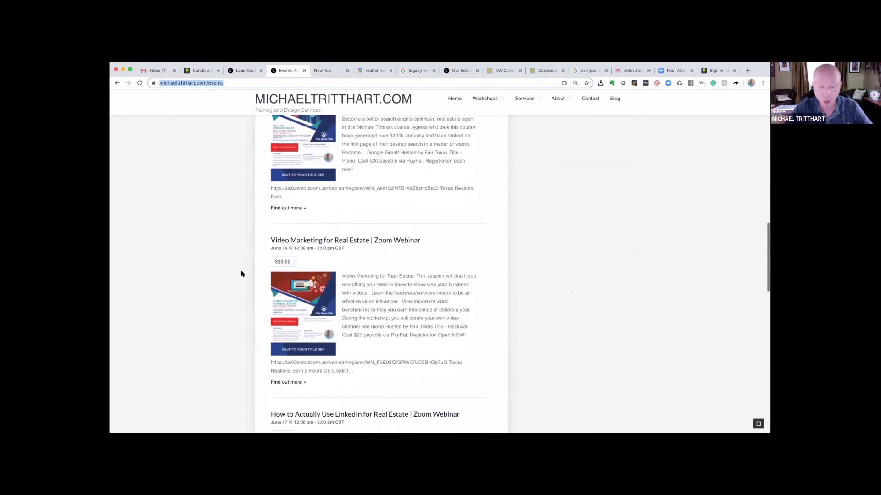
scroll(down, 3)
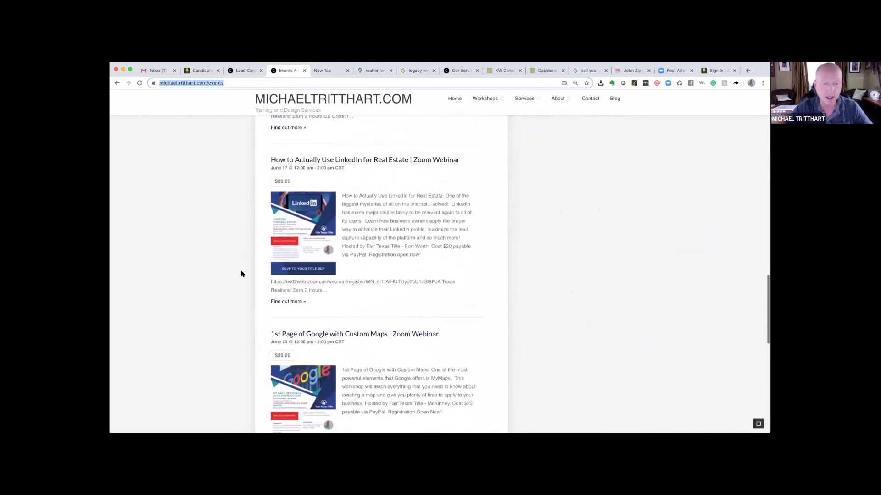
scroll(down, 3)
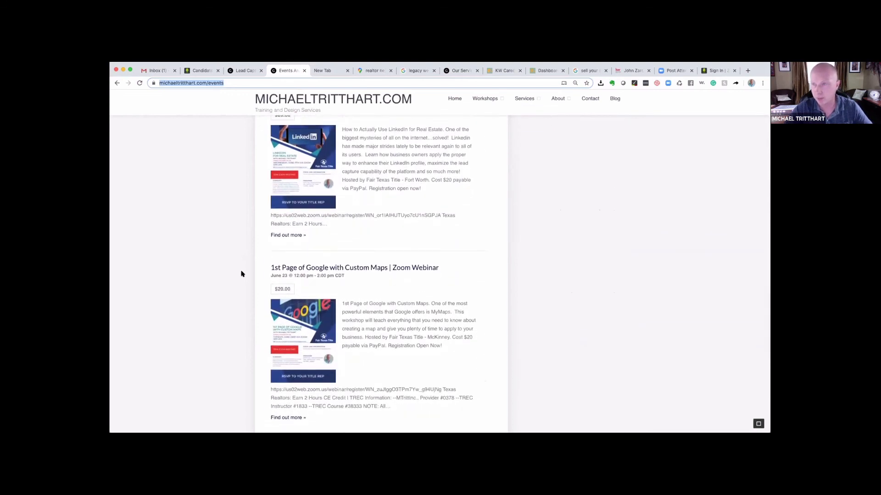
scroll(up, 3)
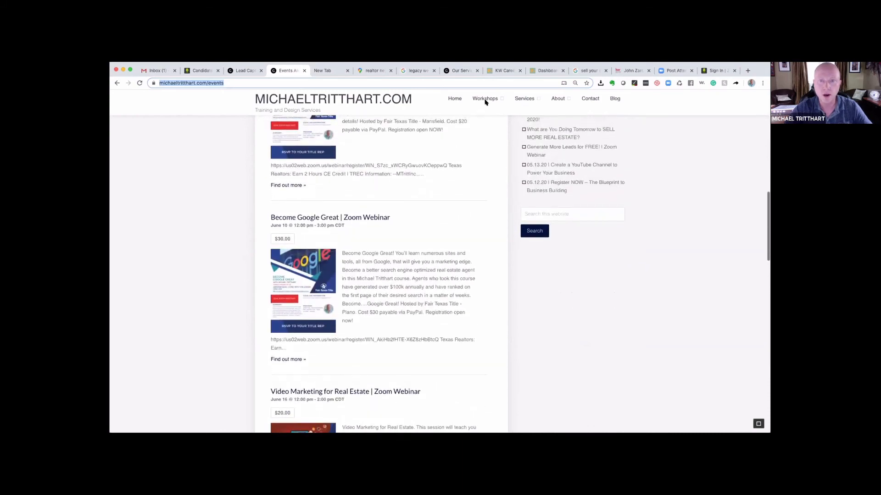
- Show the Training Courses page and scroll through the TREC workshop descriptions
click(484, 99)
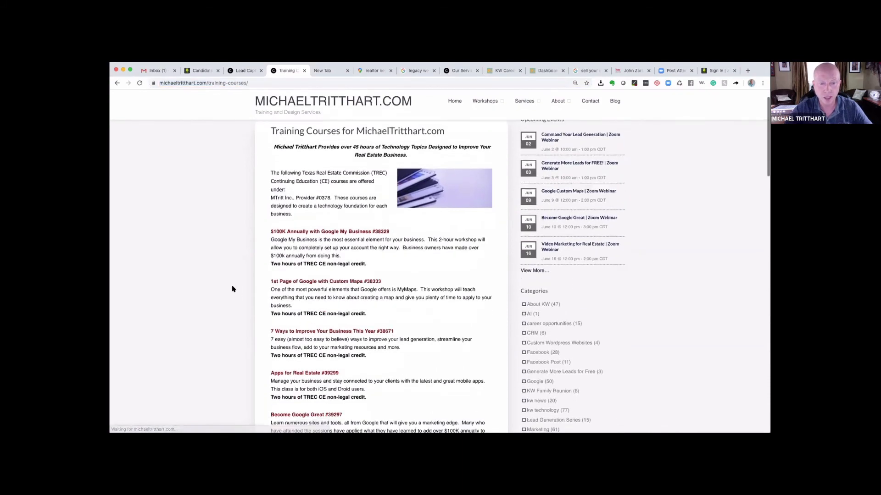
scroll(down, 3)
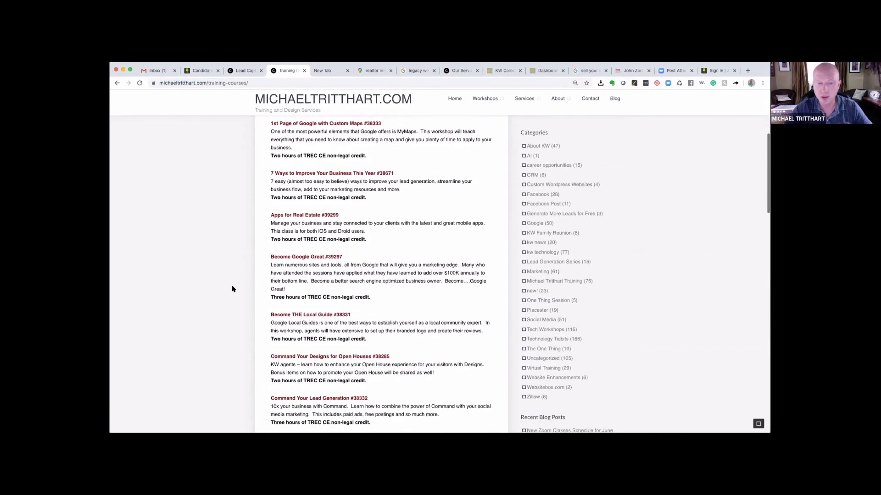
scroll(down, 3)
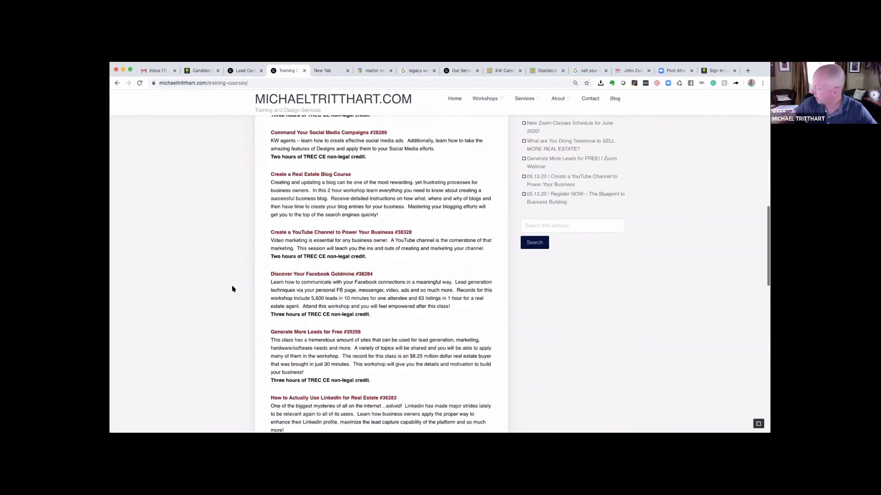
scroll(down, 3)
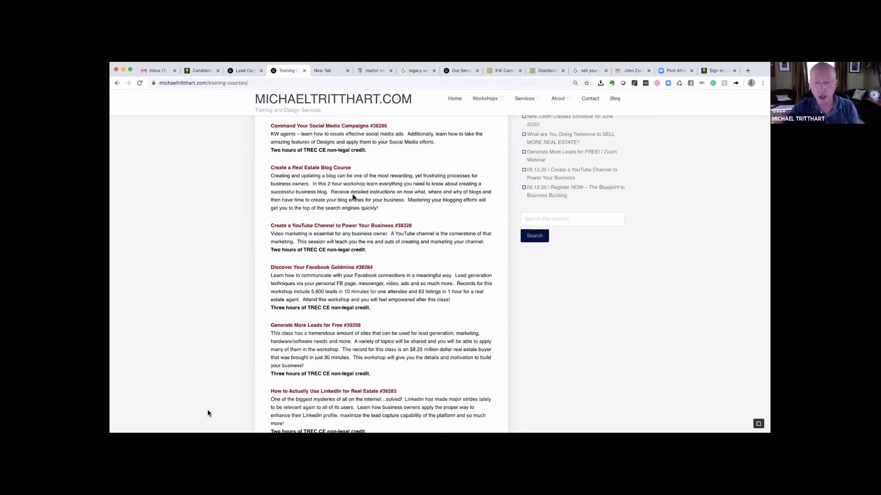
mouse_move(329, 215)
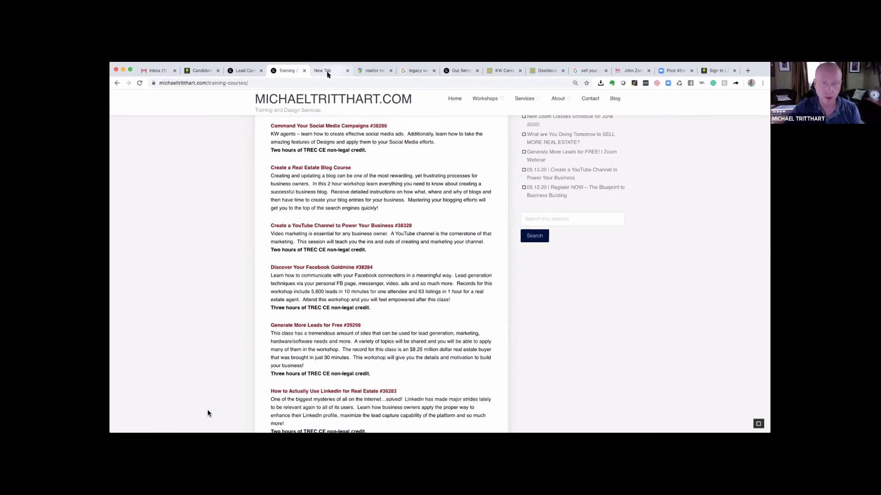
scroll(up, 3)
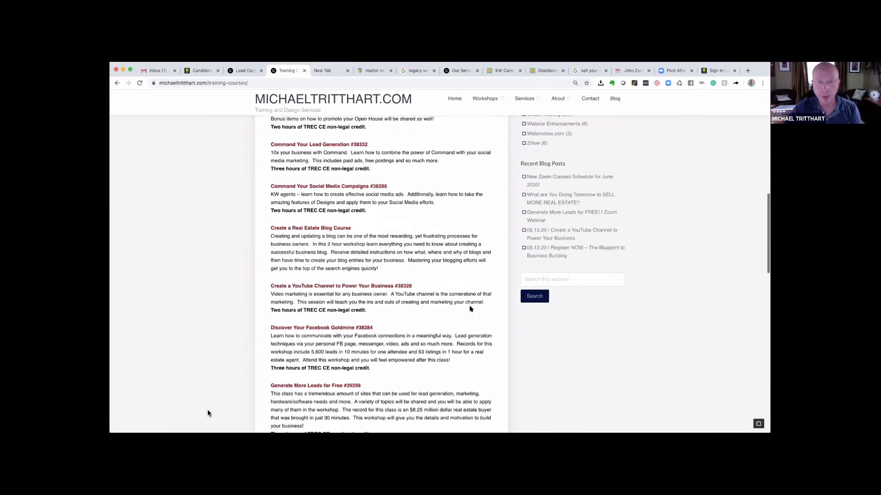
scroll(up, 3)
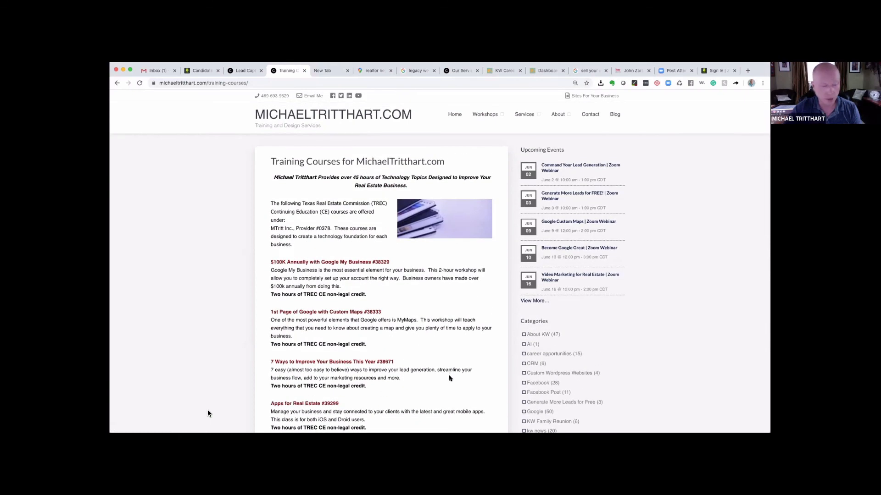
mouse_move(469, 259)
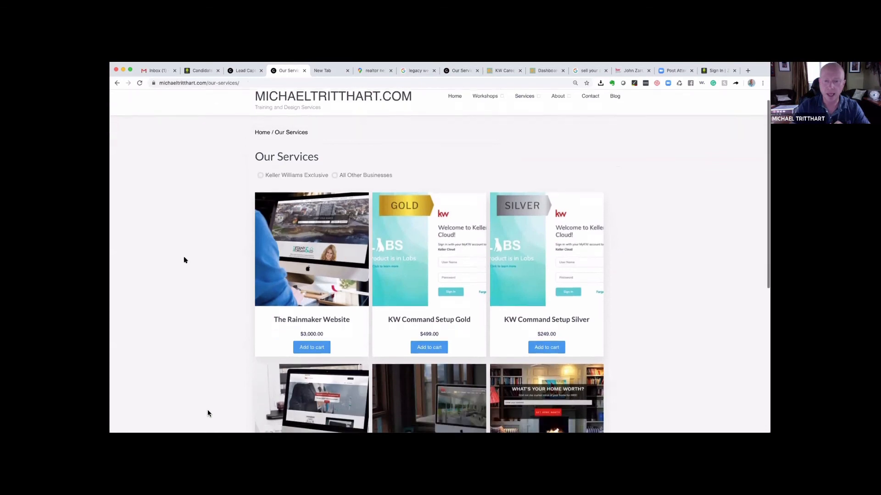
- Scroll down the Our Services product grid with website and KW Command setup offerings
scroll(down, 3)
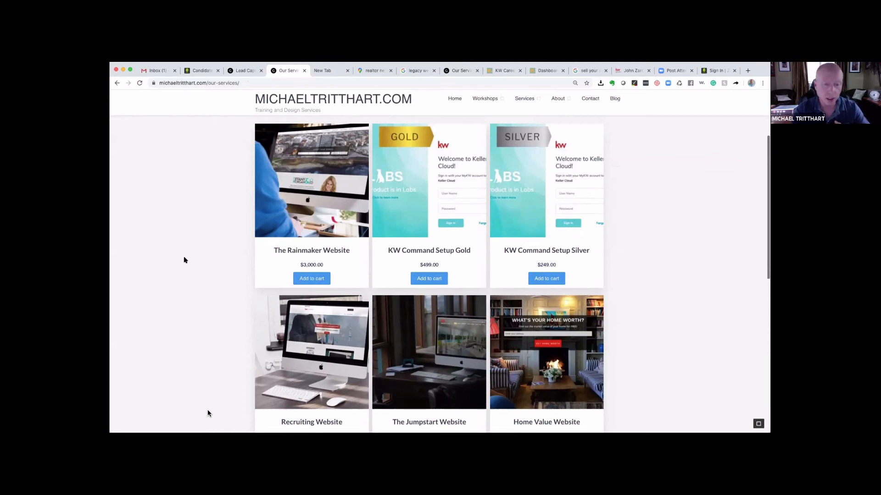
- Scroll further down the Our Services grid toward the Recruiting Website product
scroll(down, 3)
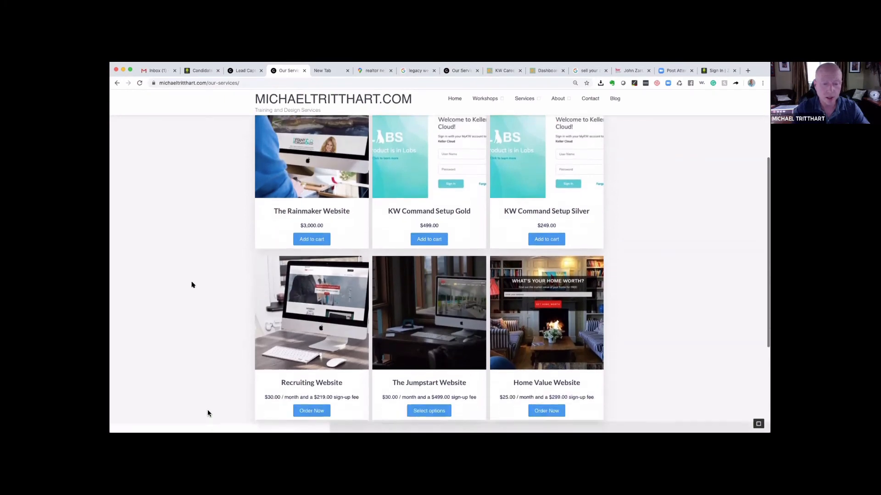
scroll(down, 3)
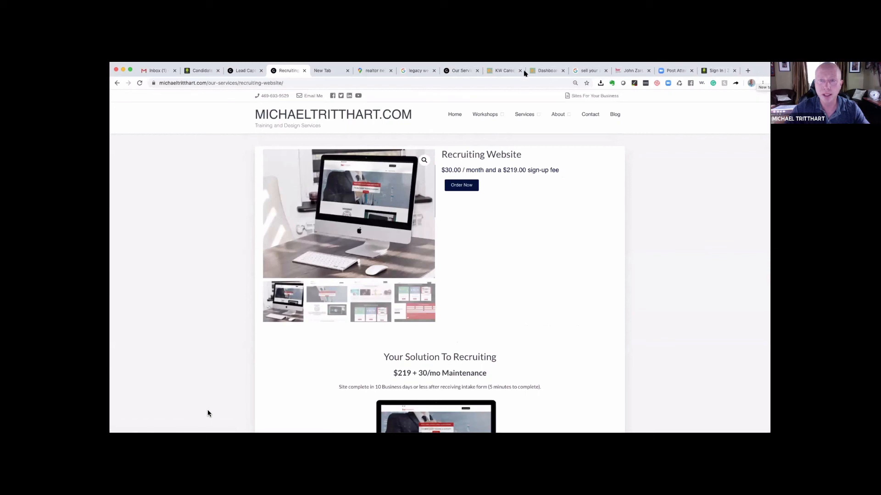
mouse_move(502, 71)
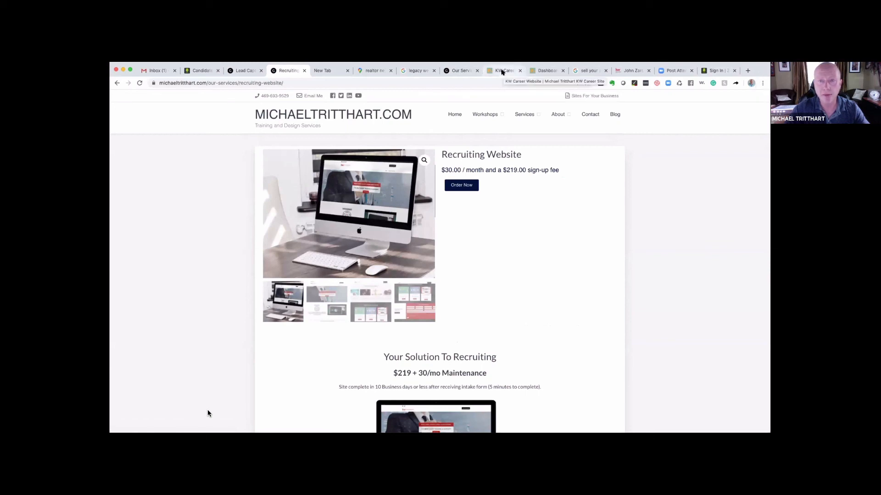
- Switch to the readyforanewcareer.com KW recruiting site and review the Keller Williams Difference section
click(503, 71)
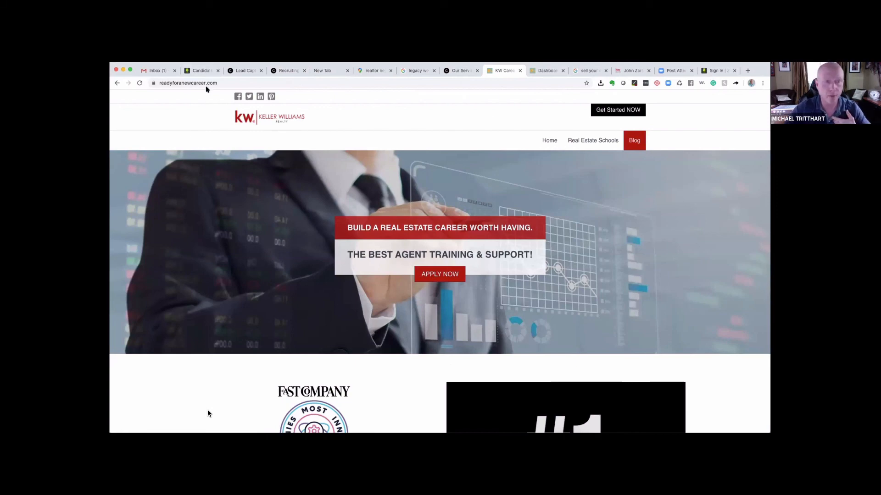
scroll(down, 3)
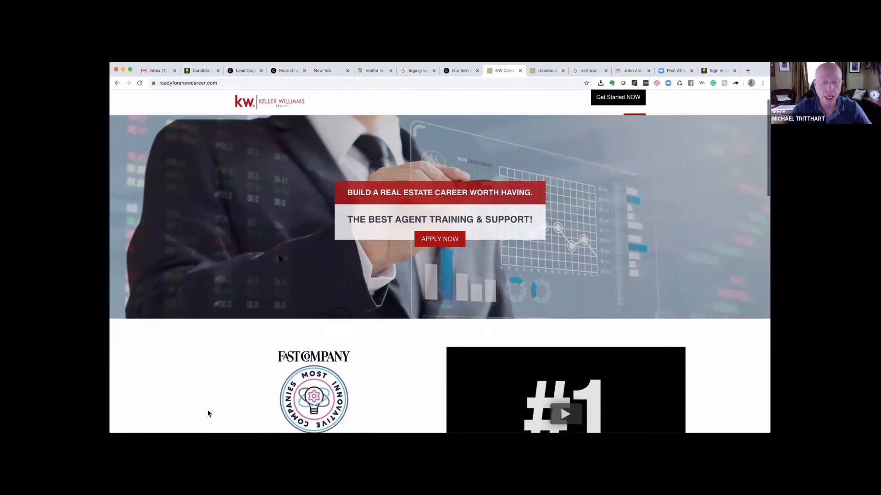
scroll(down, 3)
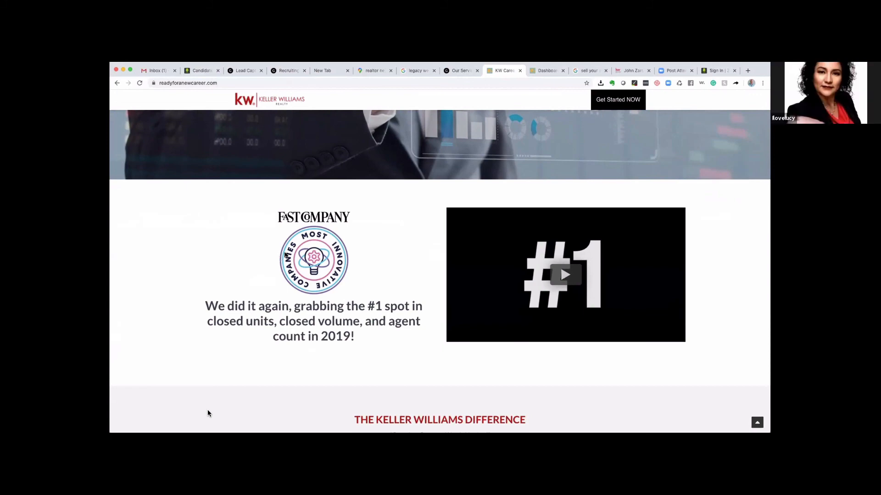
scroll(down, 3)
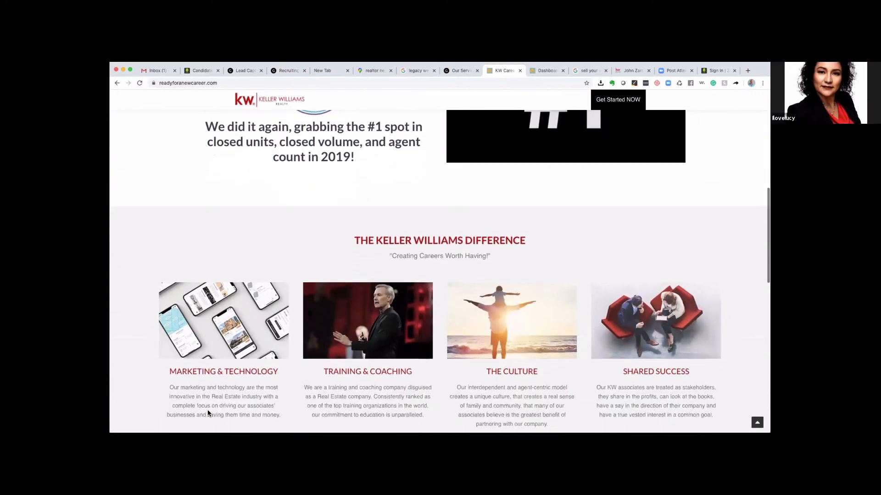
scroll(down, 3)
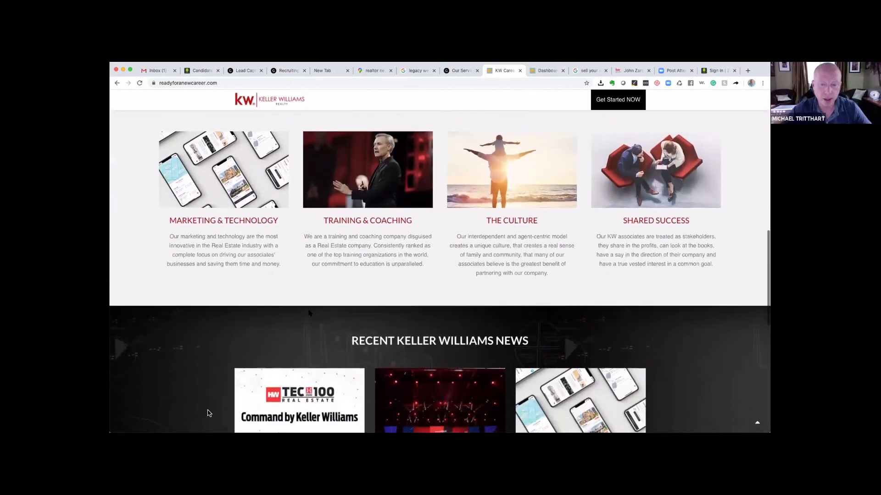
scroll(up, 3)
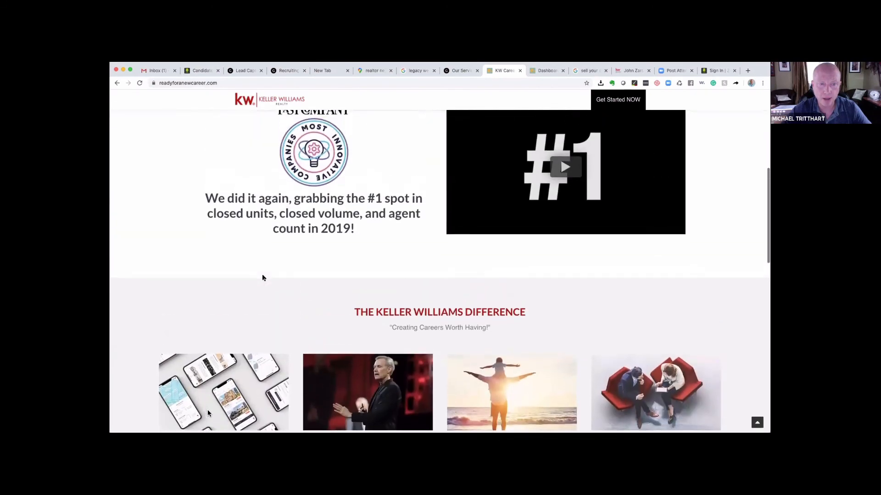
scroll(up, 3)
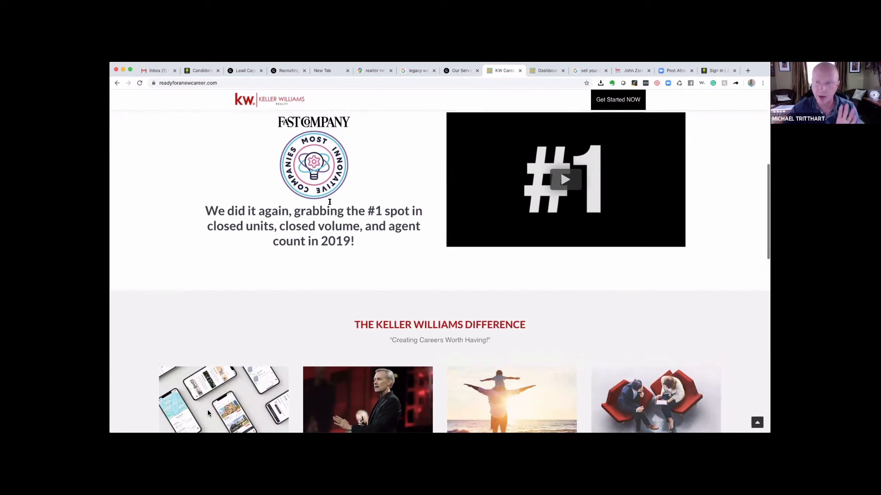
- Continue down the homepage to the Recent Keller Williams News section
scroll(down, 3)
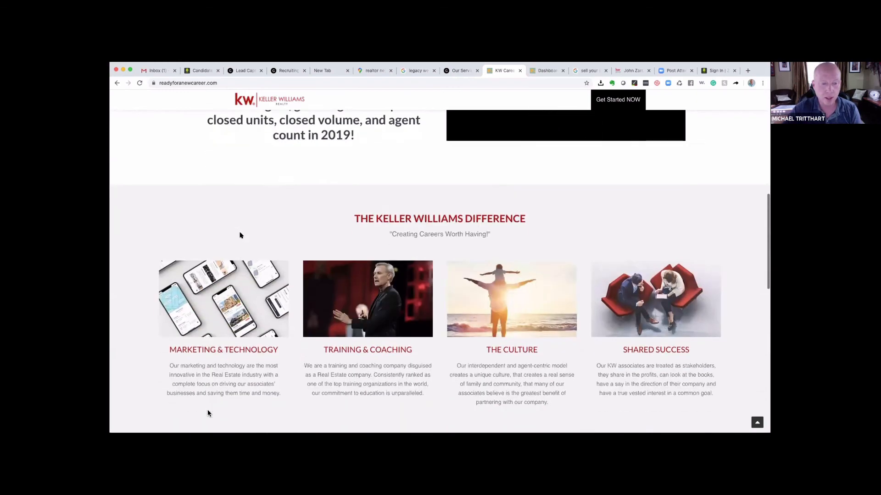
scroll(down, 3)
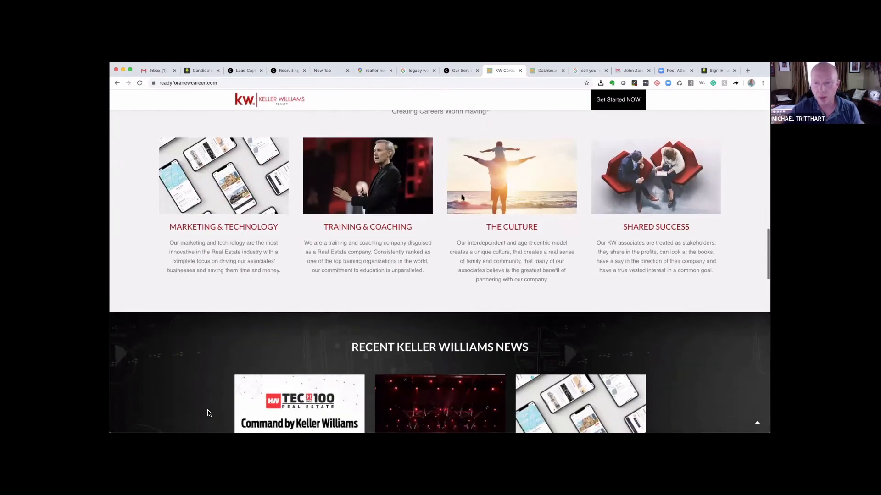
scroll(down, 3)
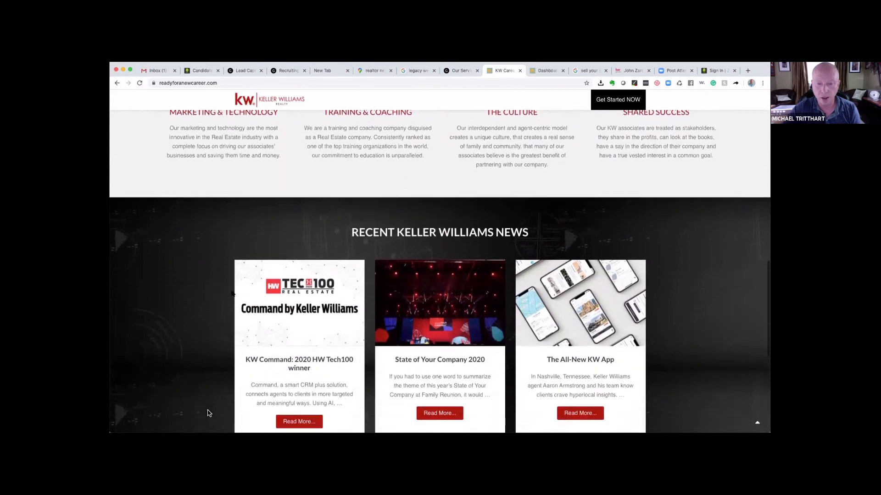
scroll(down, 3)
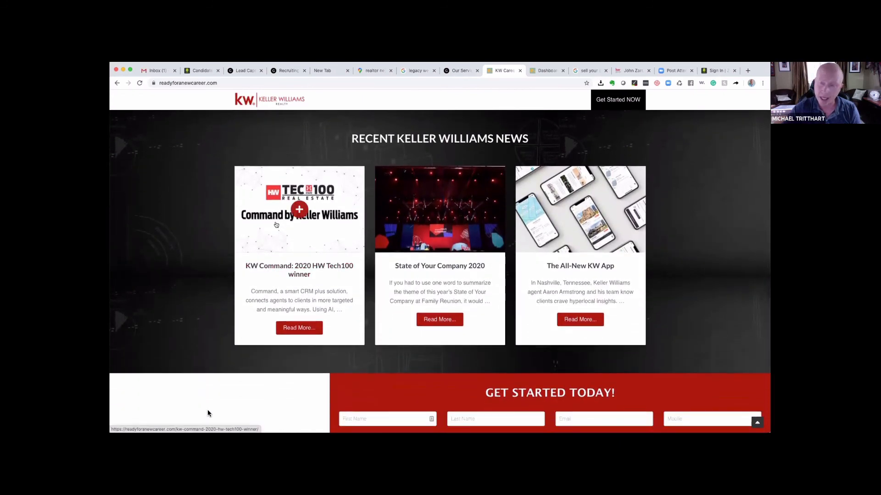
mouse_move(276, 232)
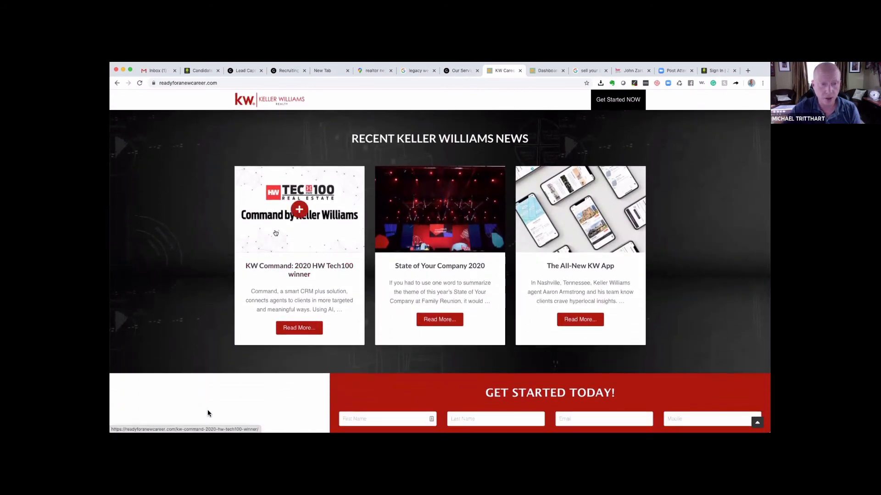
click(299, 327)
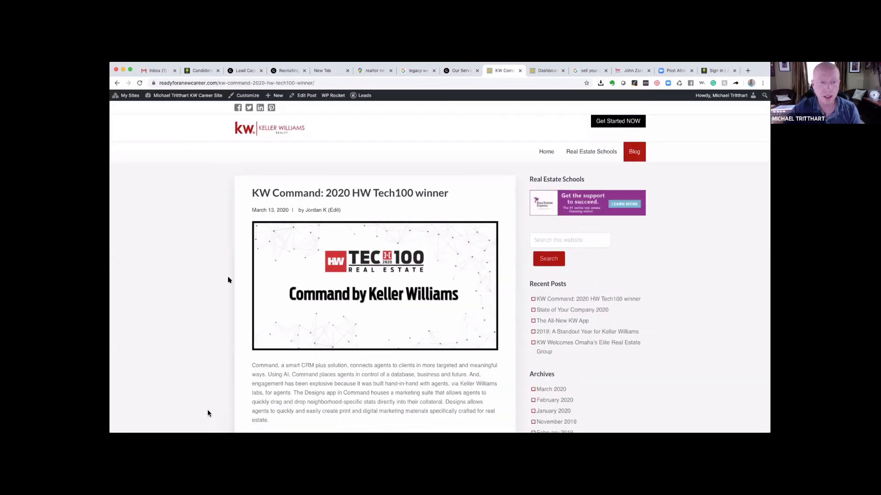
scroll(down, 3)
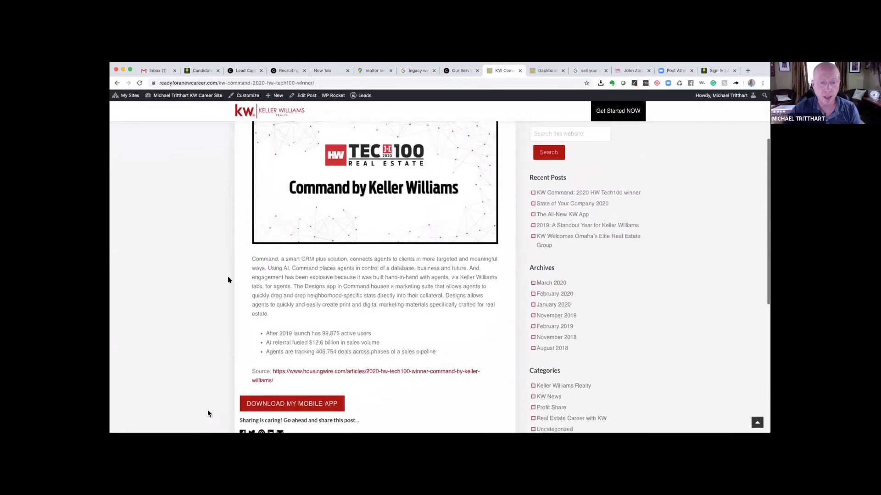
scroll(down, 3)
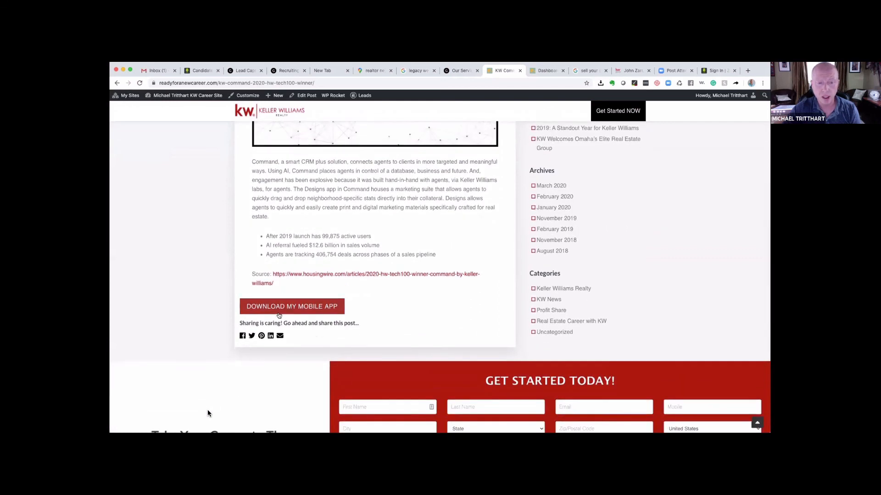
mouse_move(287, 306)
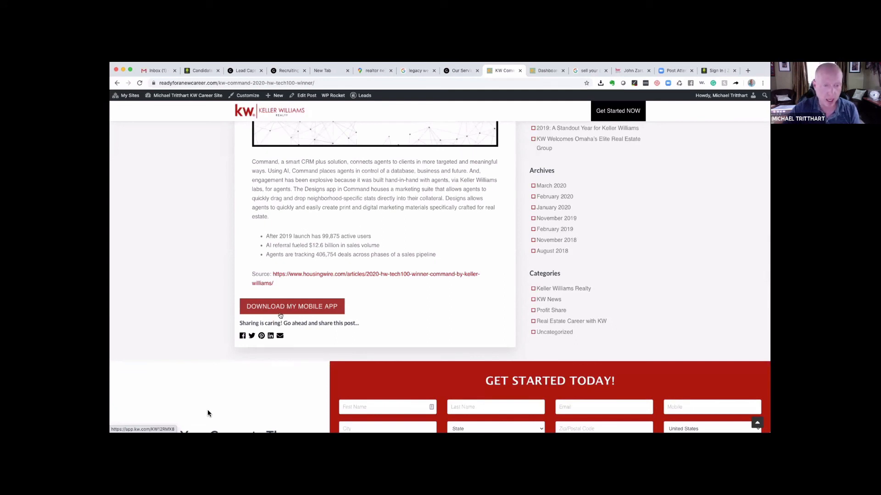
mouse_move(270, 336)
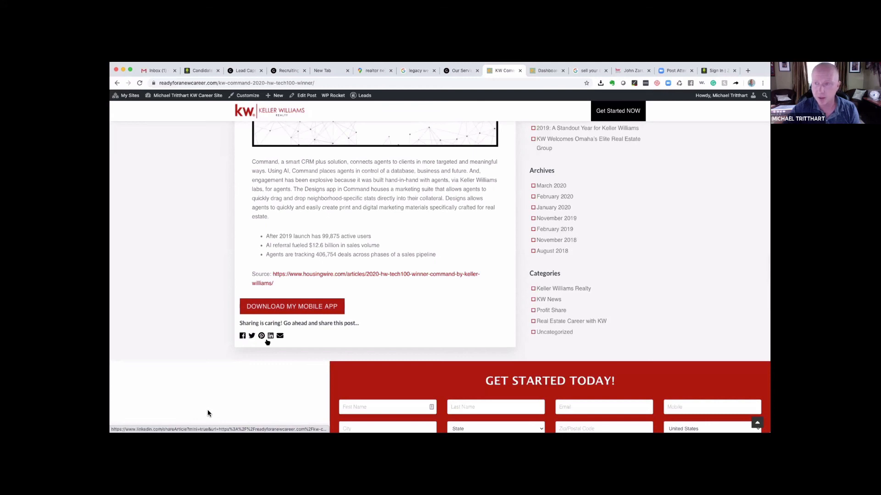
scroll(up, 3)
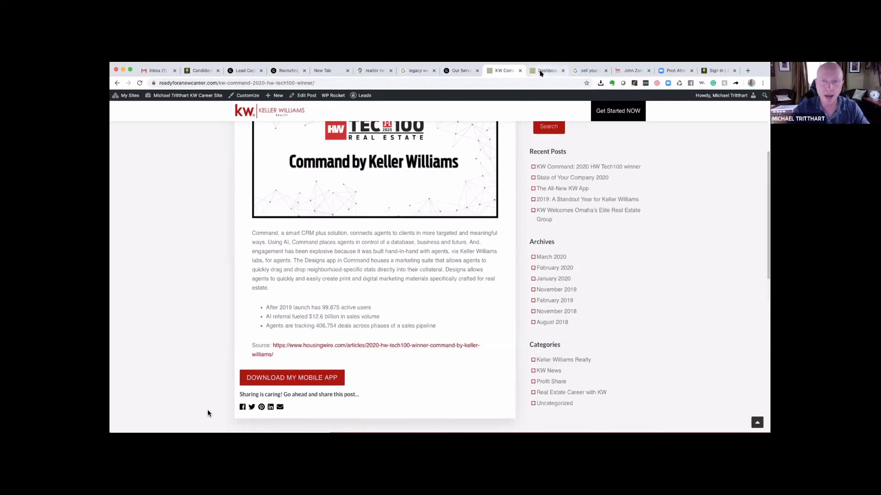
- Switch to the career site's WordPress dashboard and review its profile and video panels
click(545, 71)
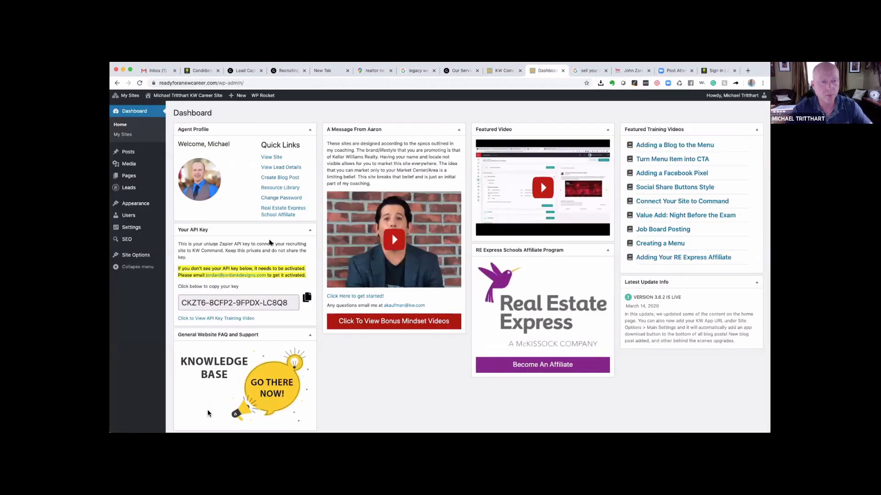
mouse_move(416, 275)
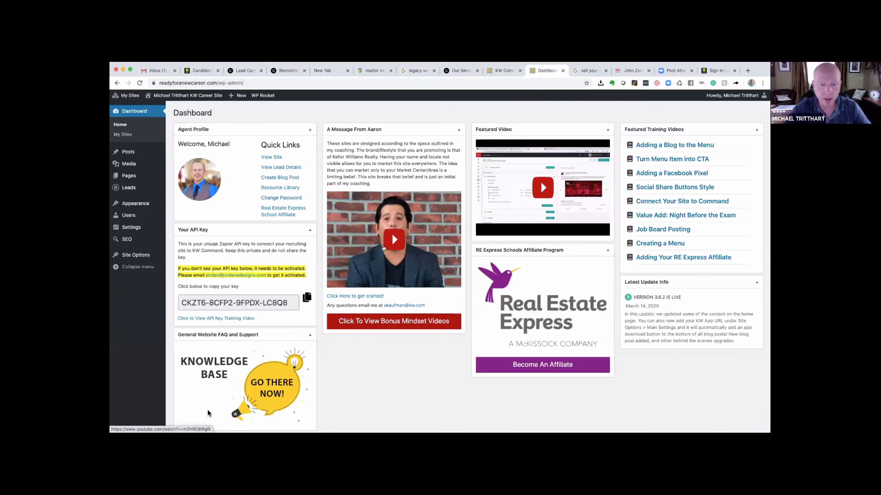
mouse_move(280, 166)
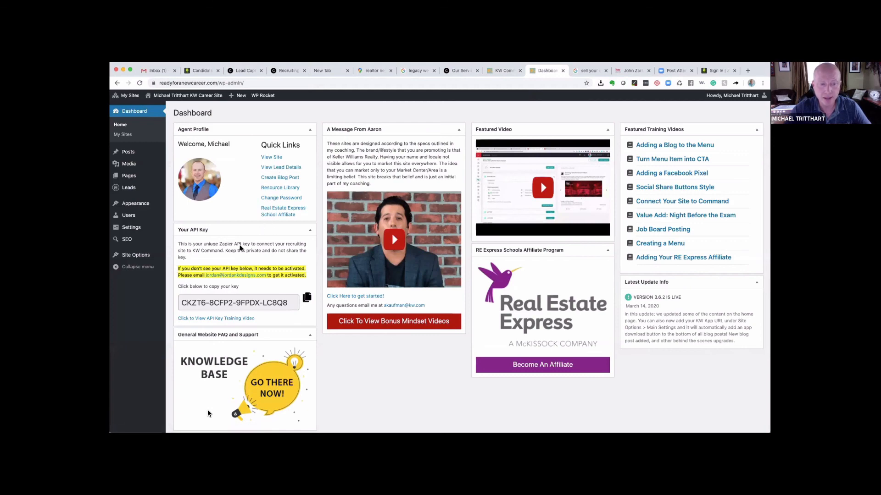
scroll(down, 3)
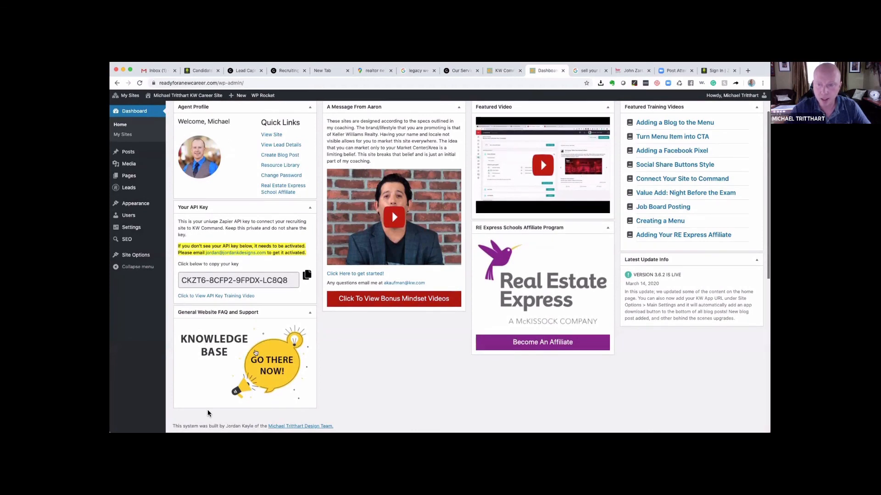
mouse_move(750, 101)
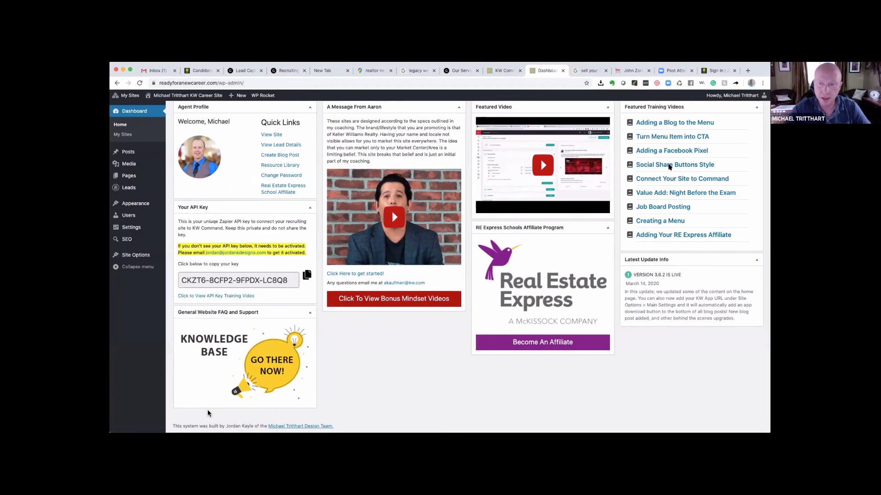
mouse_move(644, 185)
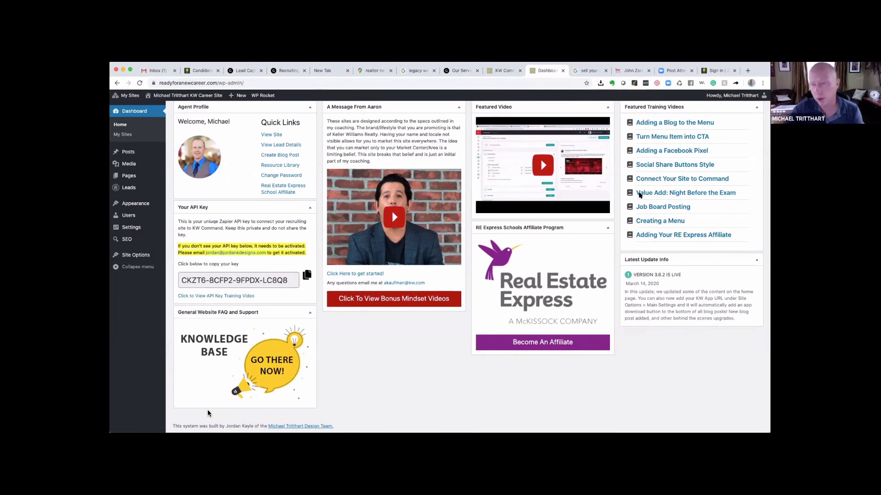
mouse_move(685, 196)
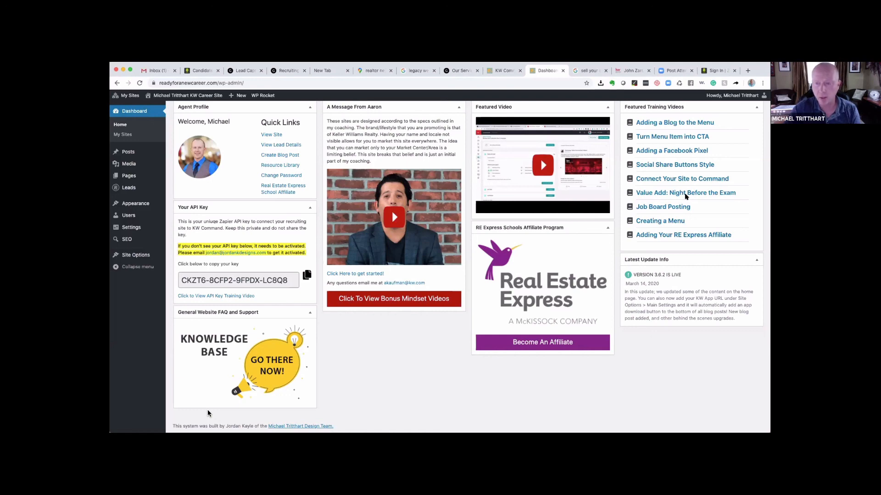
mouse_move(654, 249)
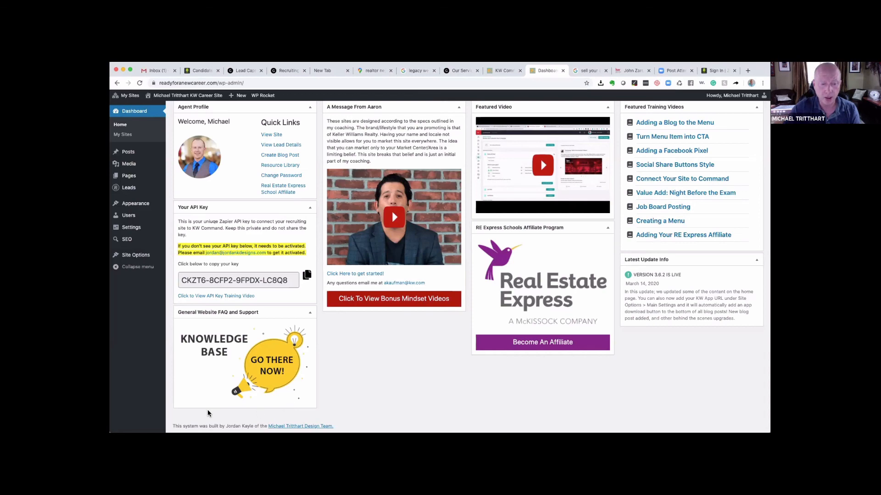
mouse_move(757, 261)
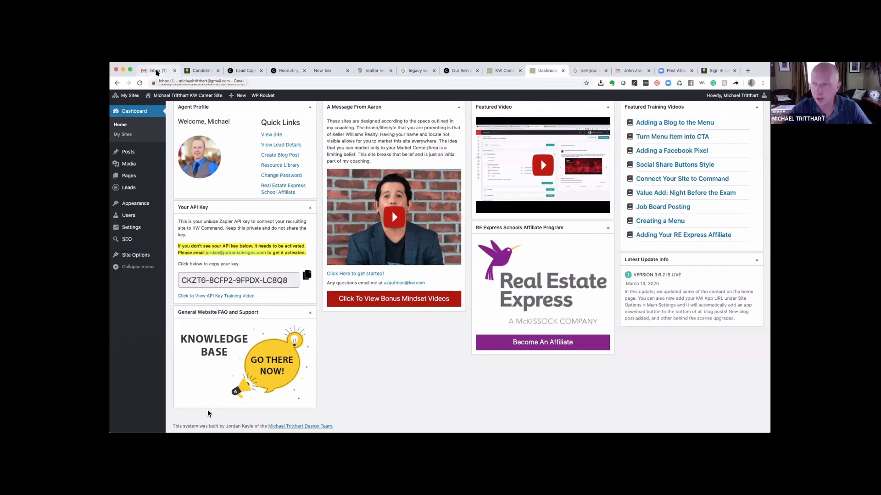
- Switch to the Gmail inbox listing lead and recruiting emails
click(157, 71)
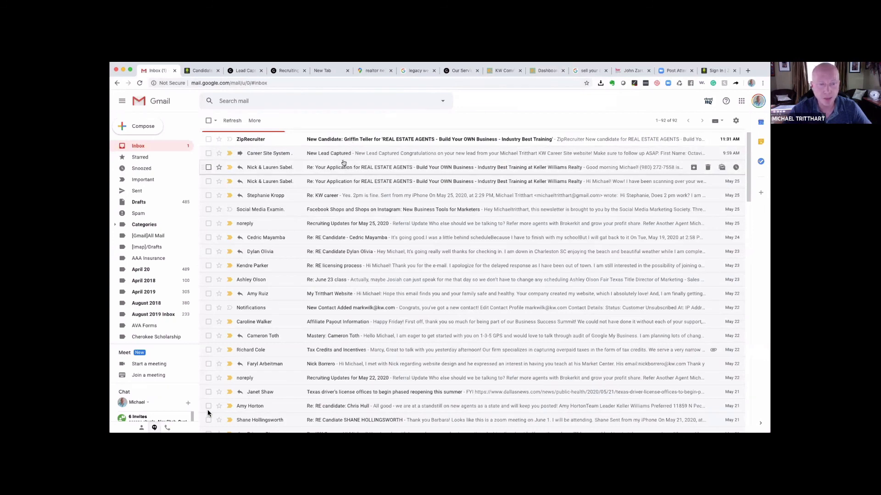
mouse_move(334, 194)
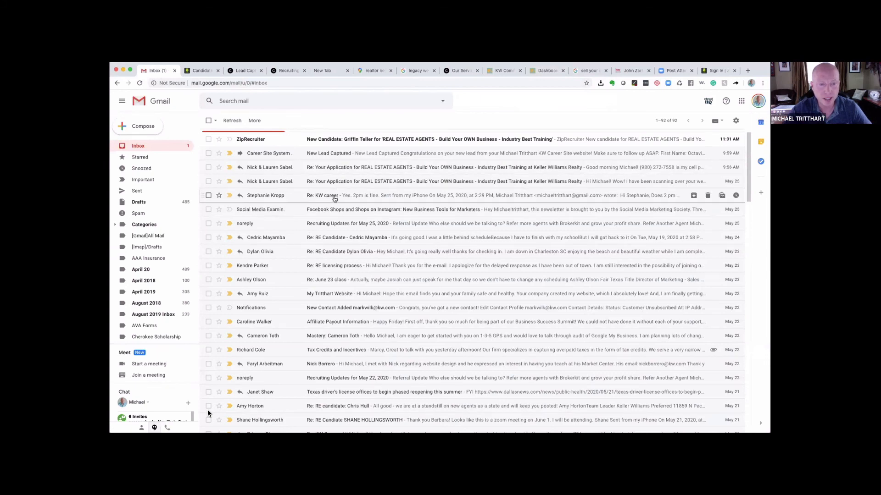
mouse_move(335, 237)
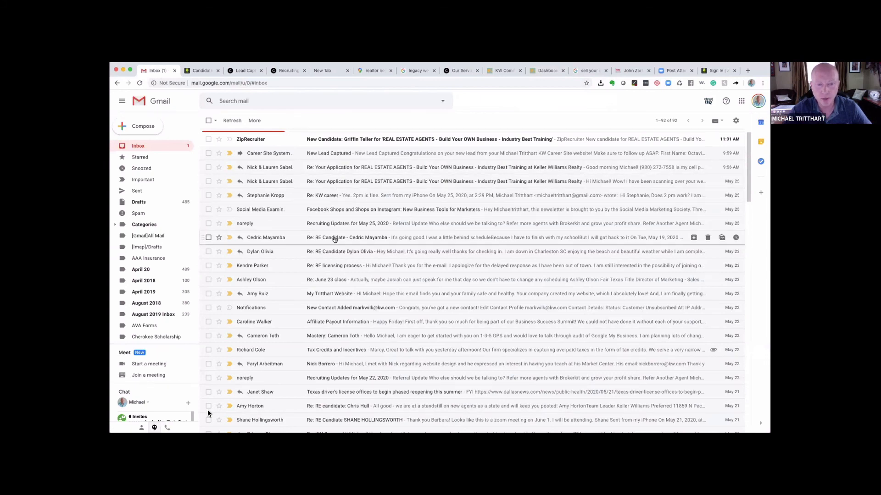
mouse_move(336, 251)
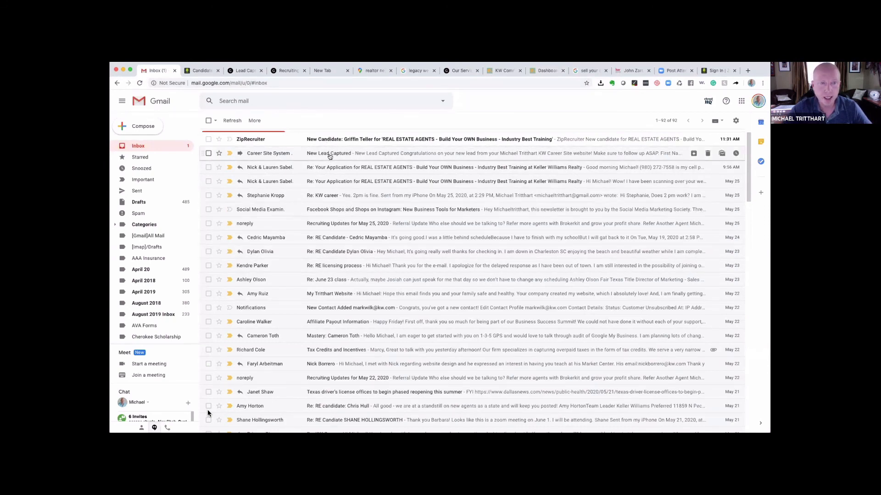
- Read the New Lead Captured email with the new lead's submitted details
click(329, 154)
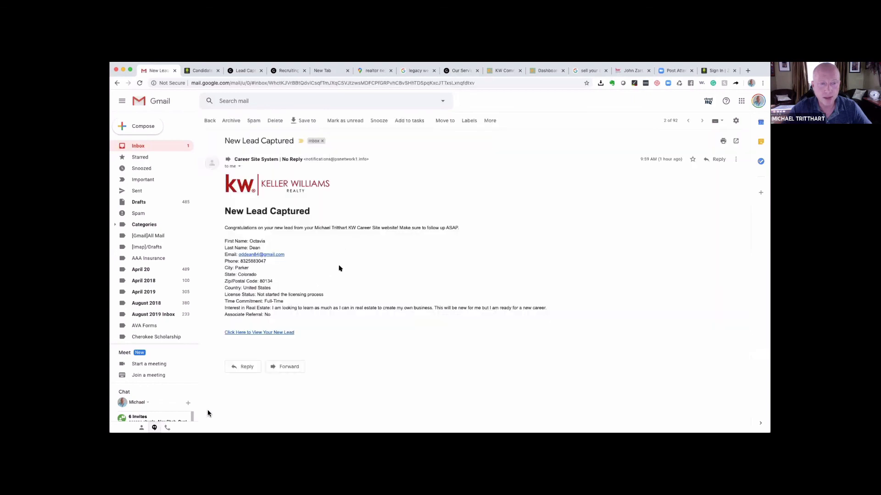
mouse_move(333, 261)
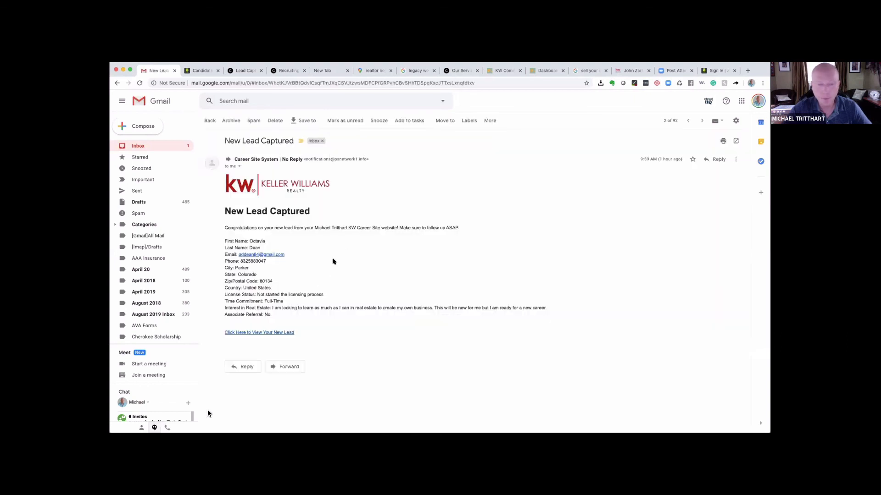
mouse_move(264, 264)
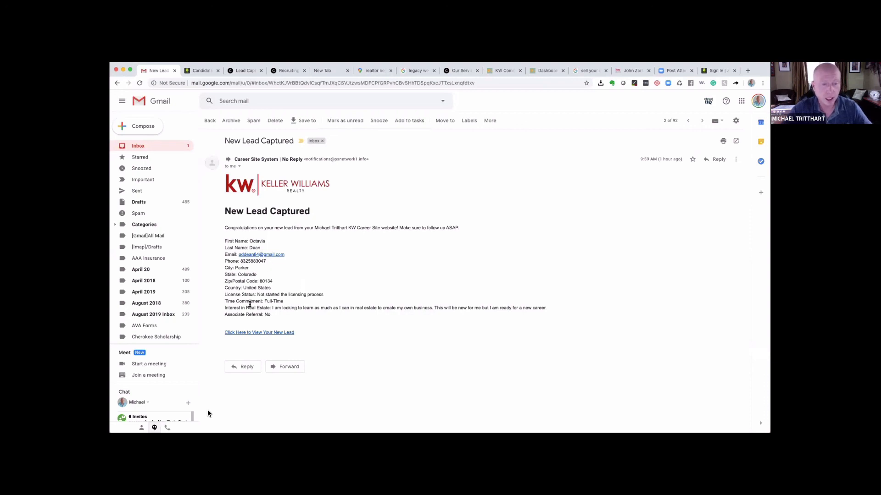
mouse_move(274, 321)
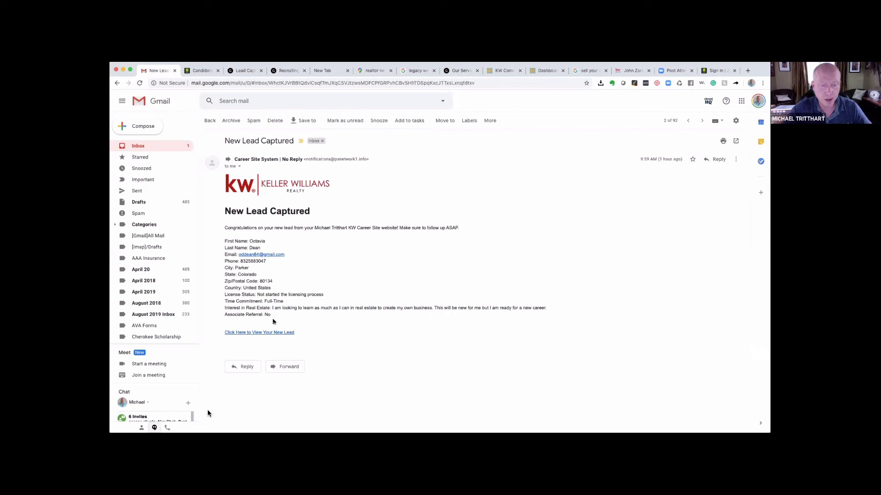
mouse_move(365, 299)
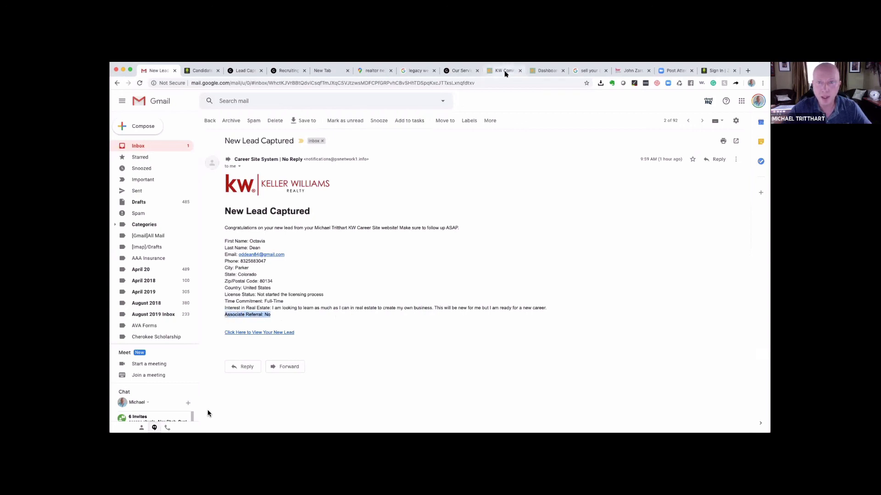
- Return to the KW Command blog post and scroll to its Get Started Today form
click(502, 70)
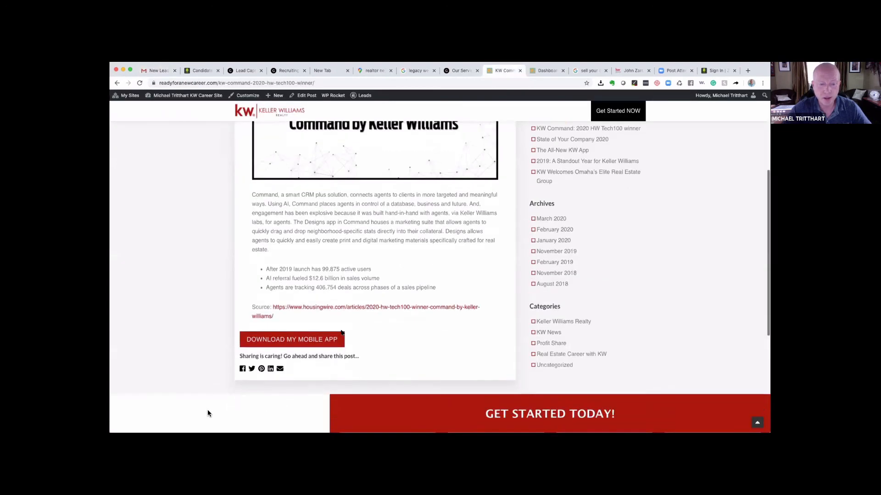
scroll(down, 3)
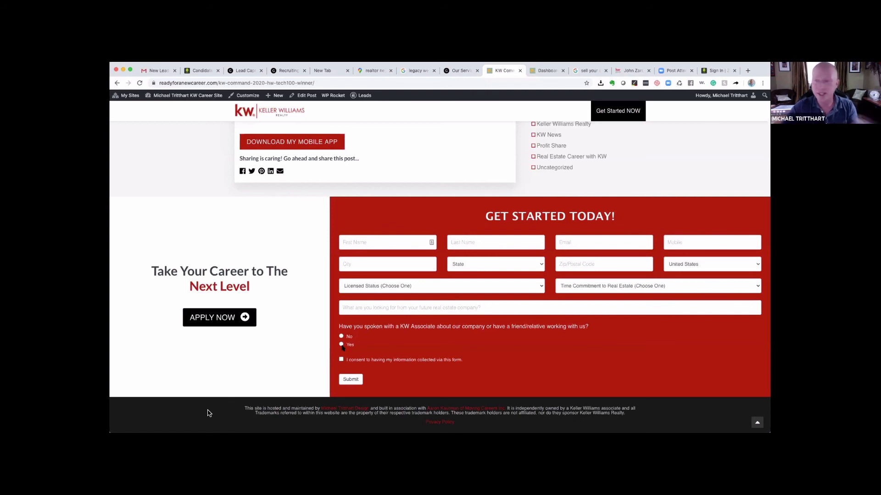
- In Gmail's Sent folder, read the forwarded New Lead Captured email naming an associate referral
click(157, 70)
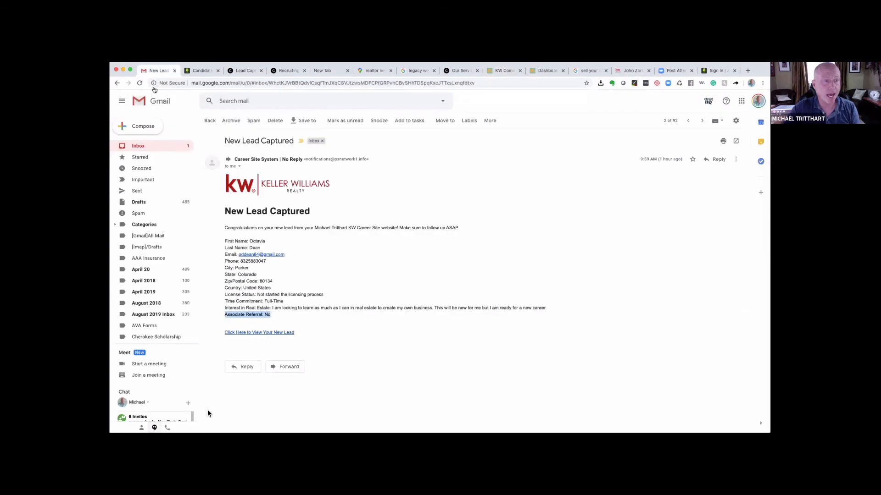
click(137, 191)
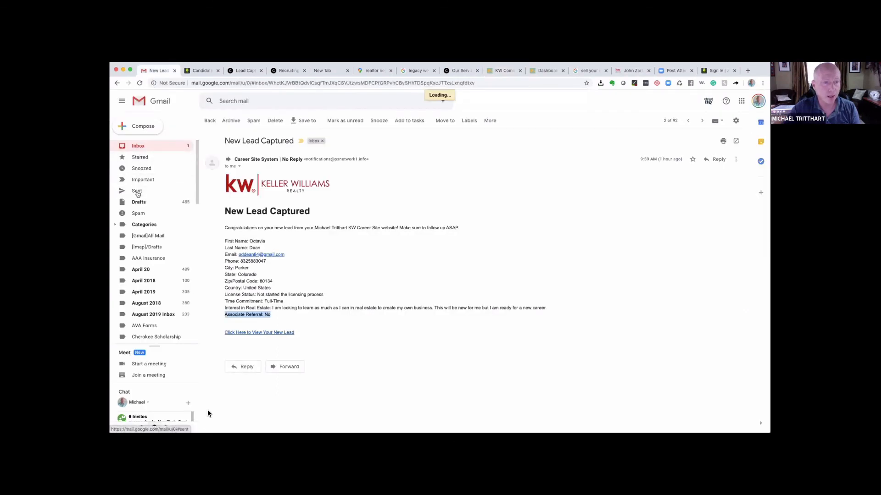
click(136, 191)
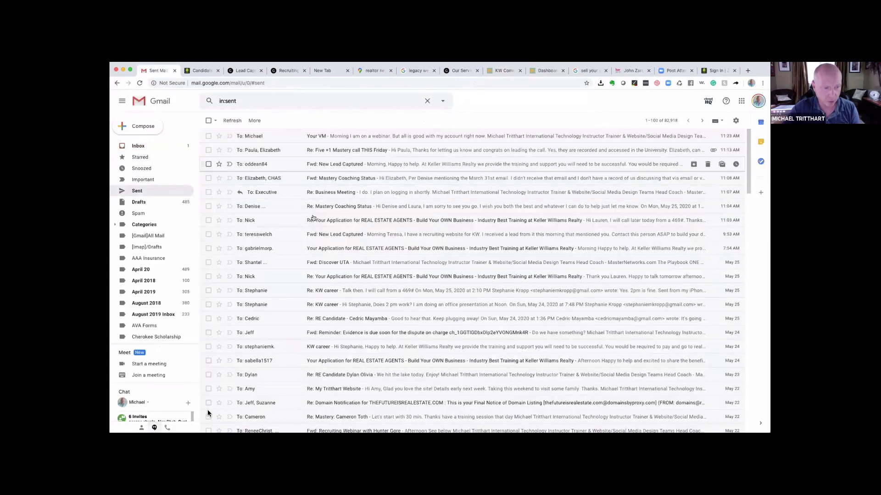
click(337, 234)
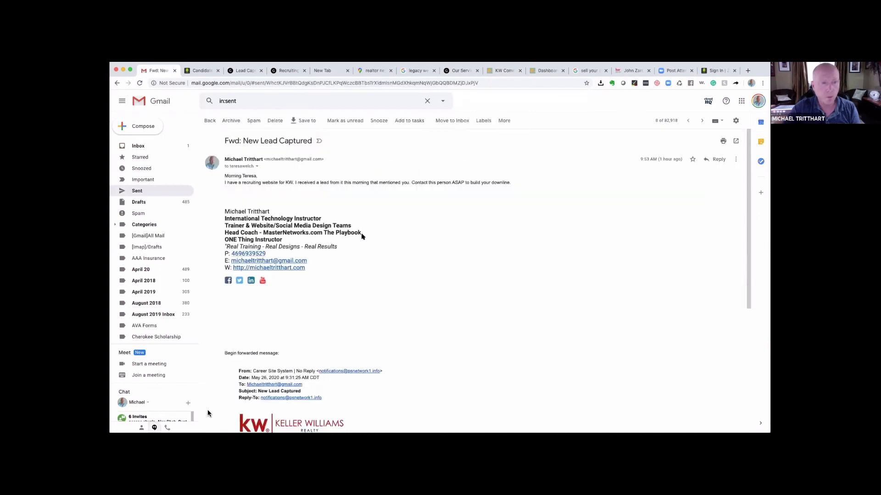
mouse_move(253, 191)
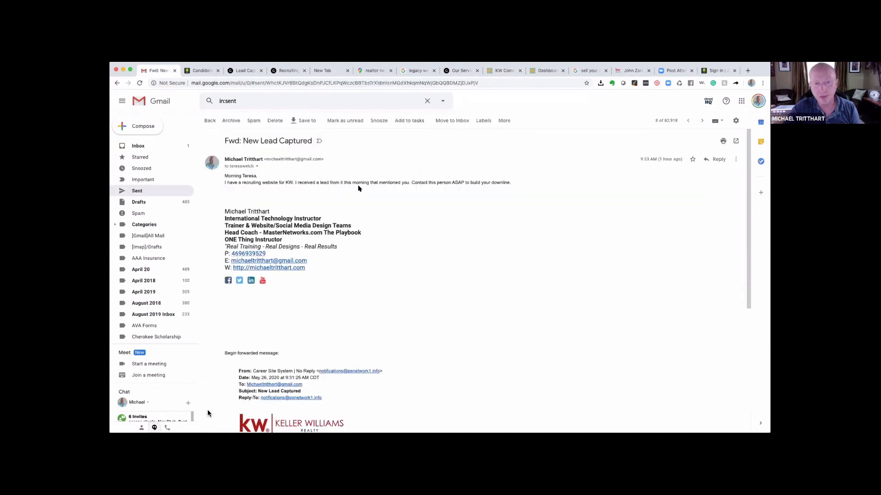
mouse_move(404, 246)
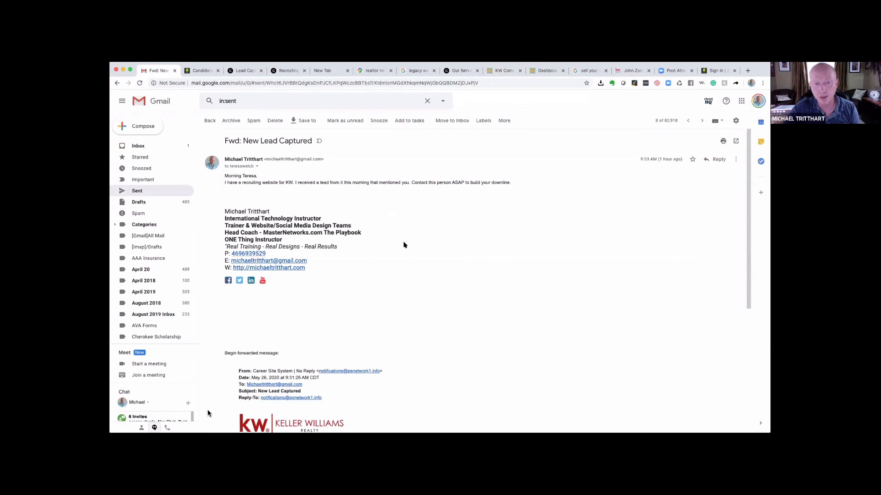
scroll(down, 3)
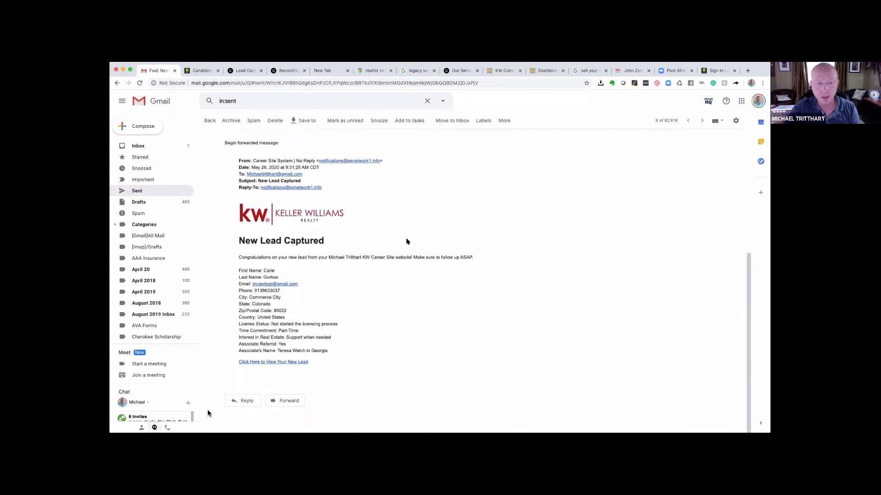
mouse_move(318, 327)
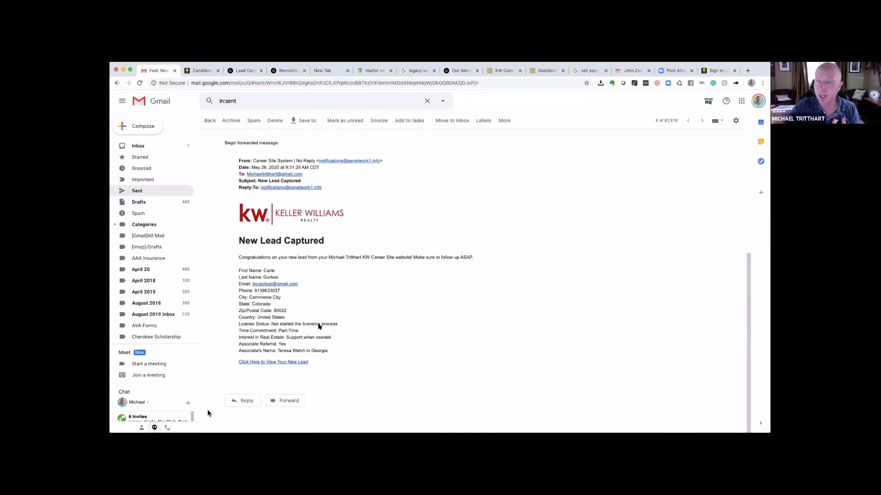
mouse_move(309, 334)
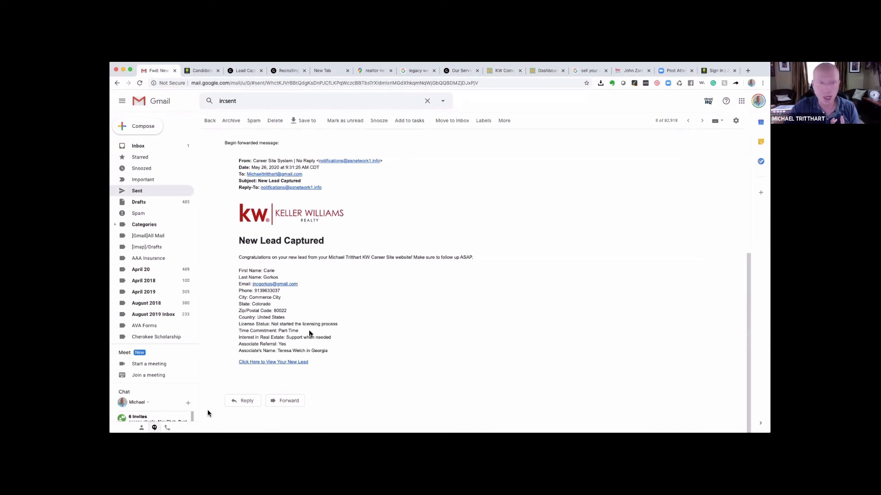
mouse_move(291, 374)
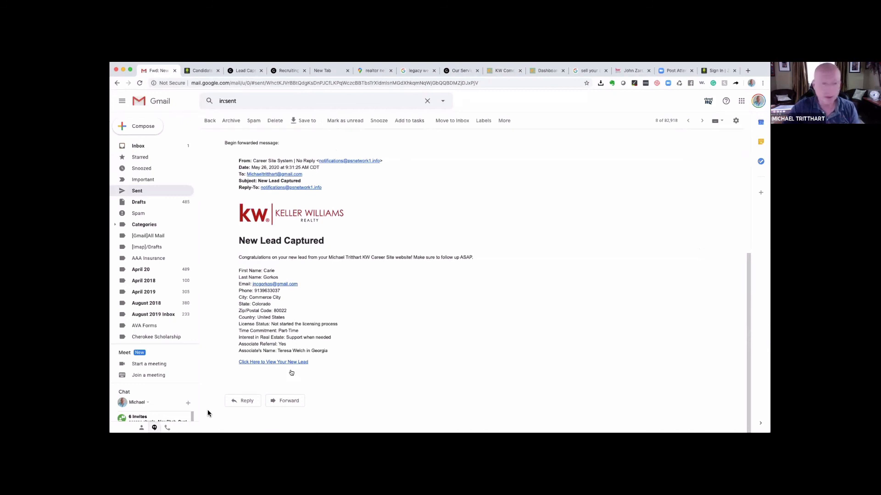
mouse_move(312, 368)
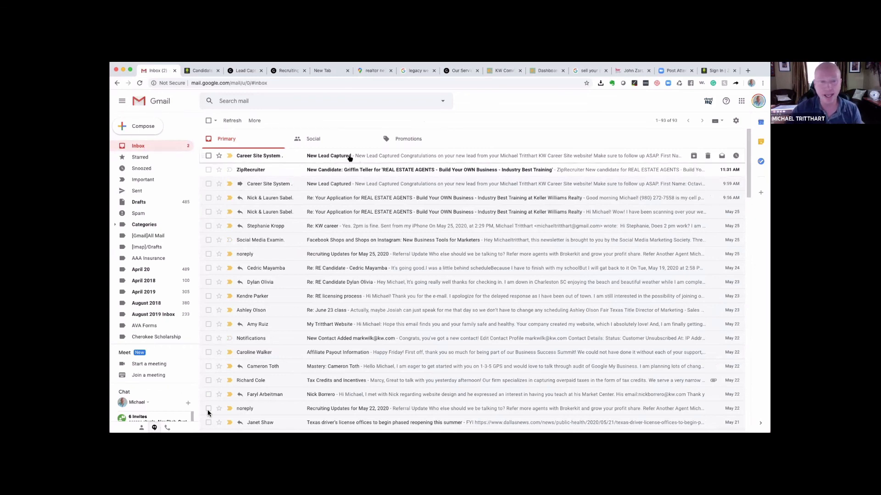
- Forward the newest New Lead Captured email to the lead with a Keller Williams welcome note
click(328, 156)
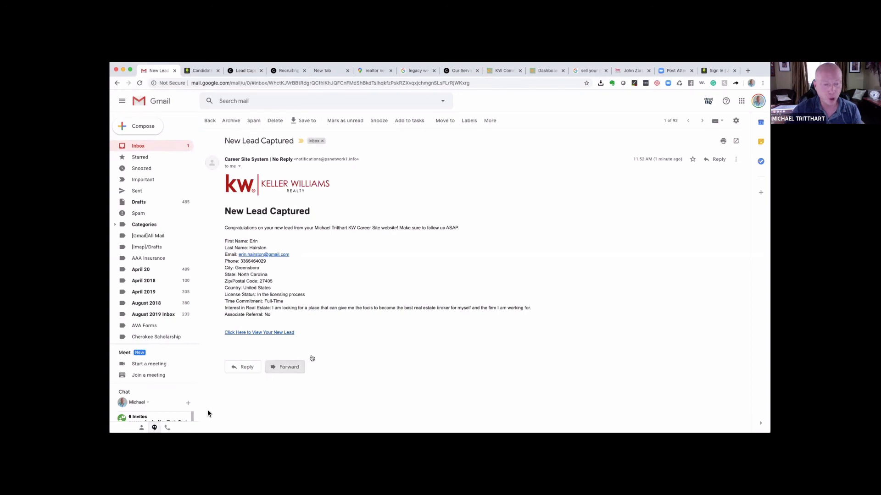
click(289, 367)
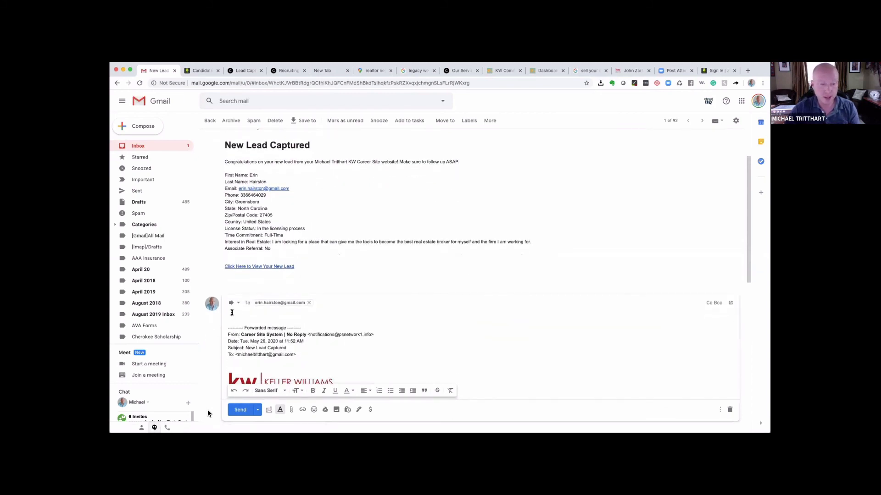
text(Afi)
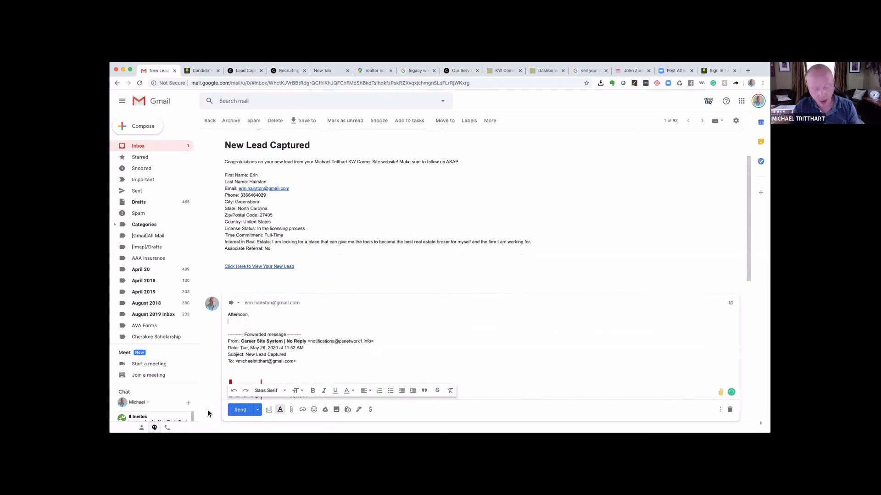
text(Kw)
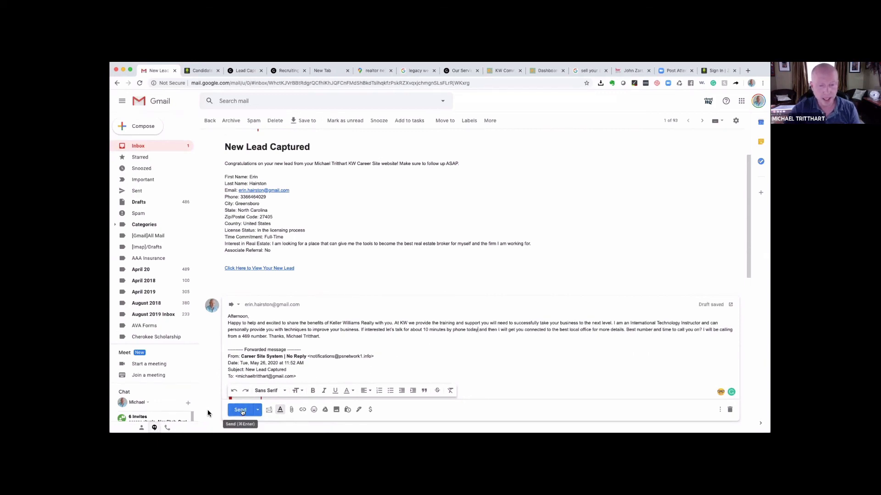
- Send the forwarded welcome message and return to the Gmail inbox
click(240, 409)
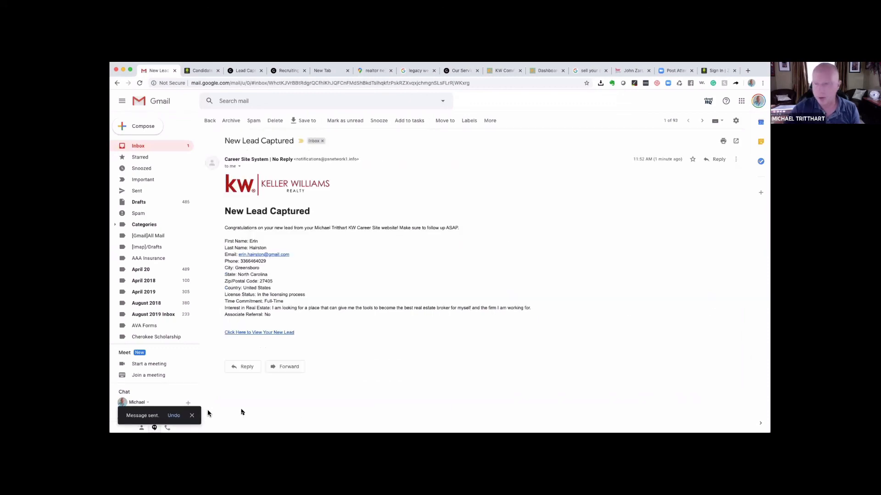
click(209, 120)
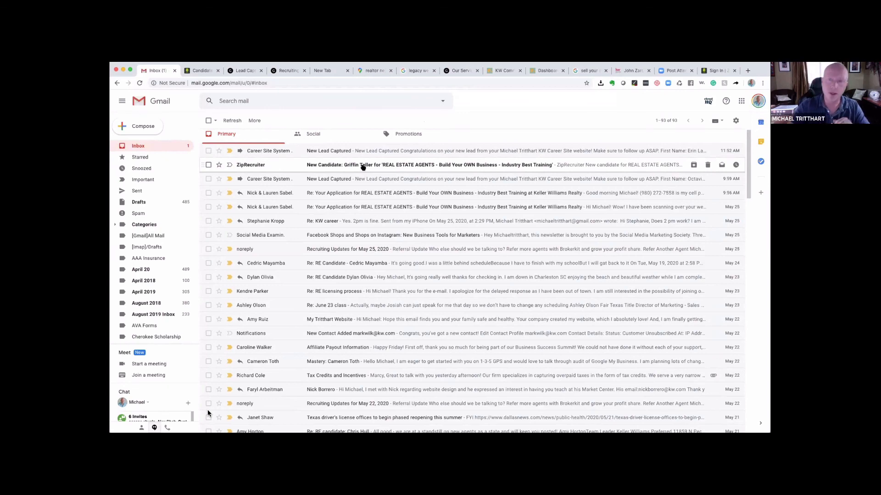
- Look over the KW Command blog post on the recruiting site, then return to the Our Services page
click(546, 71)
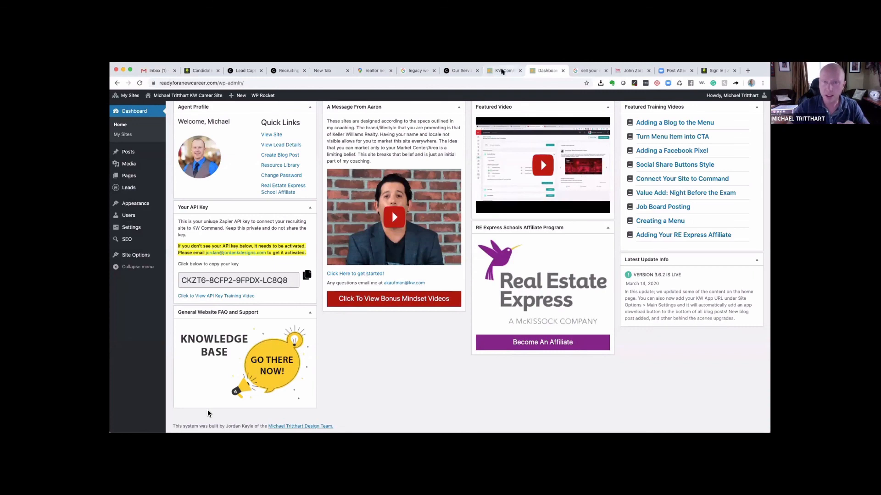
click(503, 71)
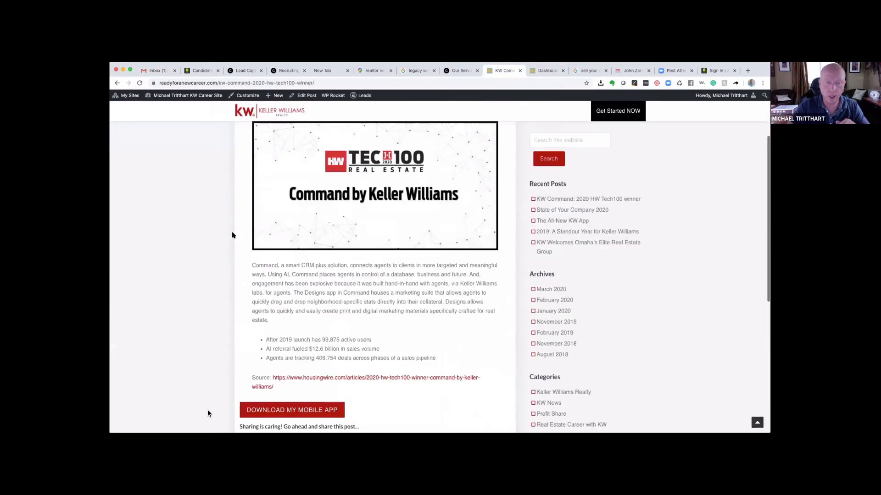
scroll(up, 3)
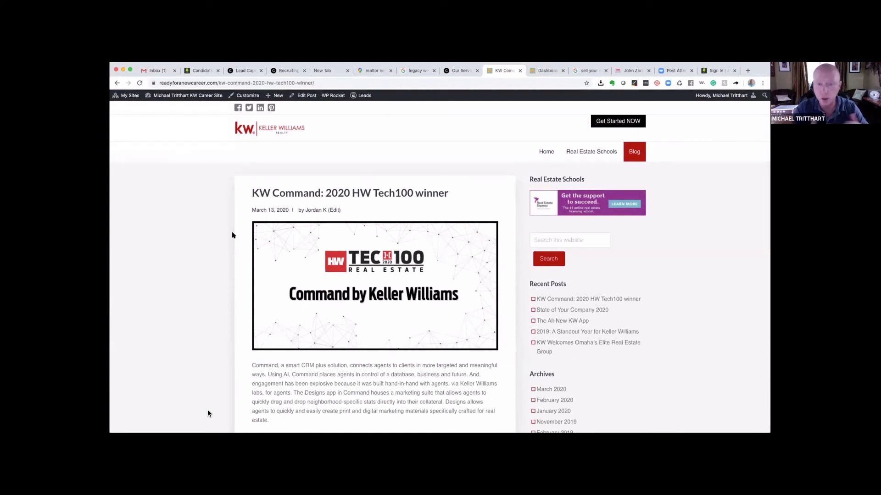
mouse_move(459, 72)
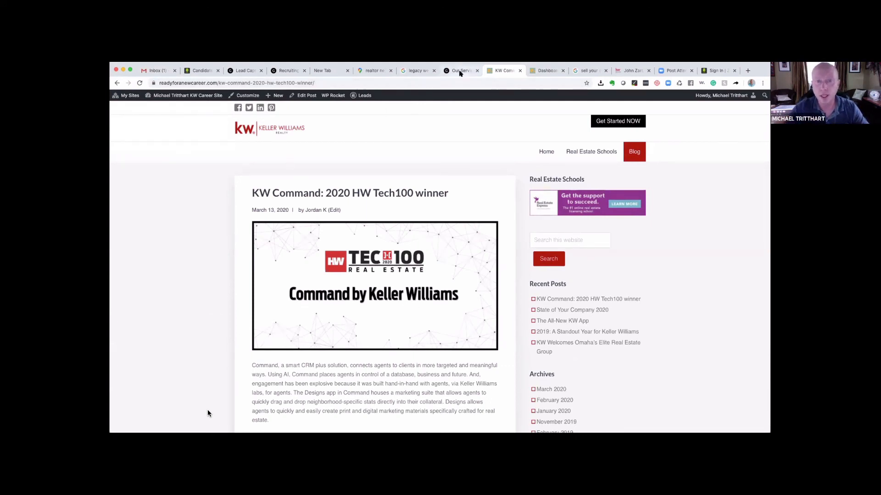
click(461, 70)
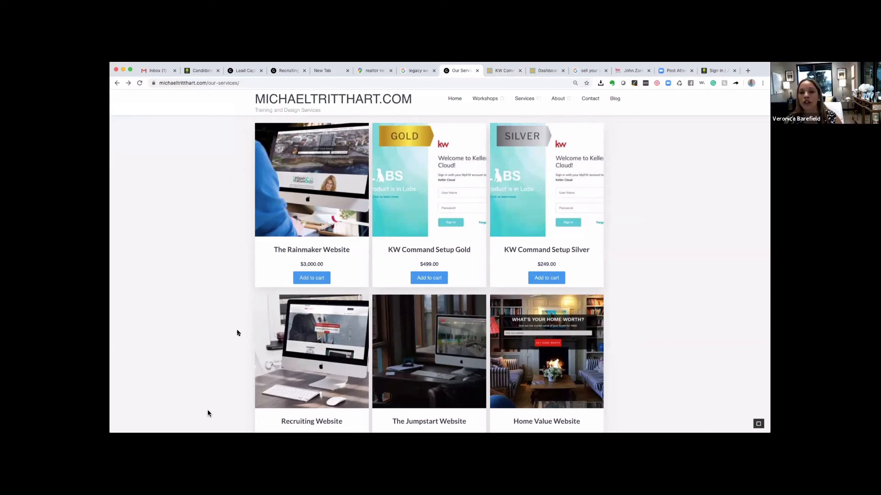
- View the Recruiting Website product page, then go back to the KW career site's blog post
click(311, 351)
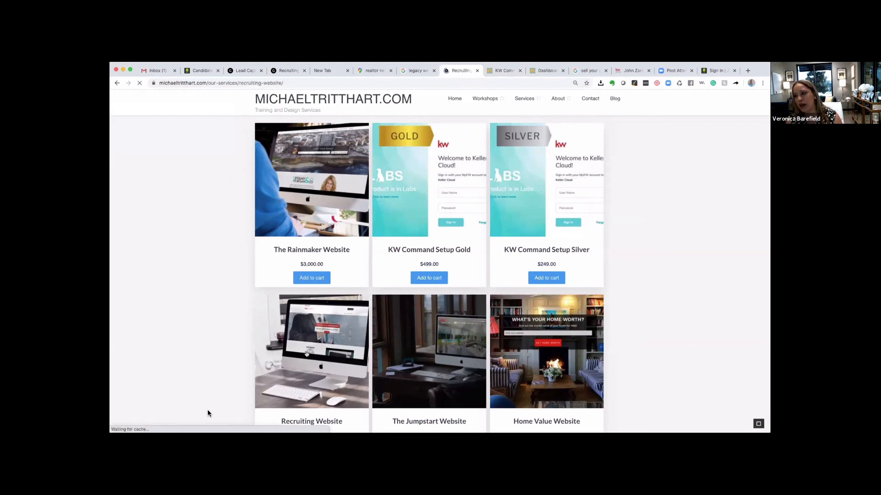
click(311, 352)
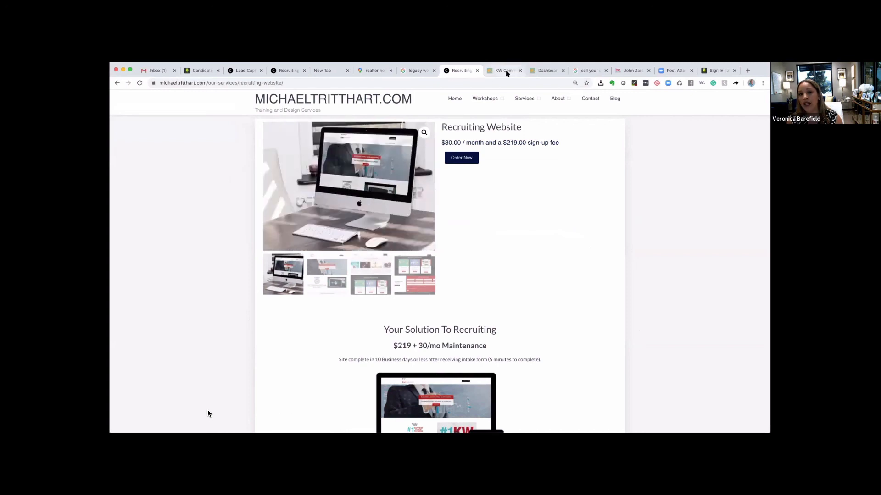
click(504, 71)
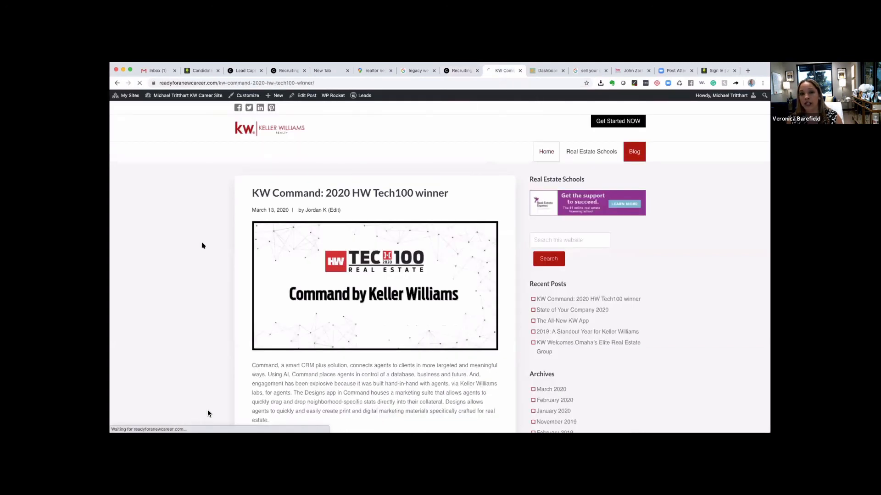
- Review the readyforanewcareer.com home page down to the Get Started Today application form
click(545, 151)
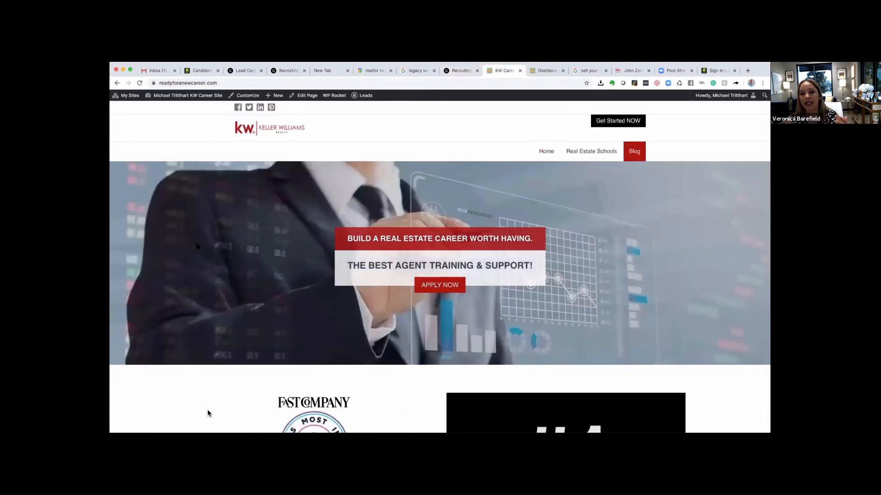
scroll(down, 3)
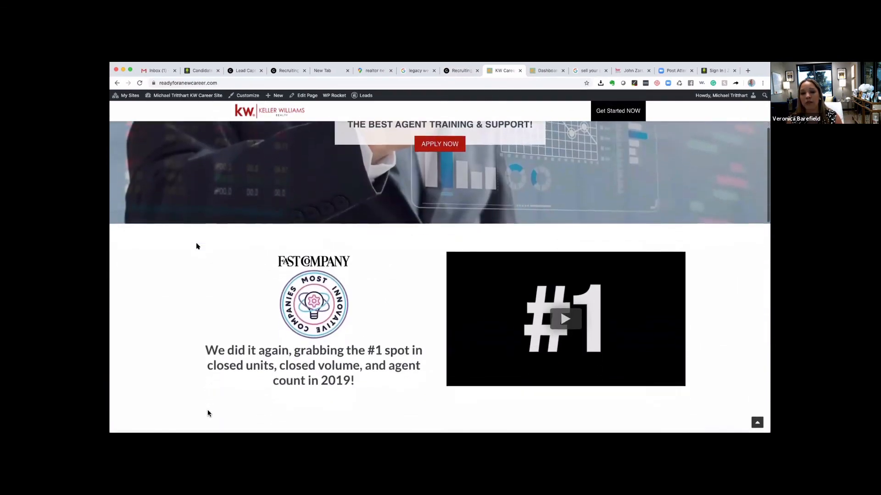
scroll(down, 3)
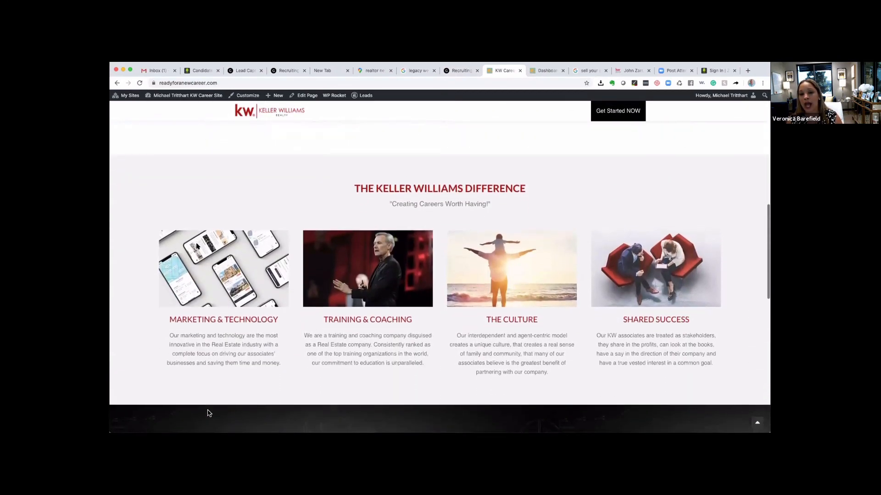
scroll(down, 3)
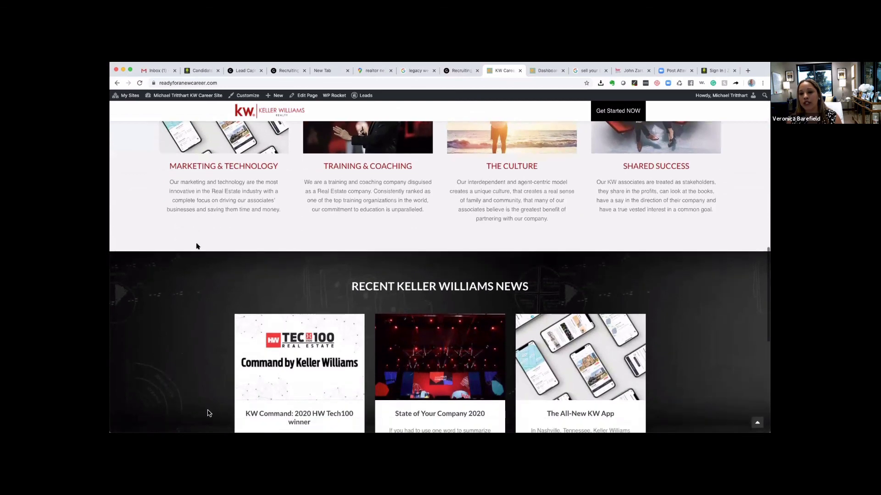
scroll(down, 3)
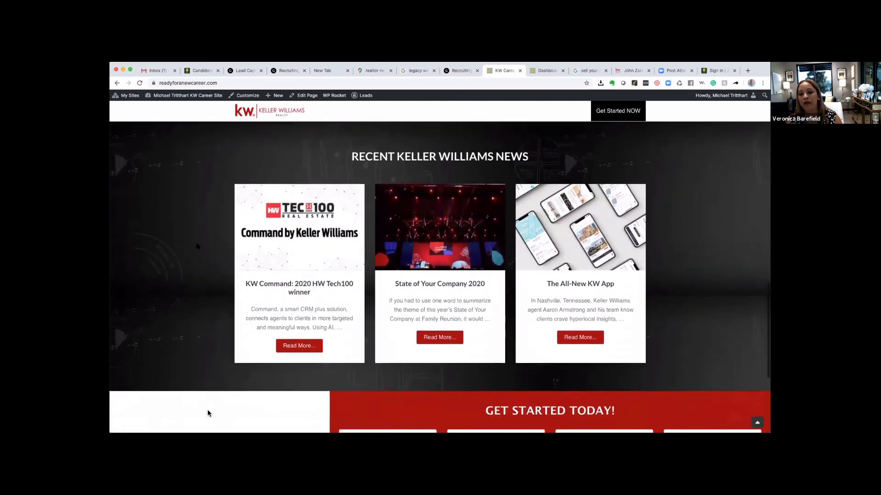
scroll(down, 3)
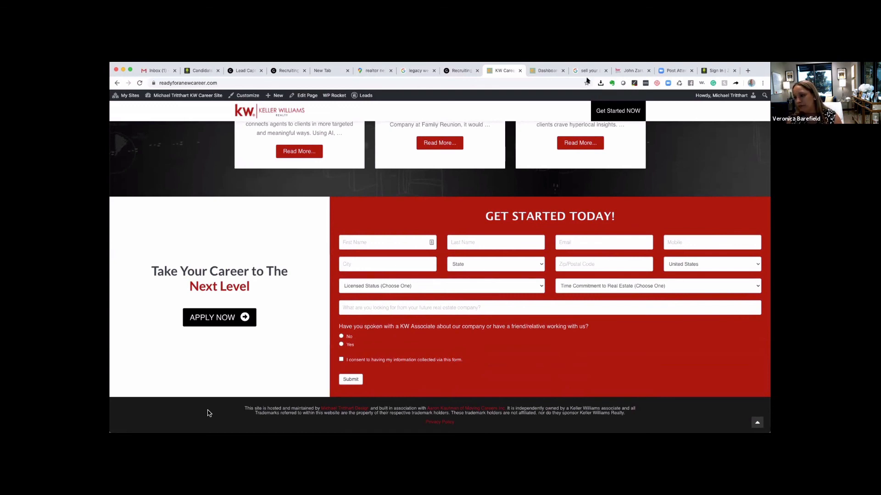
- Show the Recruiting Website product page with its $30/month plus $219 sign-up pricing
click(458, 70)
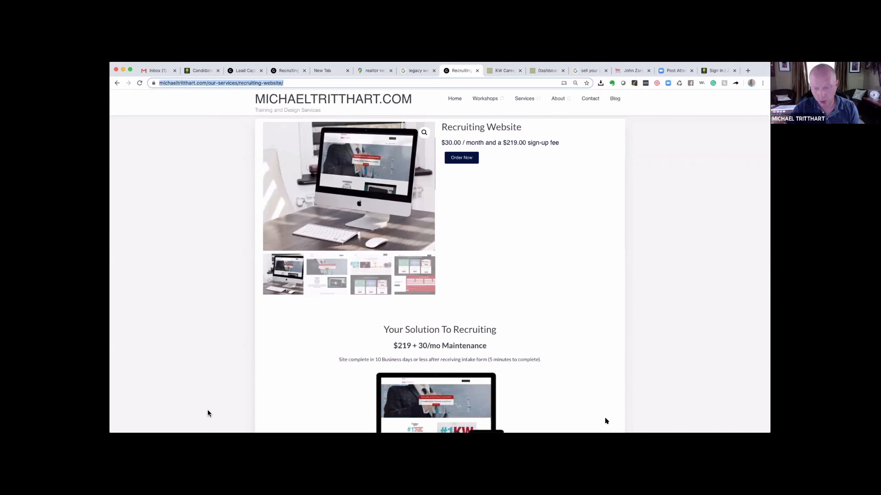
mouse_move(506, 158)
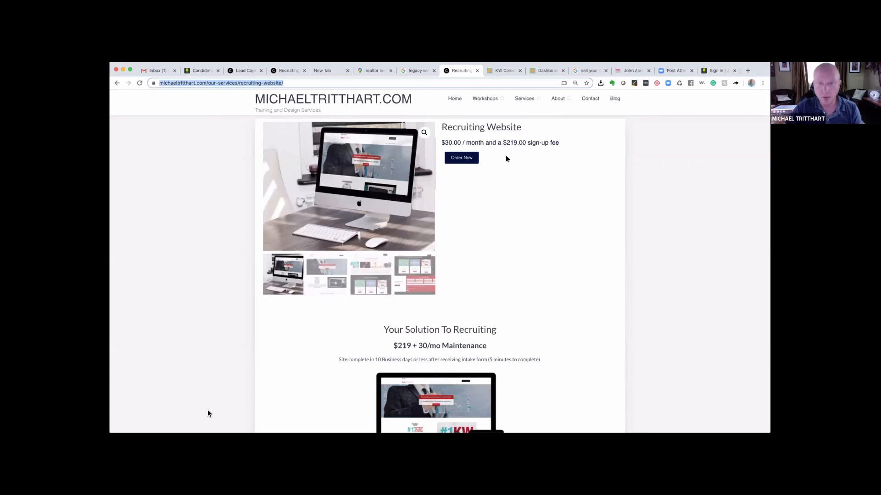
mouse_move(514, 154)
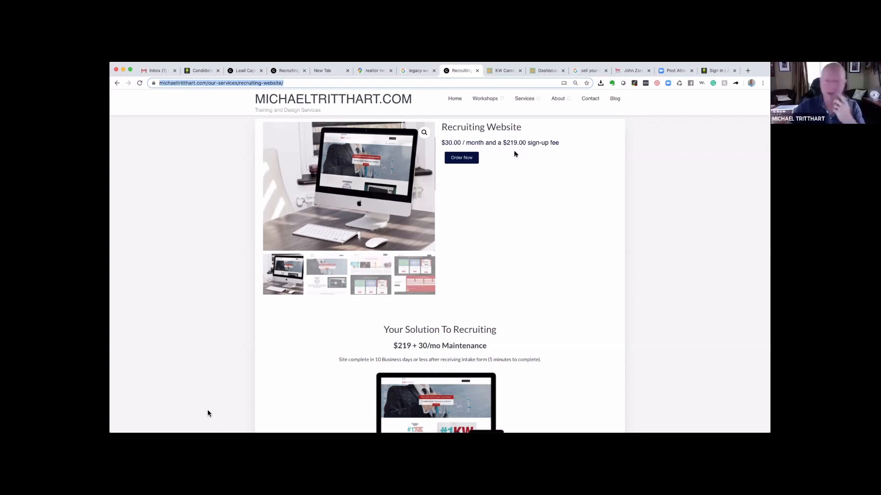
mouse_move(536, 197)
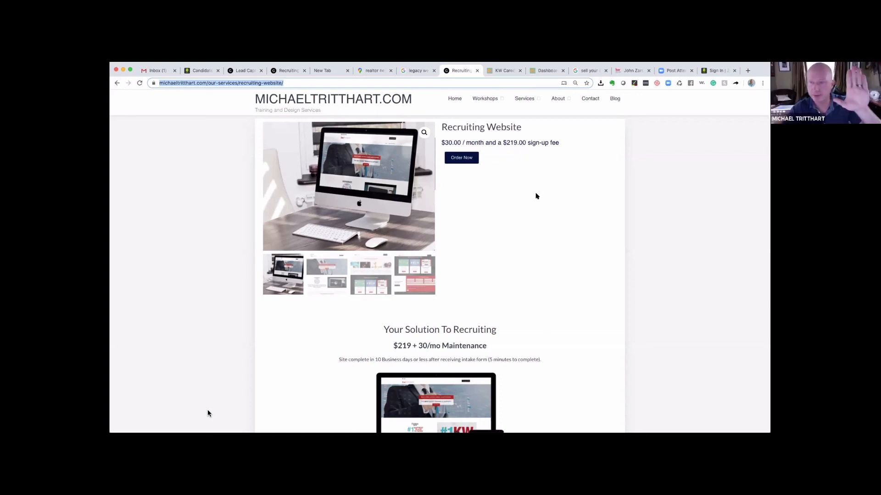
scroll(up, 3)
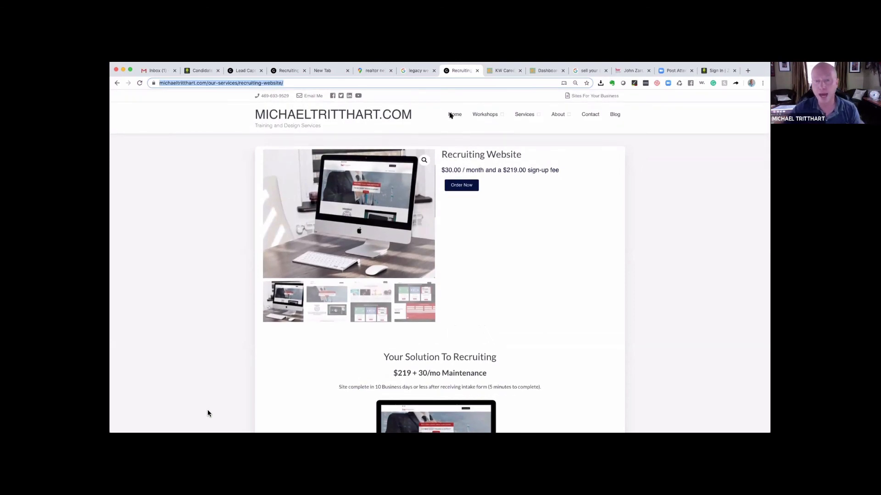
- Return to the michaeltritthart.com home page, then view the top of the KW career site
click(454, 114)
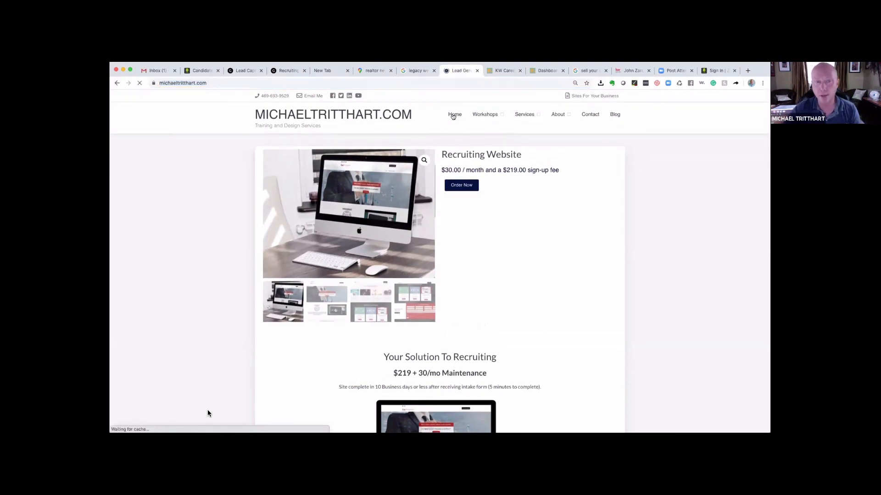
click(454, 114)
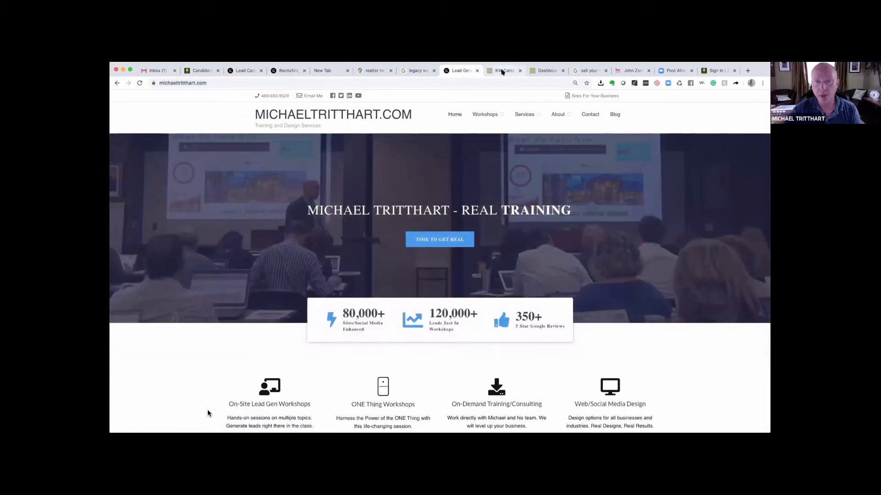
click(502, 71)
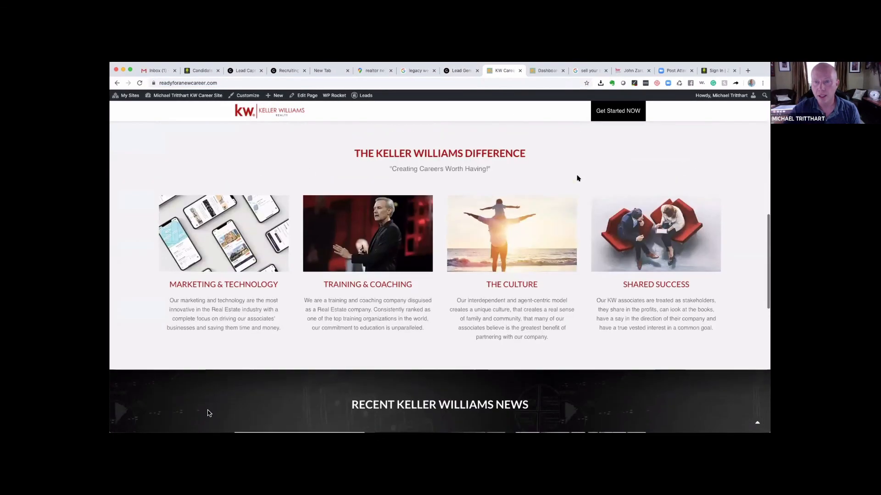
scroll(up, 3)
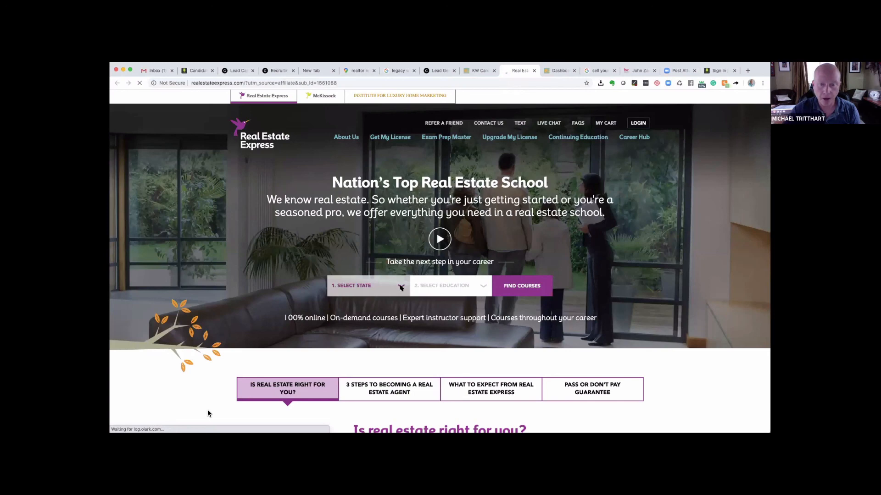
mouse_move(151, 73)
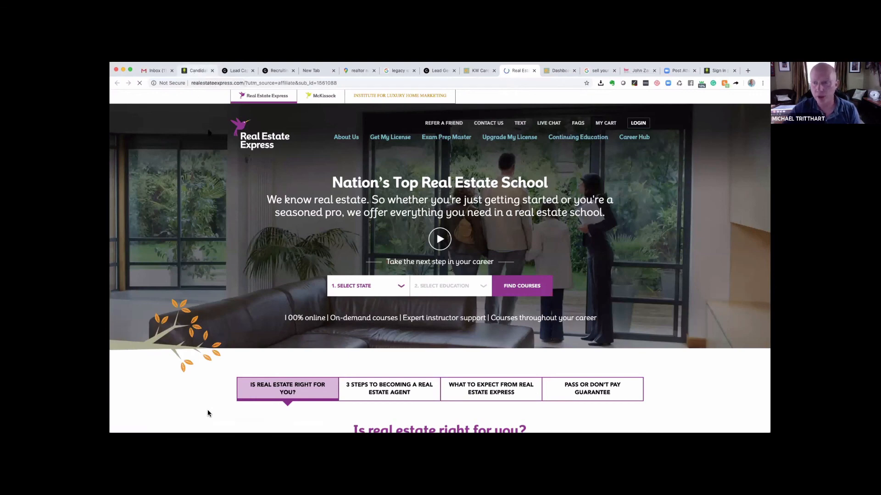
- Browse ZipRecruiter's Candidates list of 2,478 Real Estate Agents applicants and return to the top
click(196, 71)
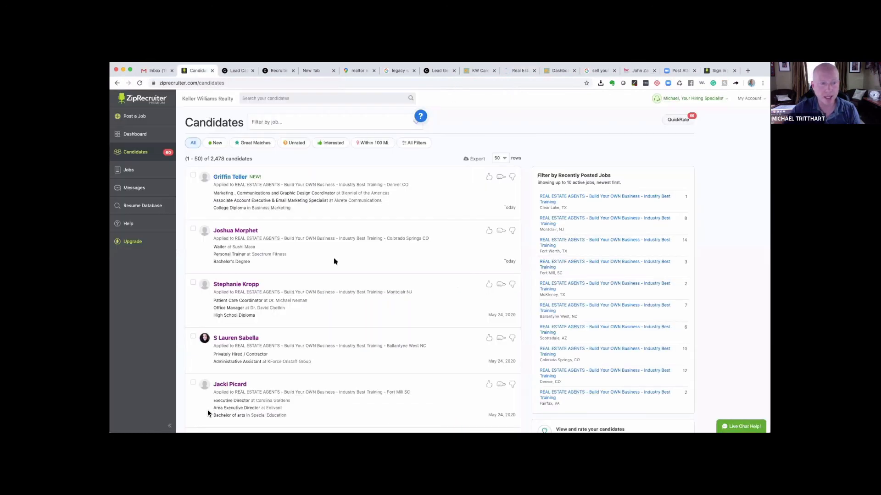
mouse_move(400, 191)
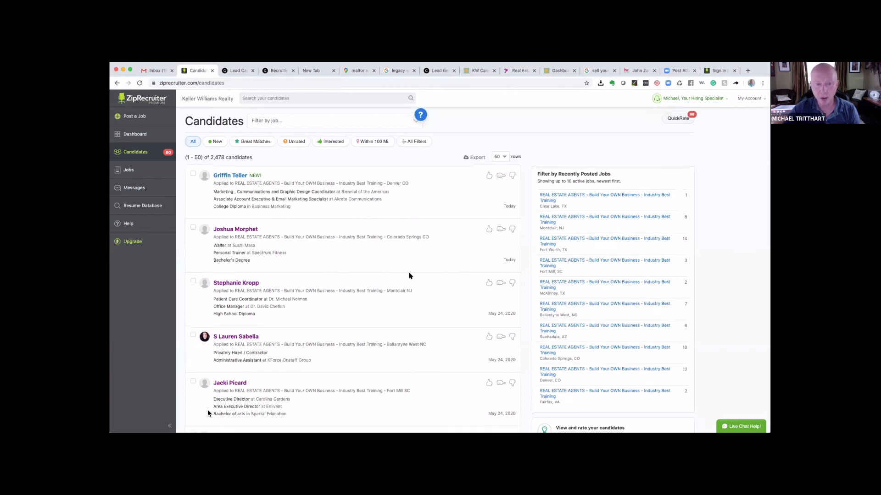
scroll(down, 3)
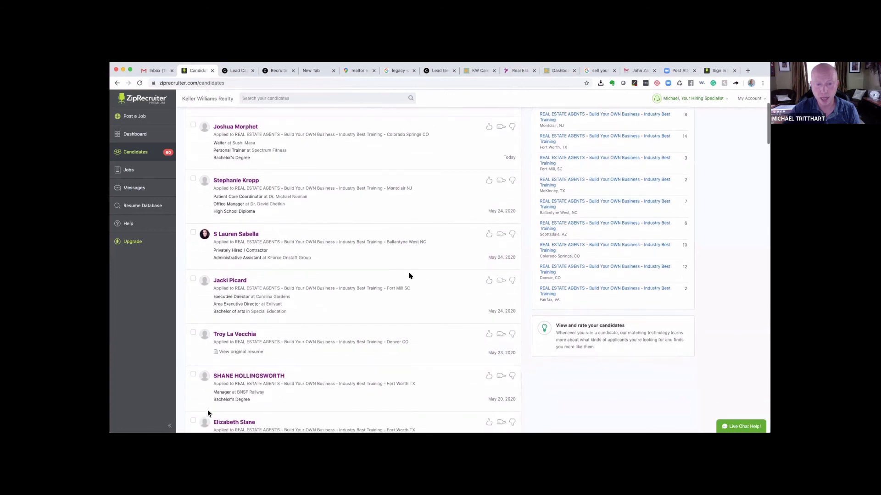
scroll(down, 3)
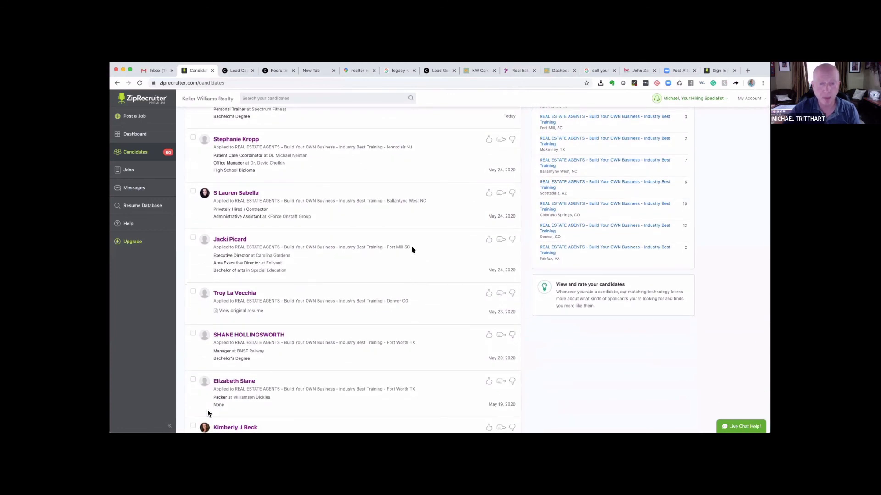
mouse_move(394, 260)
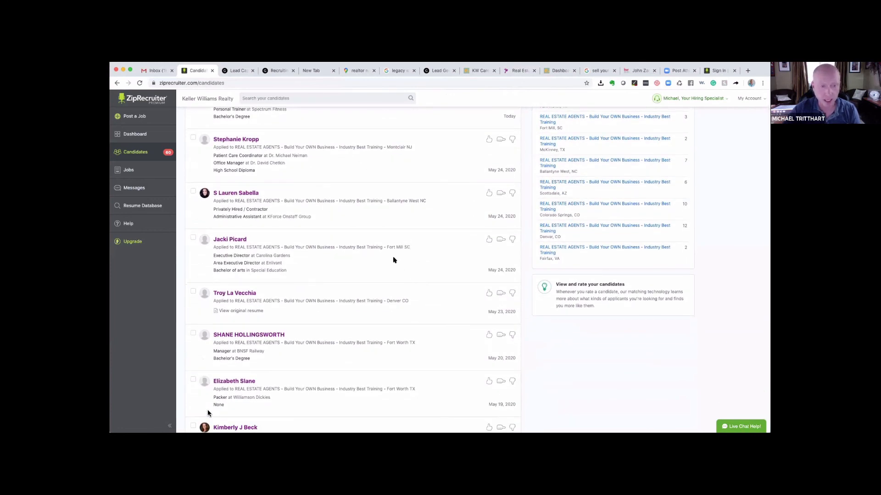
scroll(up, 3)
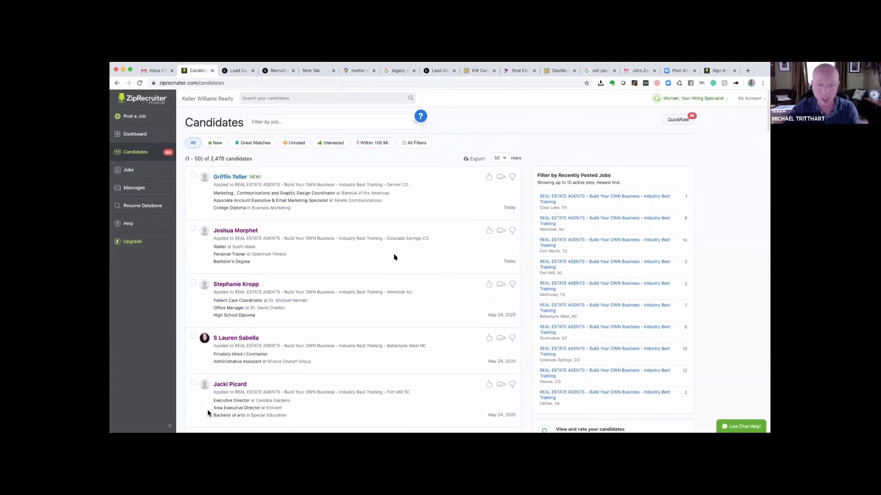
scroll(down, 3)
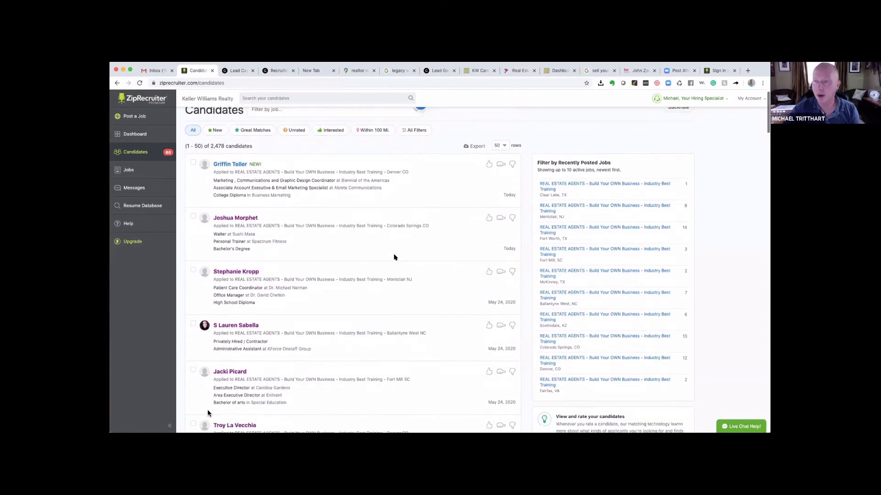
scroll(up, 3)
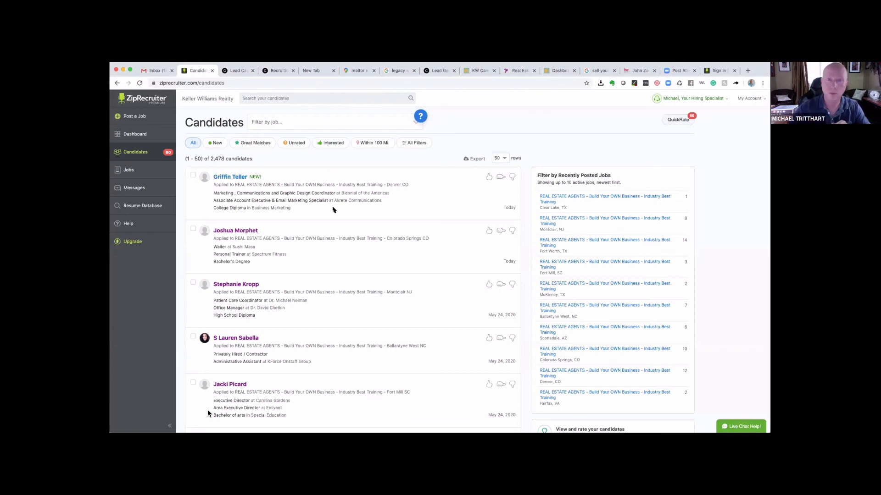
- Show the Our Services grid with the Recruiting, Jumpstart and Home Value Websites and pricing
click(439, 70)
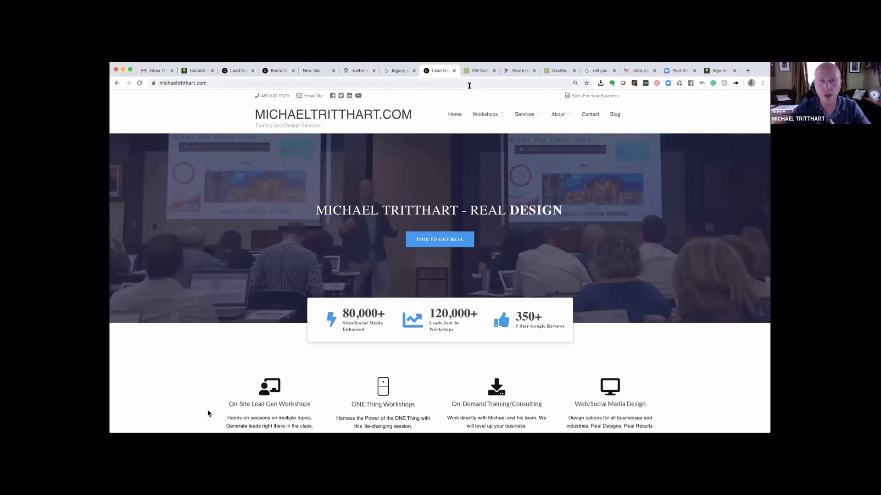
click(524, 114)
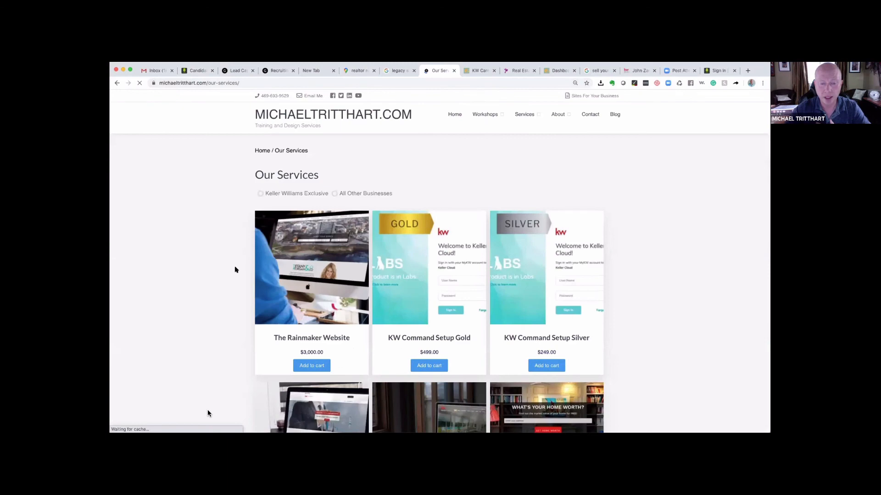
mouse_move(241, 283)
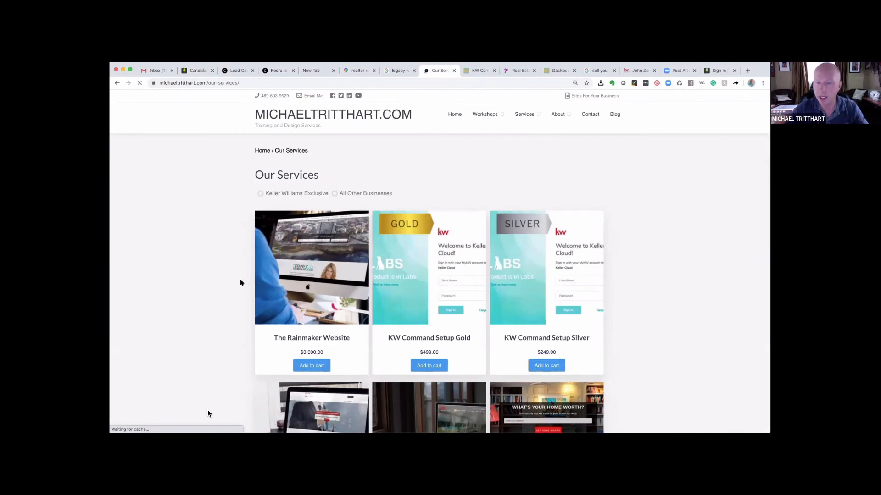
scroll(down, 3)
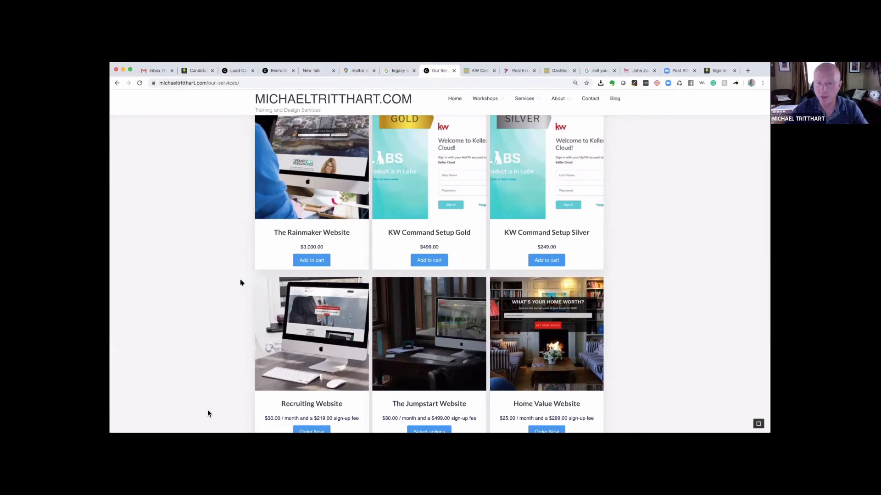
mouse_move(571, 243)
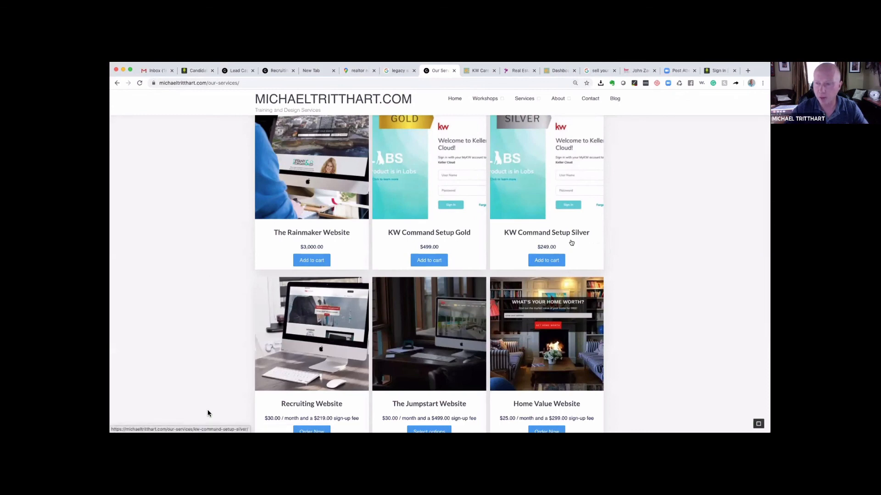
mouse_move(412, 232)
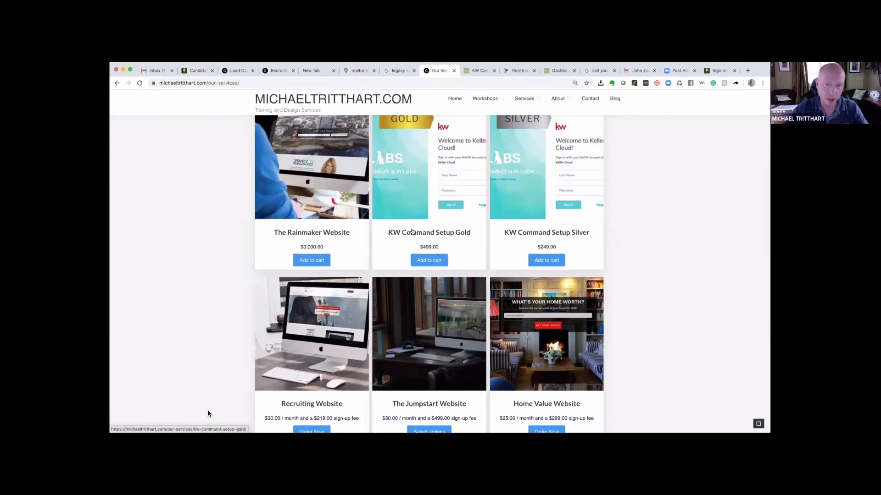
- Go through the $499 KW Command Setup Gold feature list, then move to a new tab for the GoogleBizSecrets link
click(429, 232)
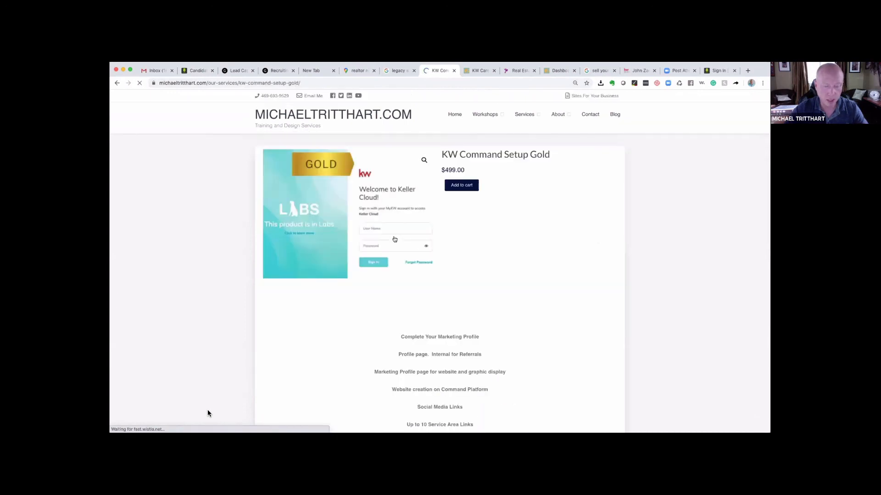
scroll(down, 3)
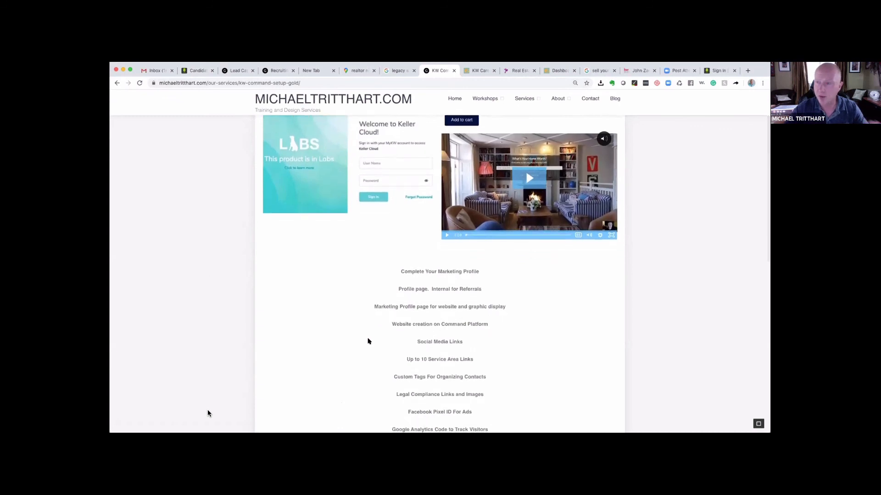
scroll(down, 3)
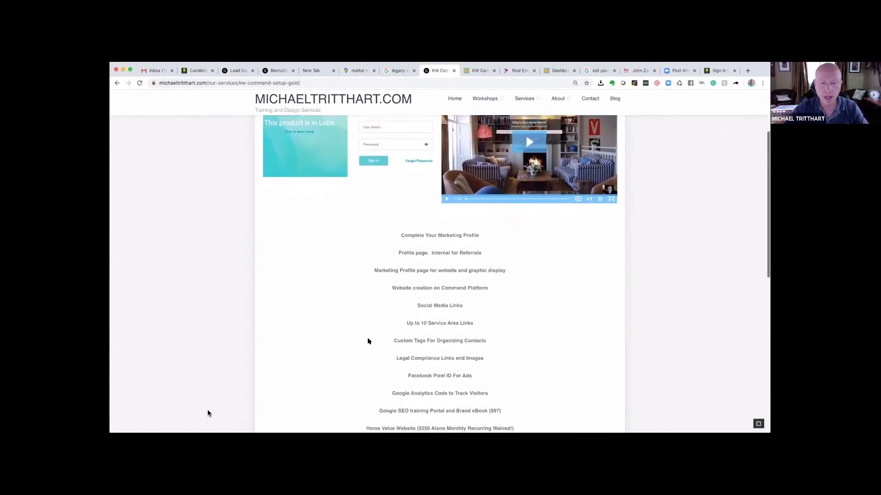
scroll(down, 3)
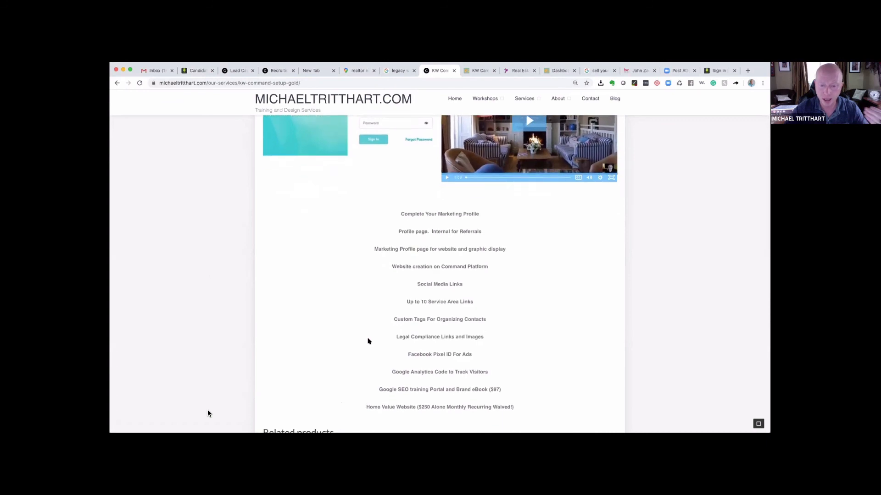
scroll(down, 3)
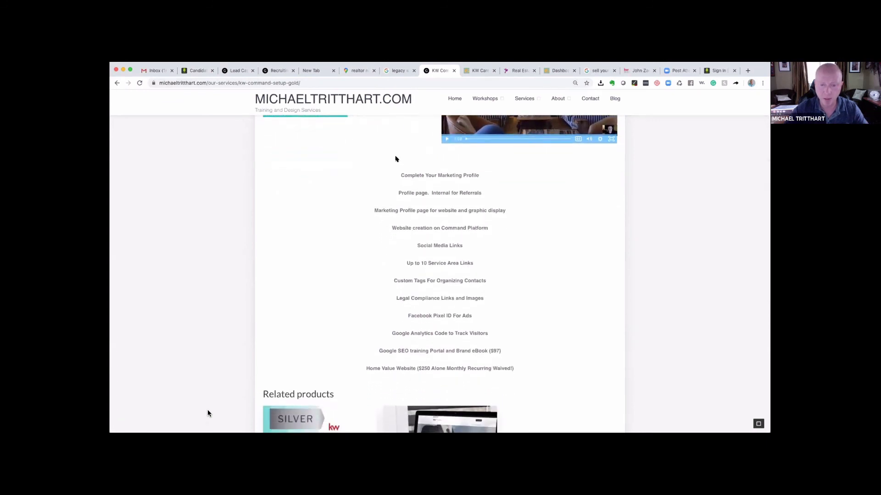
mouse_move(414, 331)
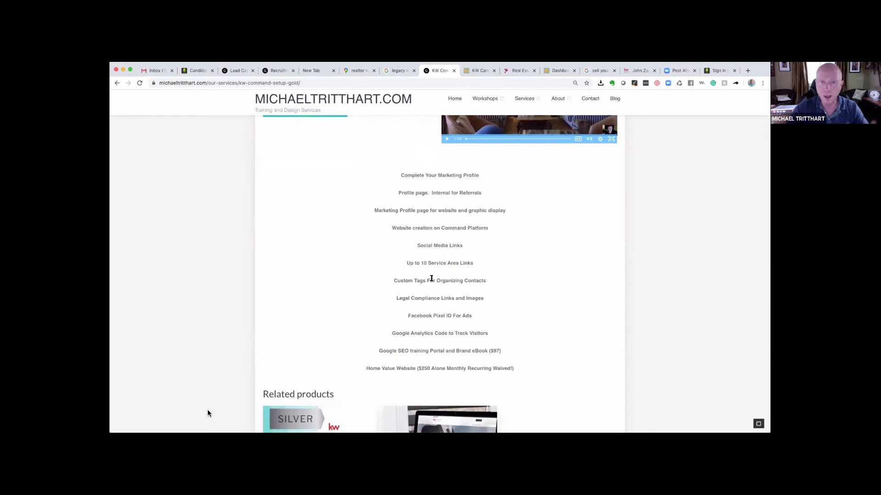
scroll(up, 3)
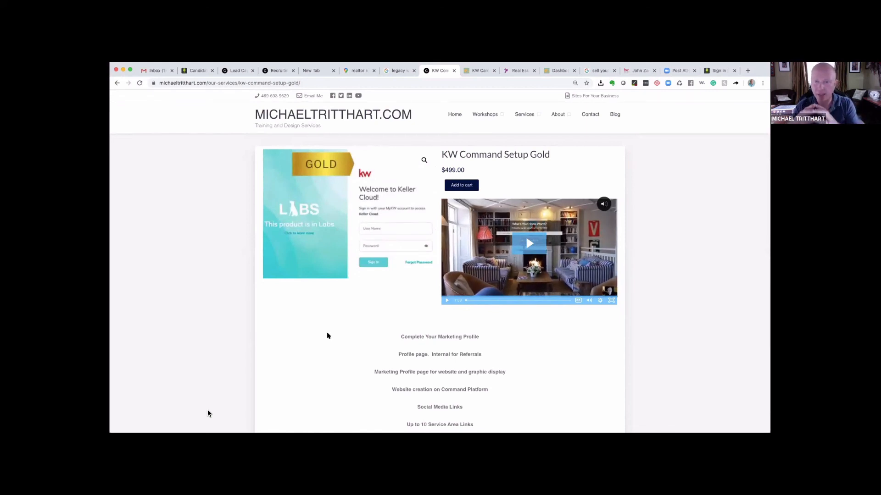
scroll(down, 3)
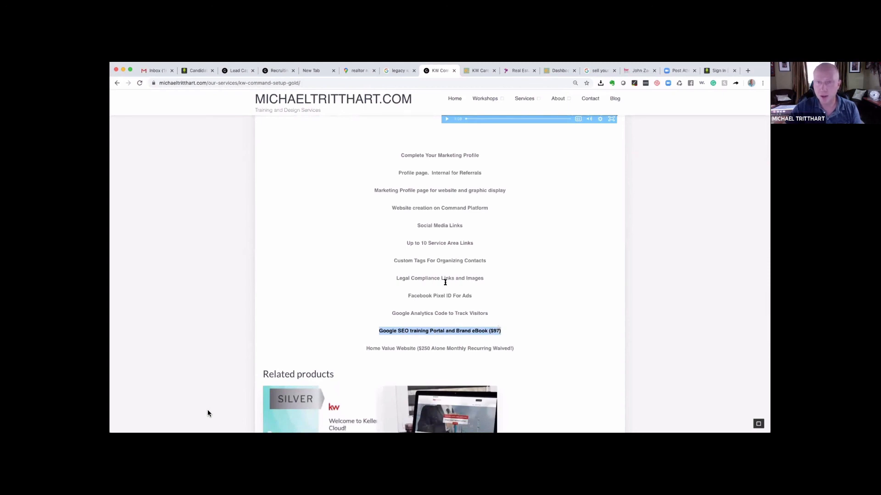
click(312, 70)
text(bit.ly/GoogleBizSecrets)
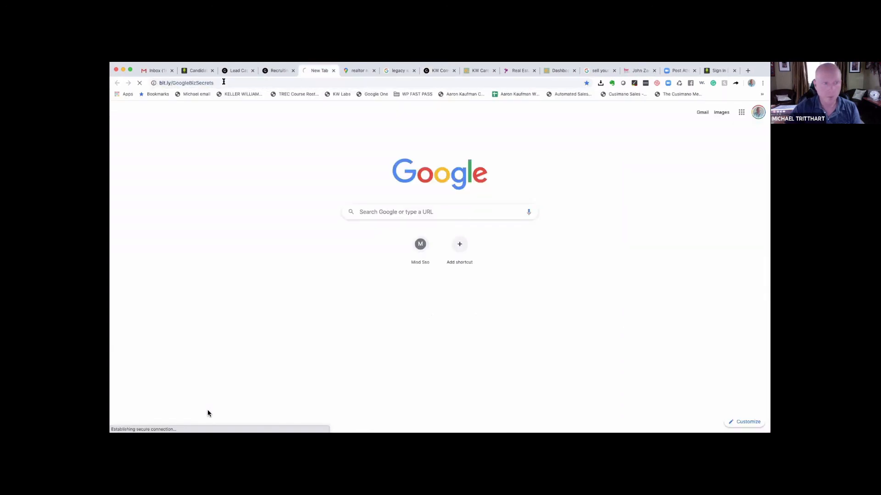
- Load the Google Training Series page down to its bonus e-book offer, then switch to the realtor-near-me map
key(Return)
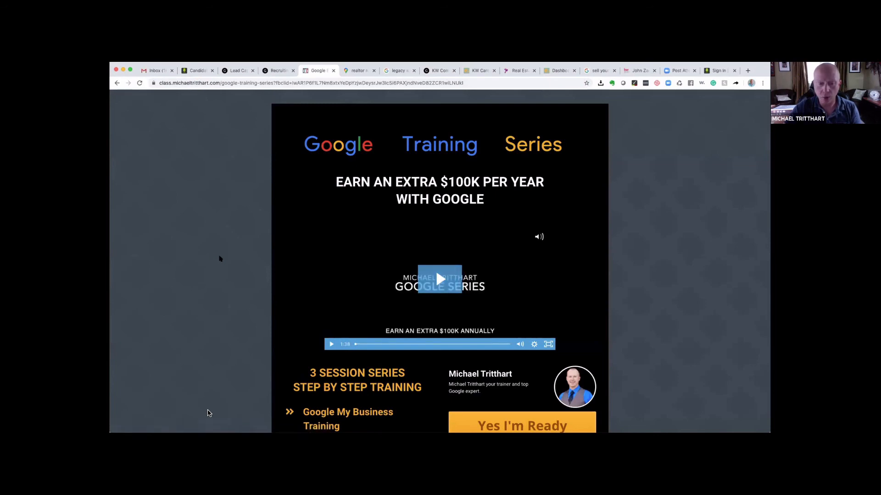
scroll(down, 3)
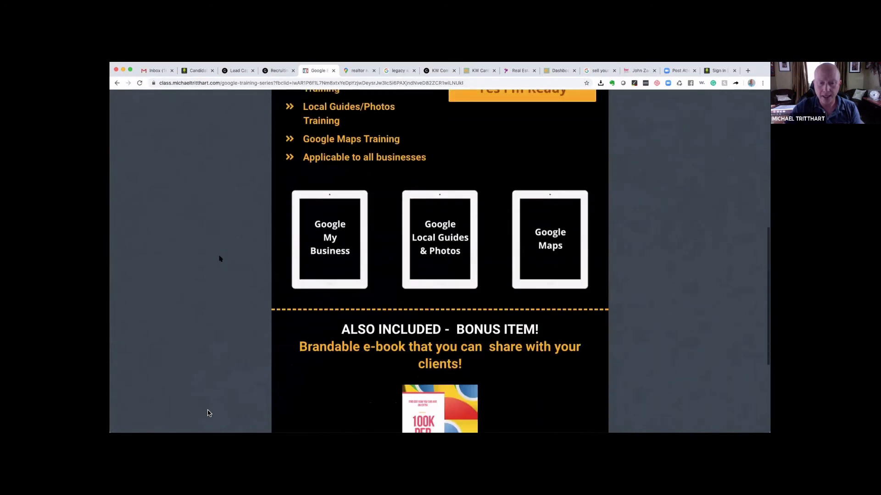
scroll(down, 3)
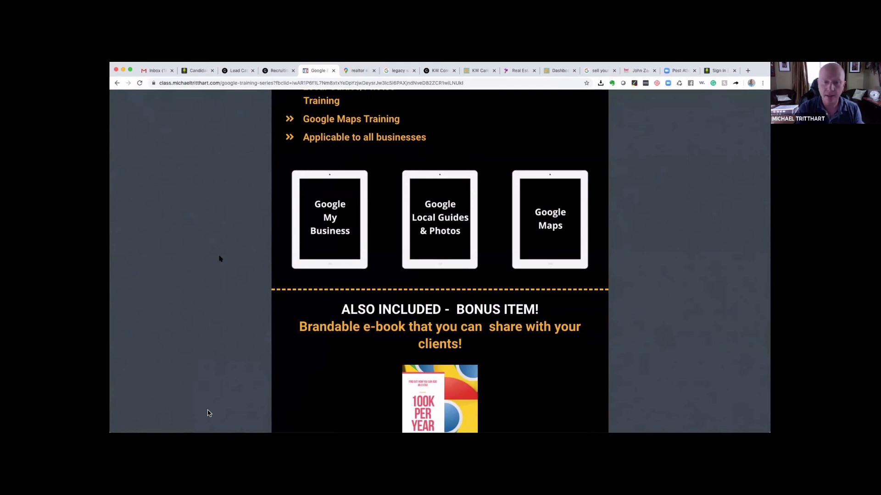
scroll(down, 3)
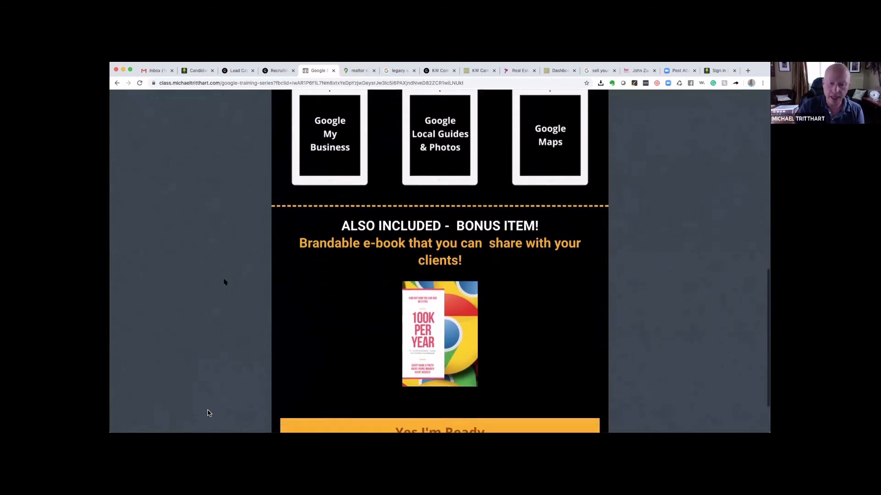
scroll(down, 3)
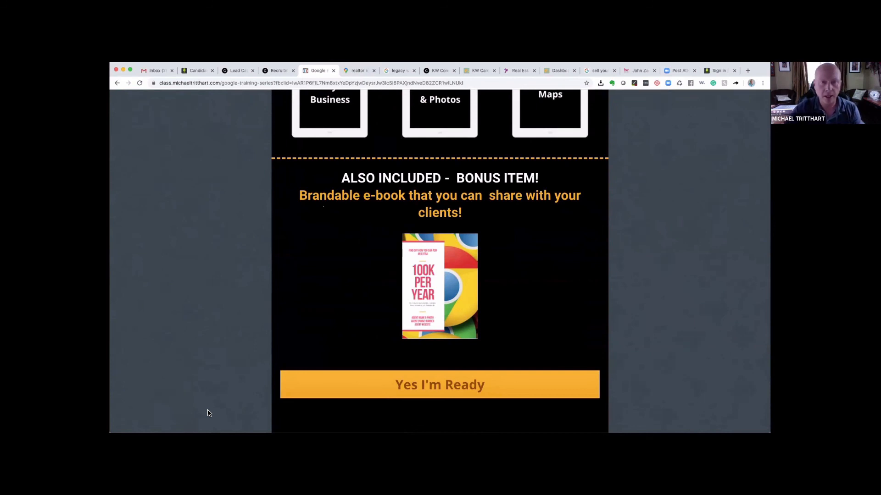
scroll(up, 3)
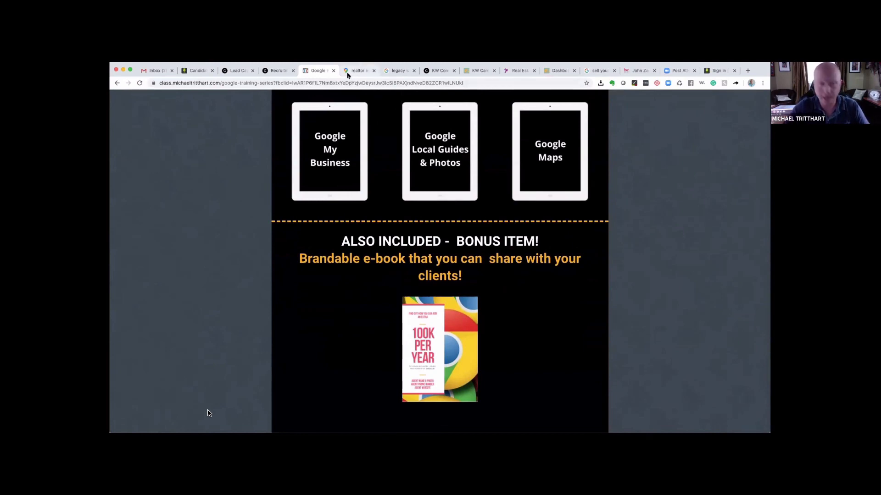
mouse_move(357, 71)
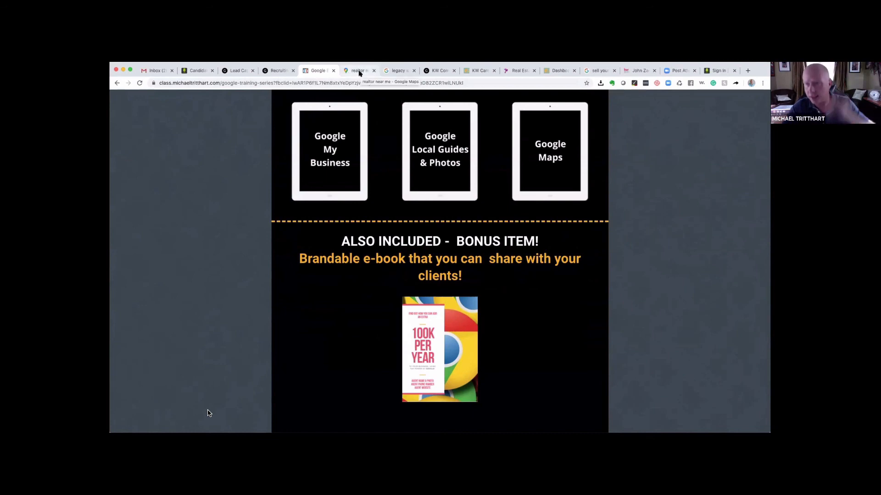
click(360, 70)
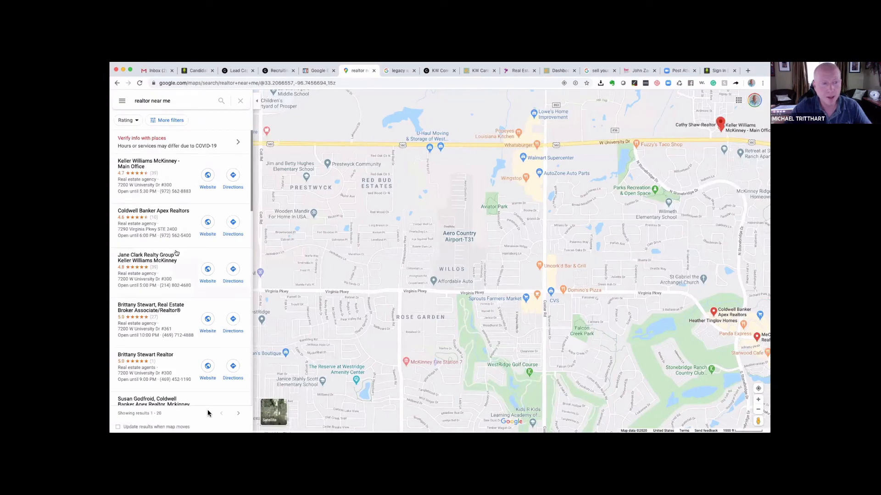
scroll(down, 3)
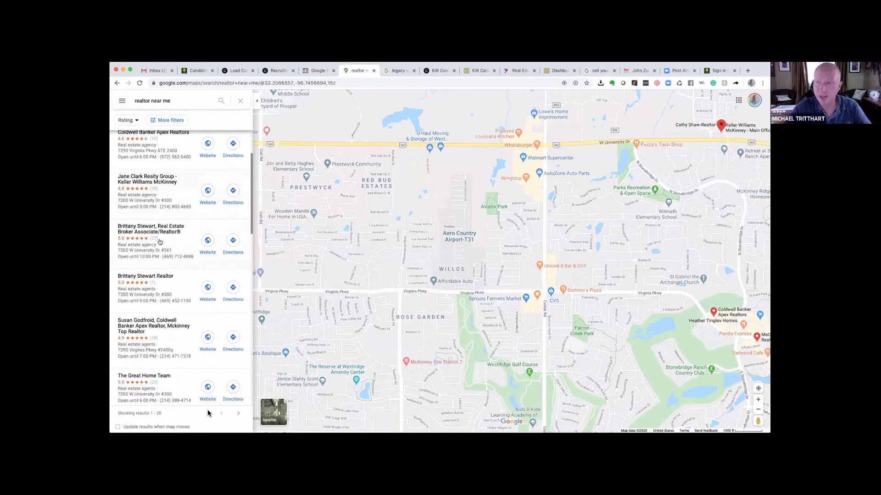
scroll(up, 3)
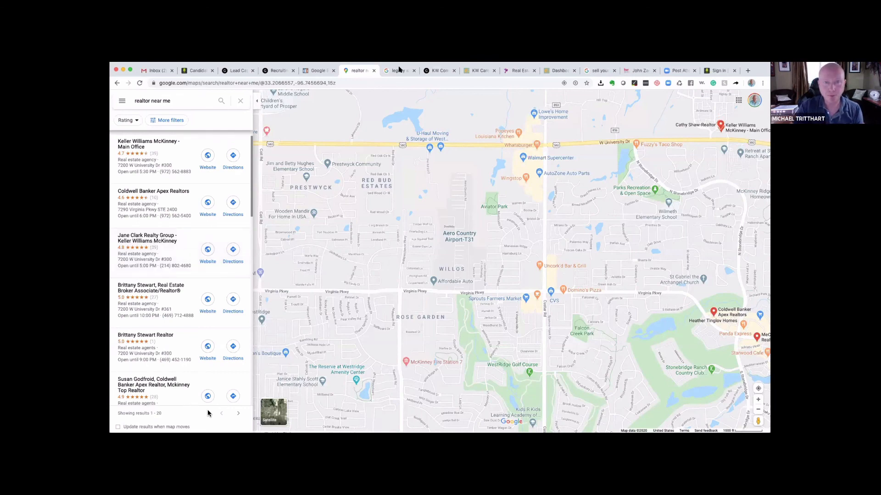
- Bring up the 'legacy west map' Google results and scroll to the related searches section
click(399, 70)
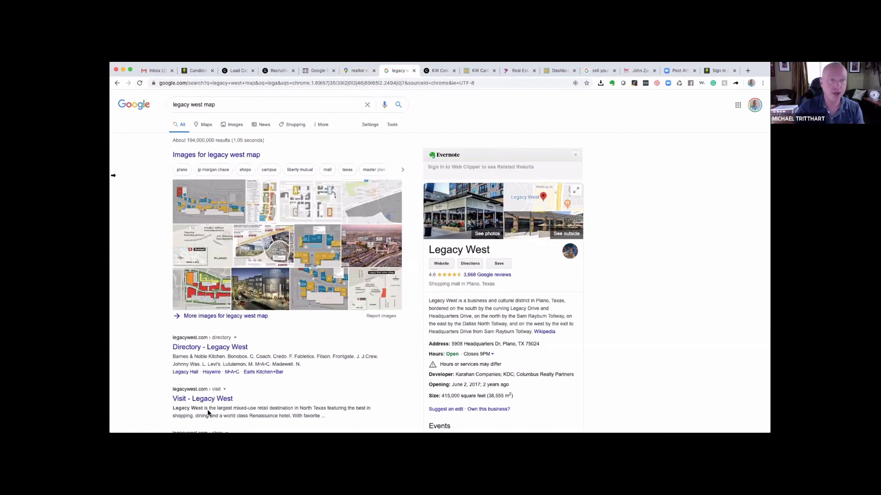
mouse_move(165, 122)
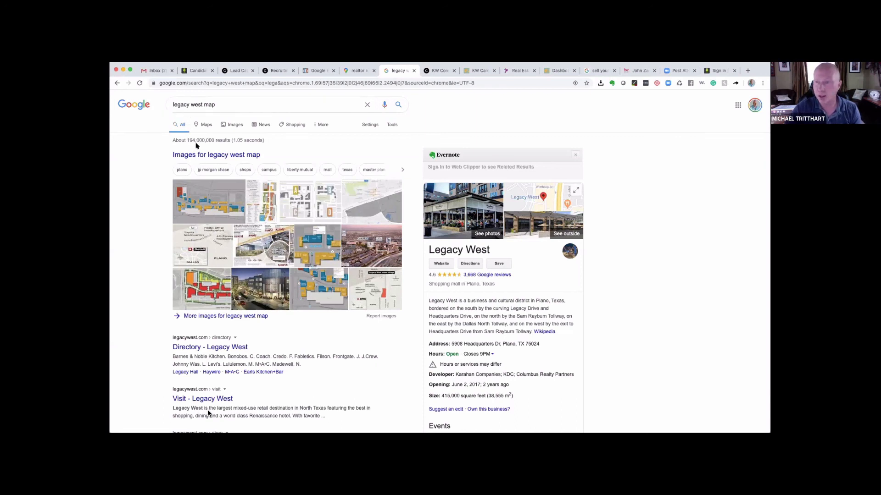
mouse_move(379, 215)
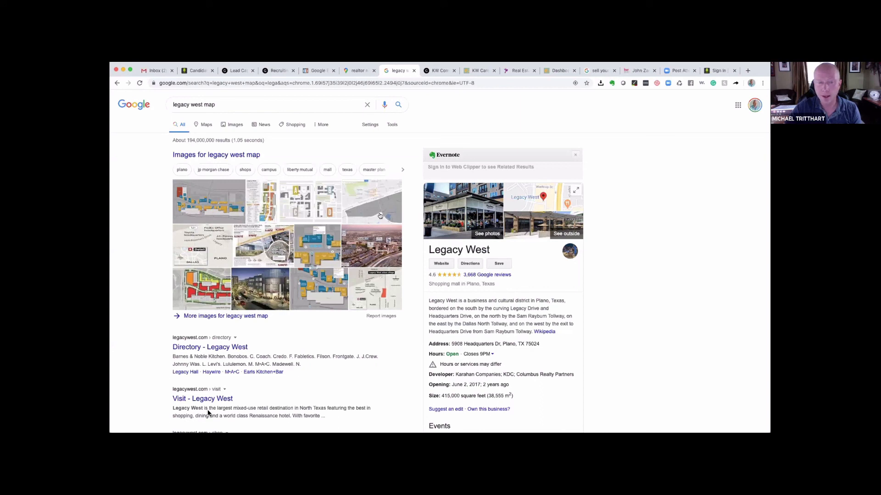
mouse_move(379, 213)
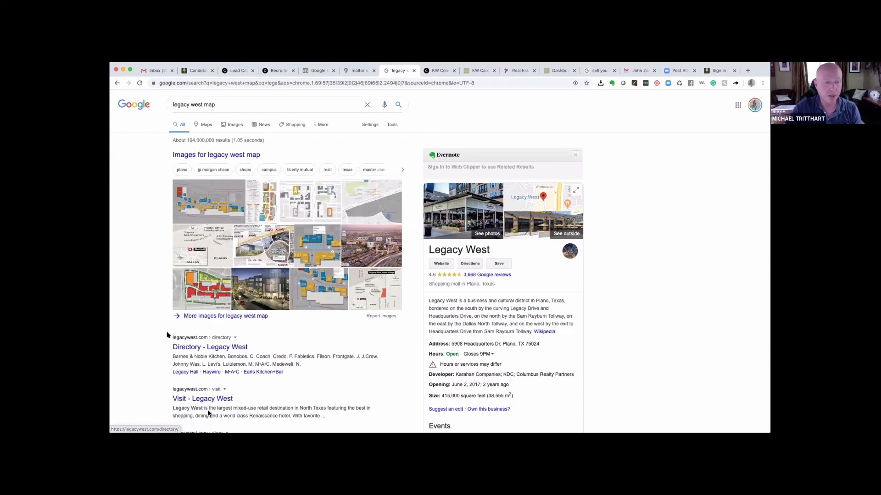
scroll(down, 3)
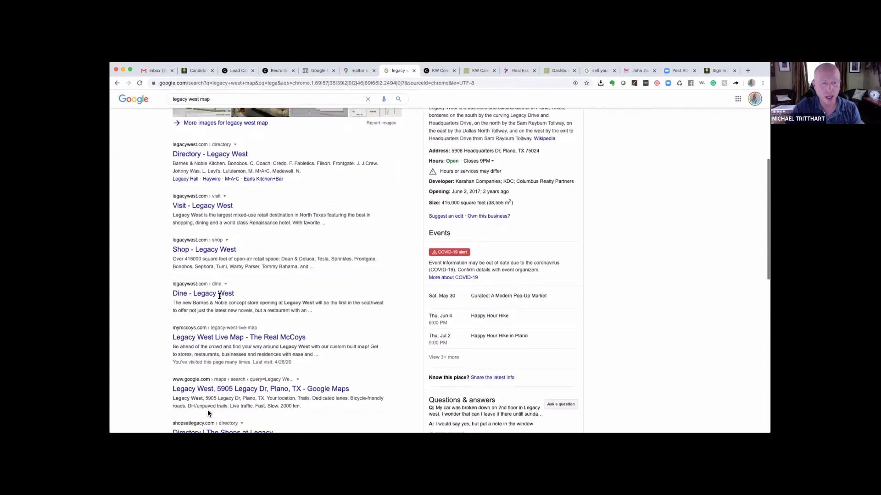
scroll(down, 3)
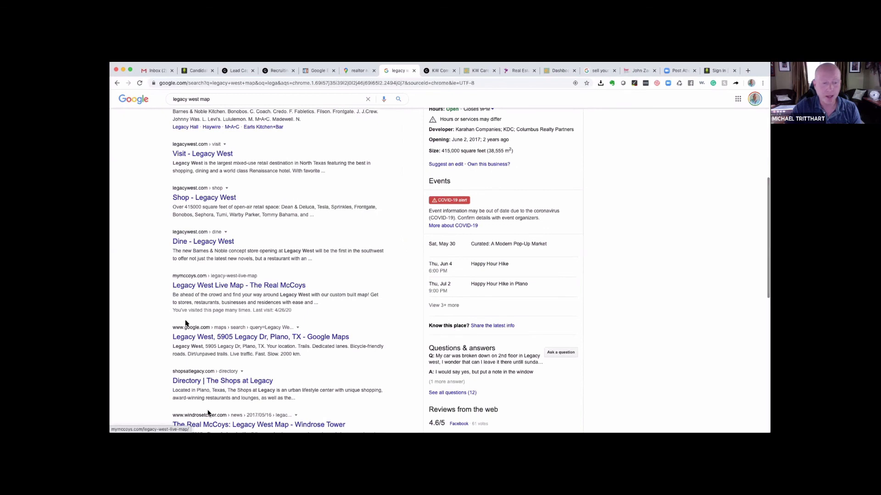
scroll(down, 3)
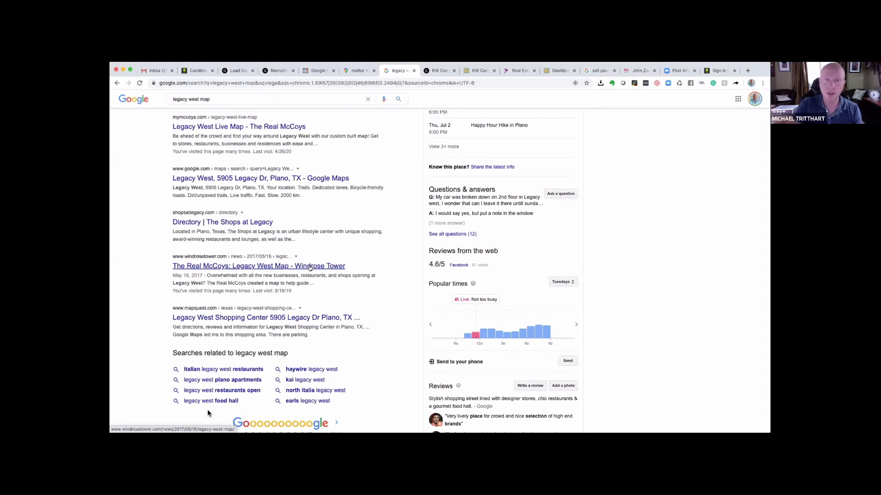
- Return to the Our Services tab and scroll to the Recruiting, Jumpstart and Home Value Website products
click(438, 71)
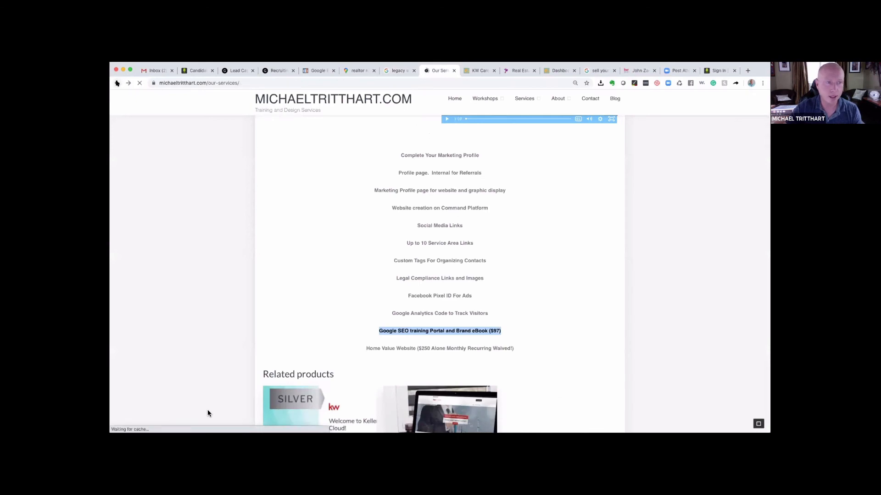
scroll(down, 3)
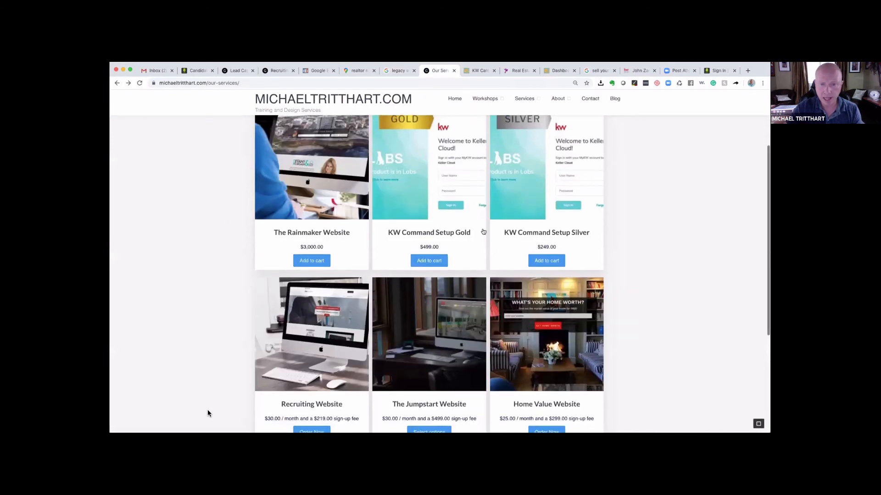
scroll(down, 3)
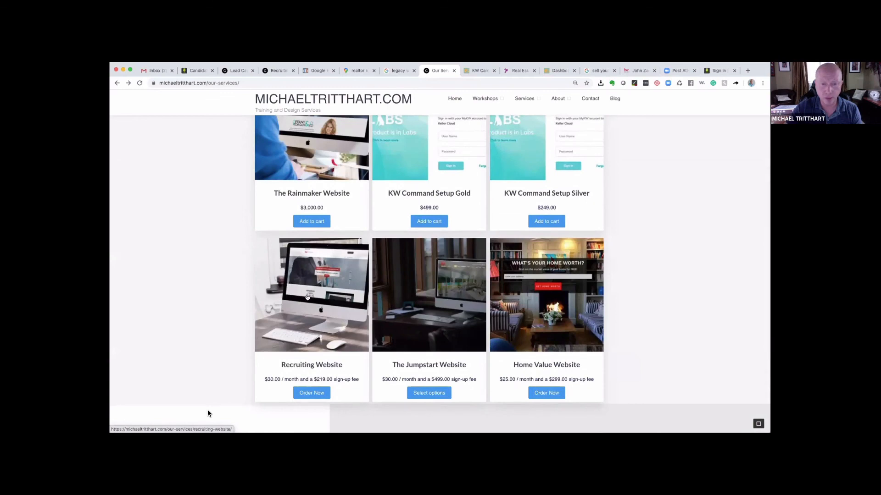
mouse_move(490, 321)
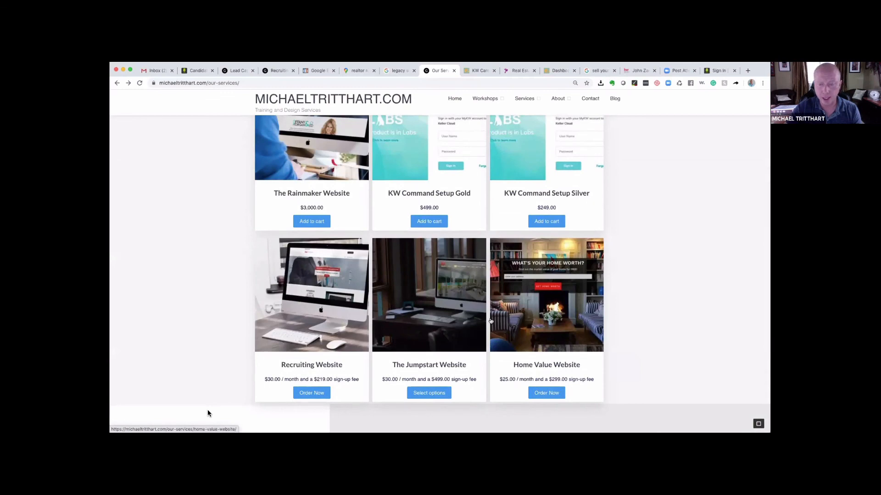
mouse_move(539, 299)
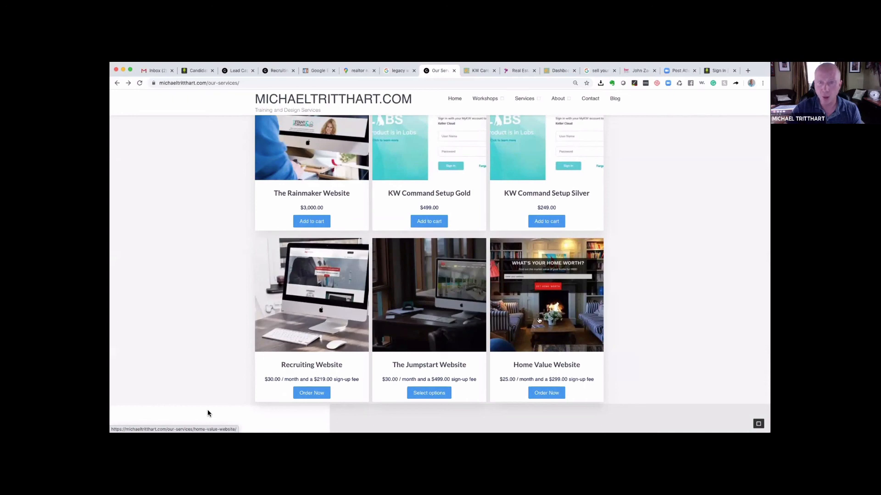
mouse_move(499, 283)
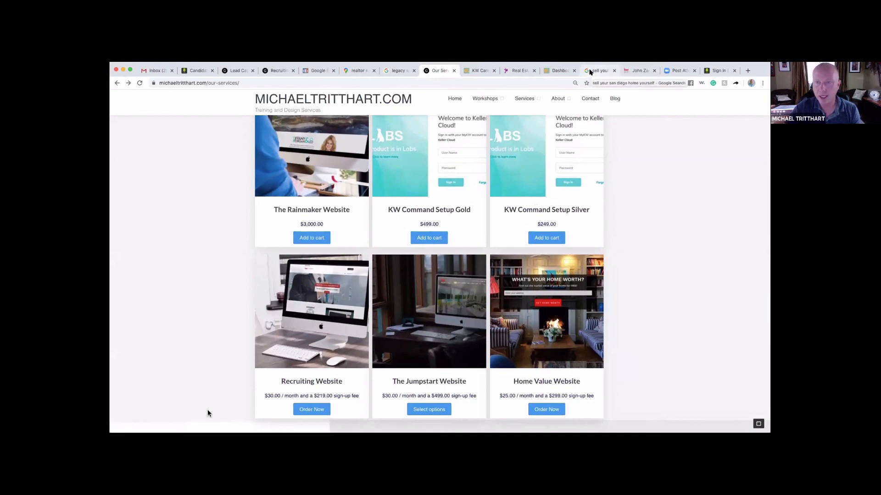
- Bring up the 'sell your san diego home yourself' results and scroll past the ads to the organic listings
click(599, 70)
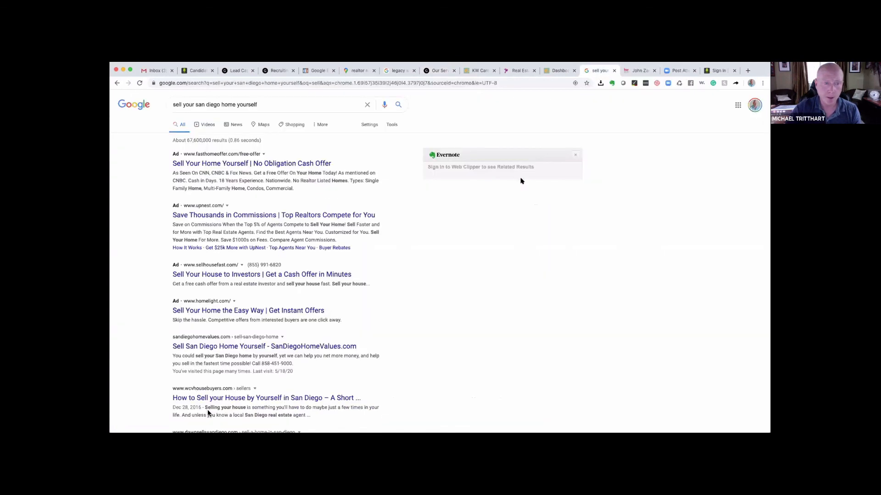
mouse_move(430, 234)
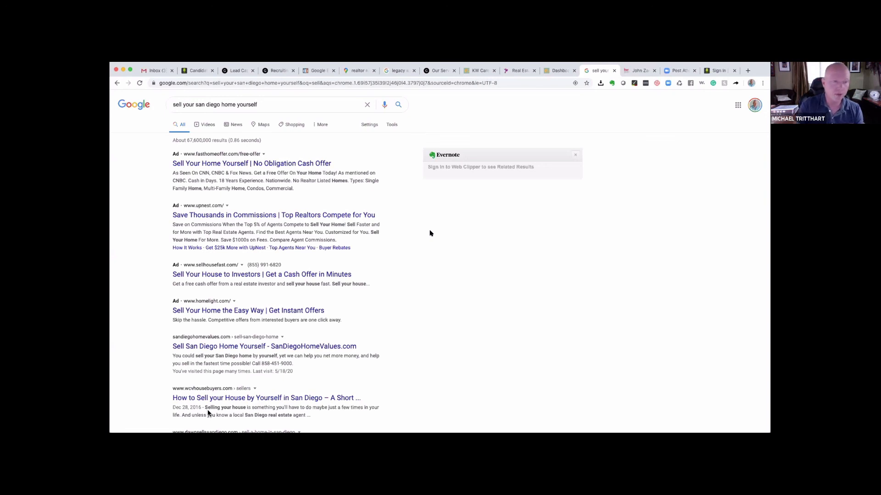
mouse_move(231, 280)
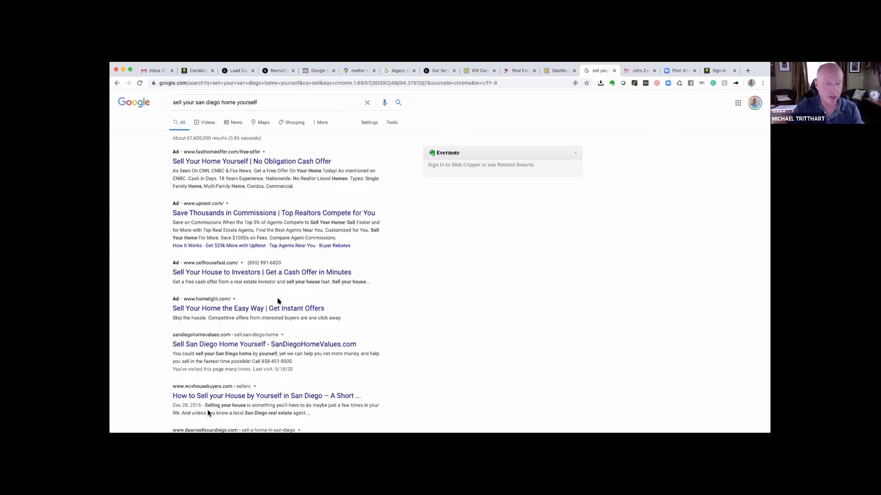
scroll(down, 3)
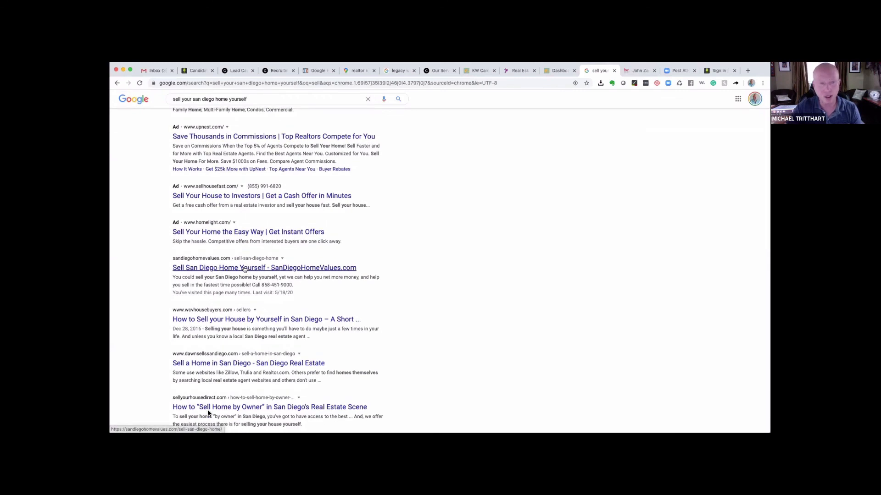
click(265, 267)
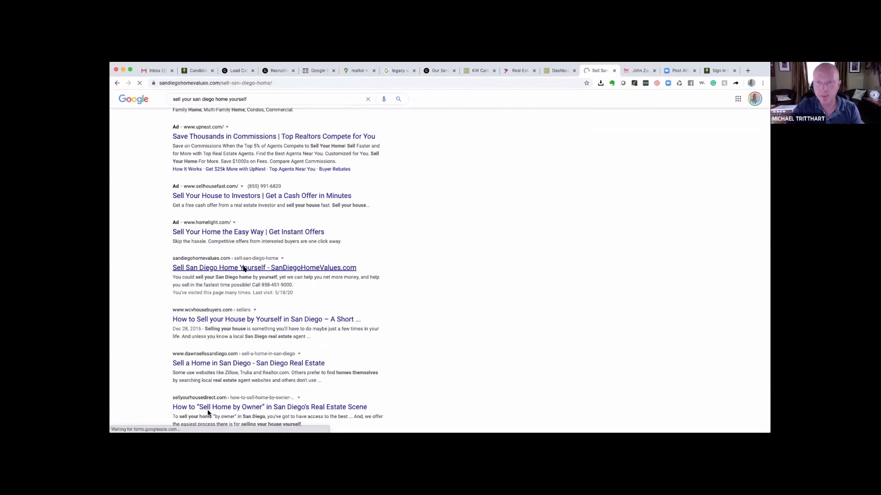
click(264, 267)
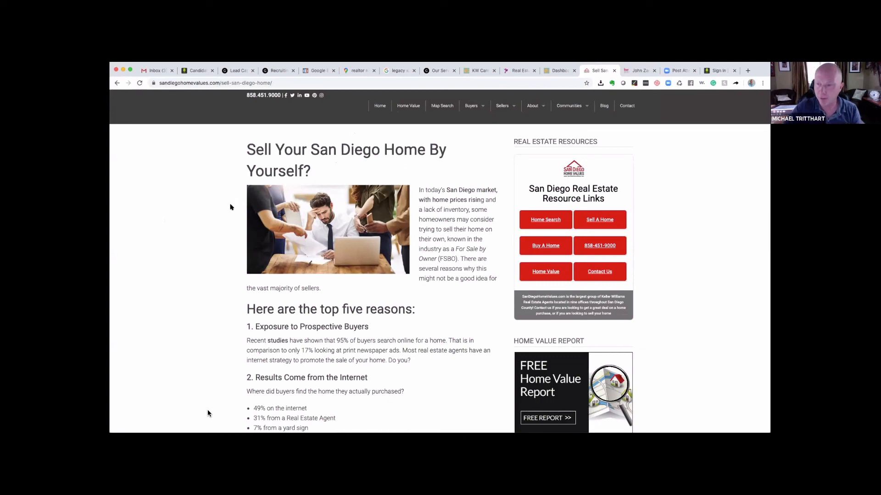
scroll(down, 3)
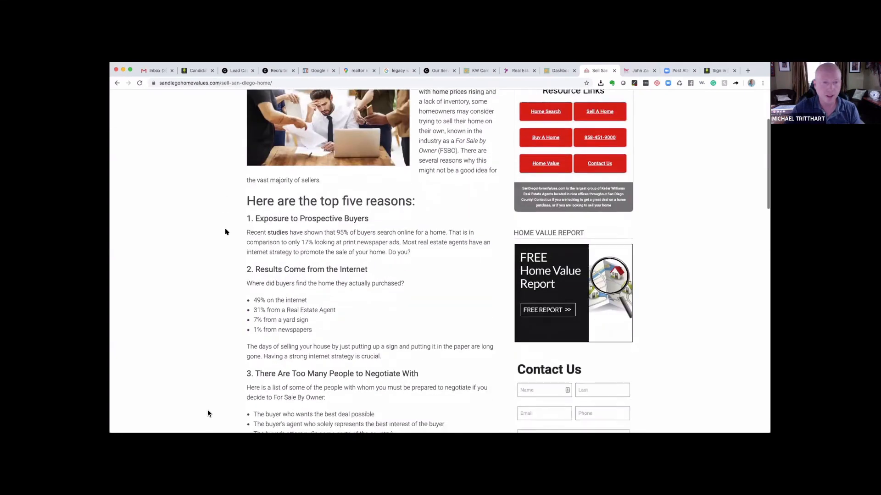
scroll(down, 3)
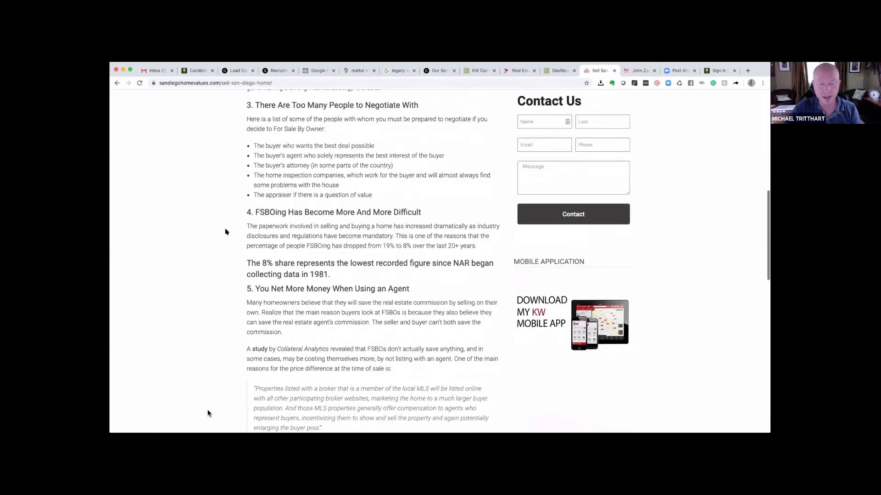
scroll(down, 3)
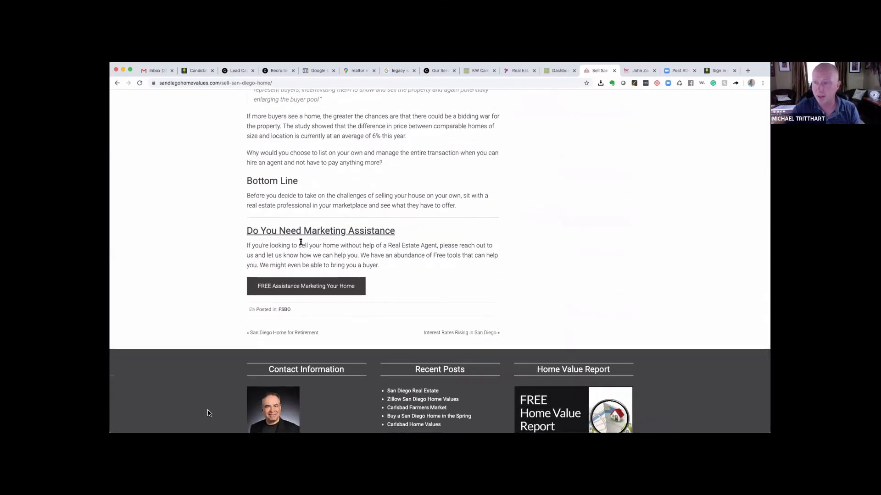
scroll(down, 3)
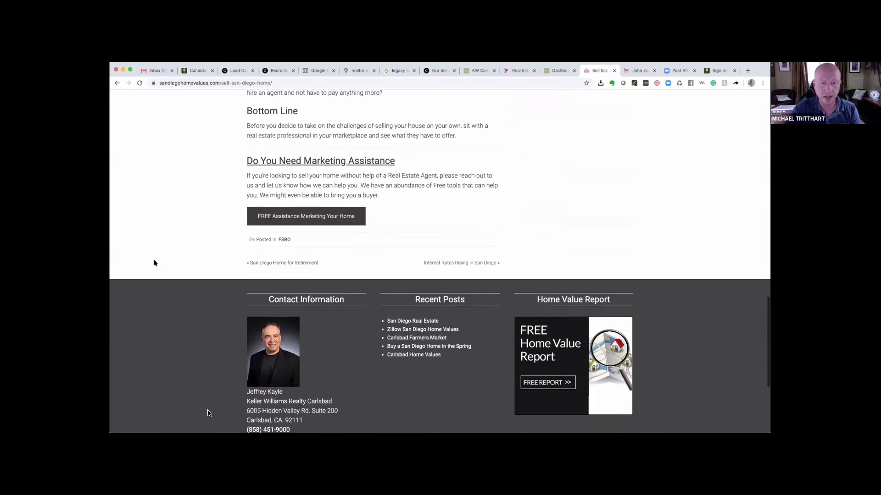
mouse_move(235, 223)
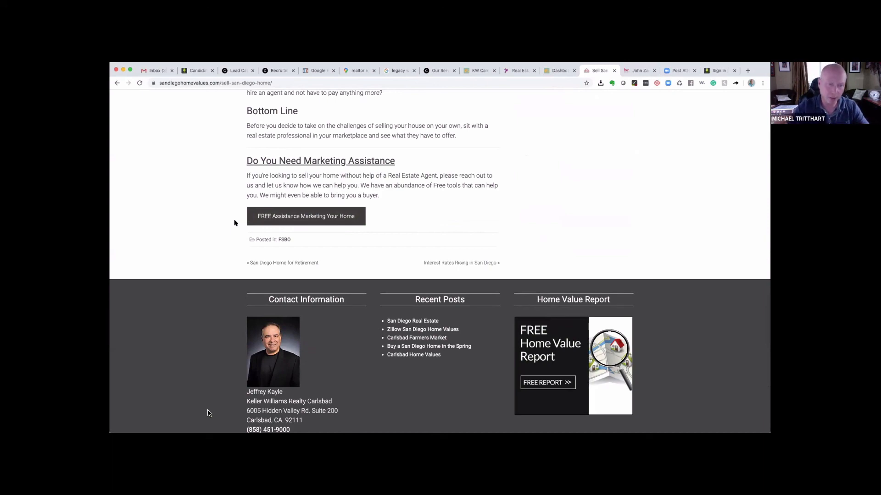
scroll(up, 3)
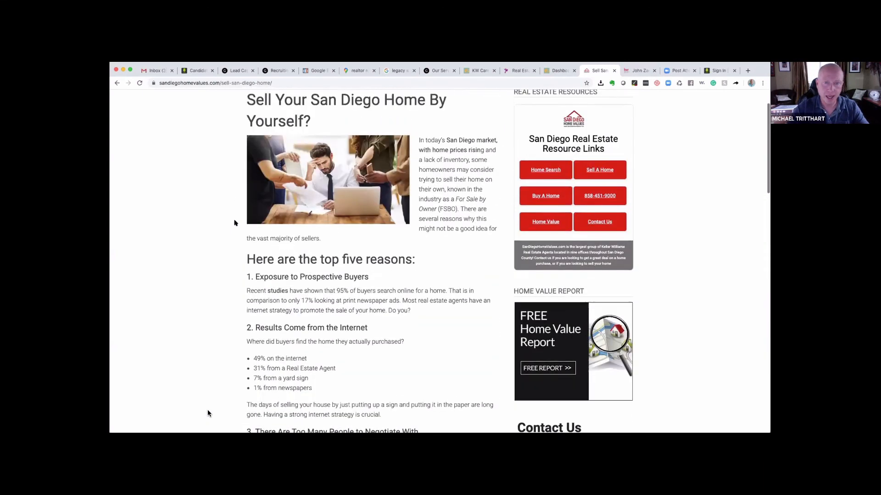
scroll(up, 3)
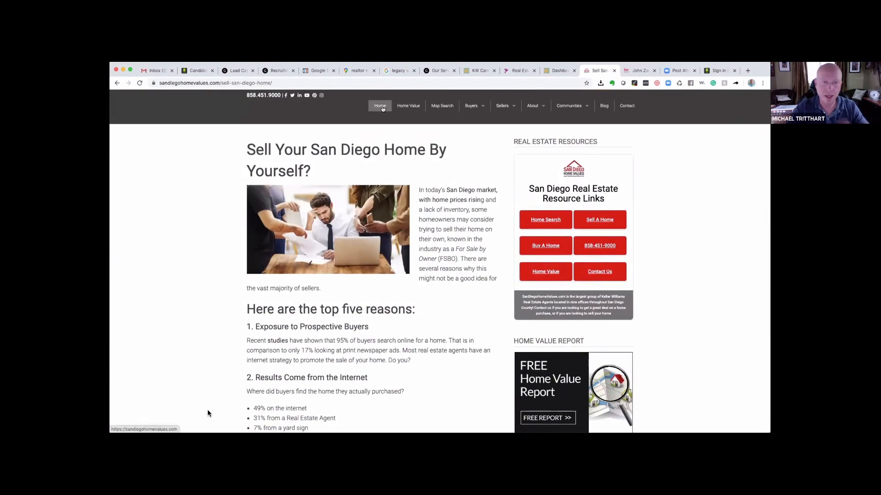
- Go to the SanDiegoHomeValues.com home page and browse to its footer and back to the service tiles
click(380, 106)
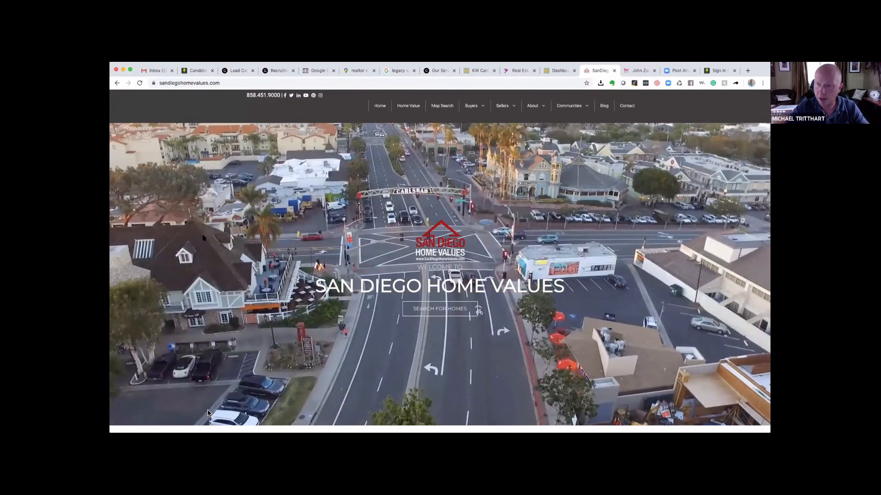
scroll(down, 3)
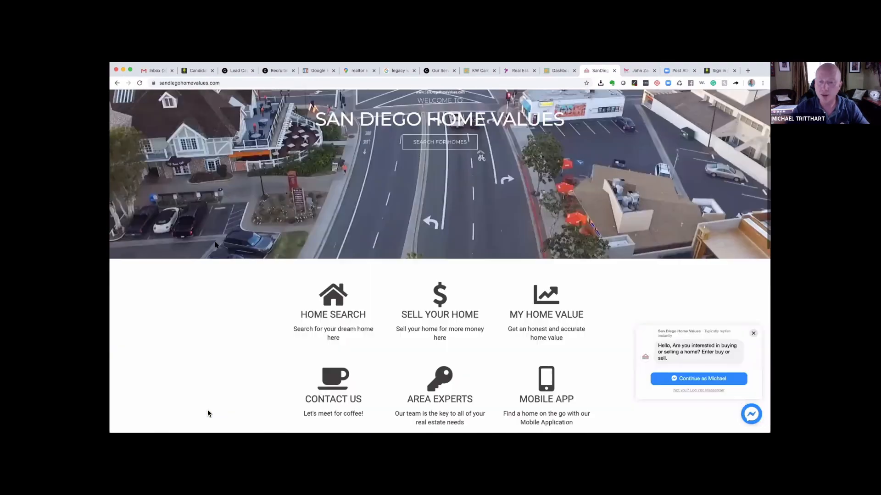
scroll(down, 3)
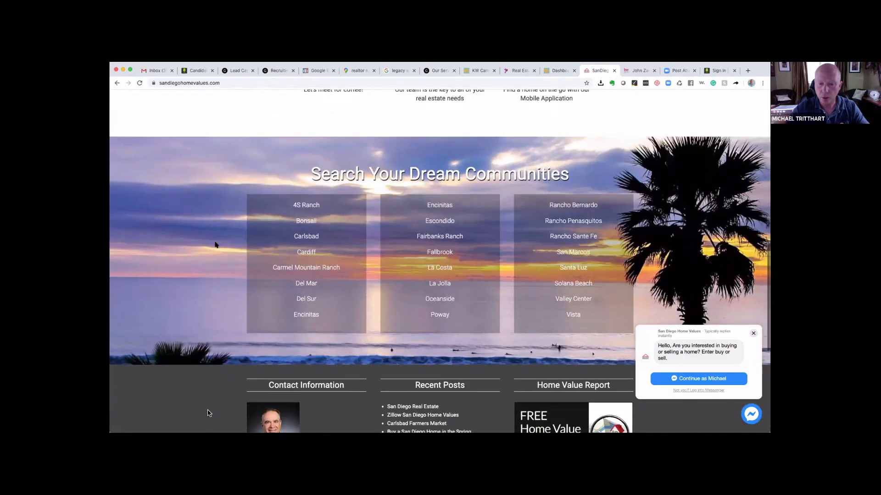
scroll(down, 3)
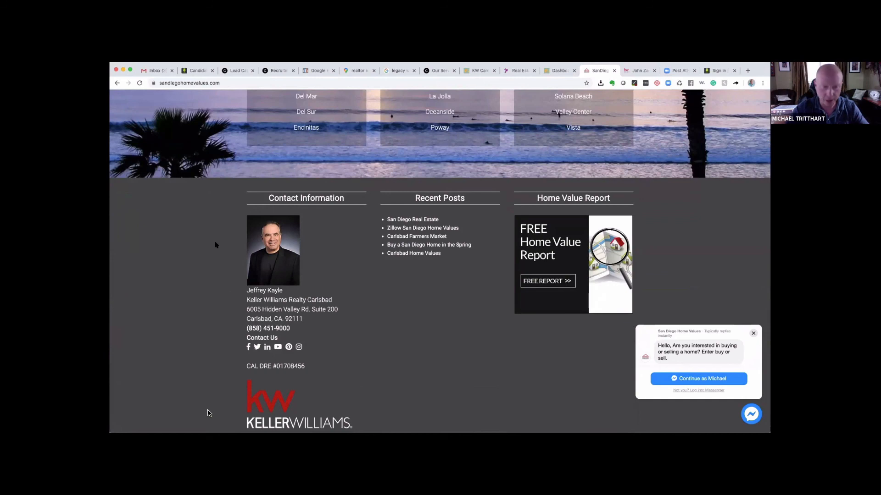
scroll(up, 3)
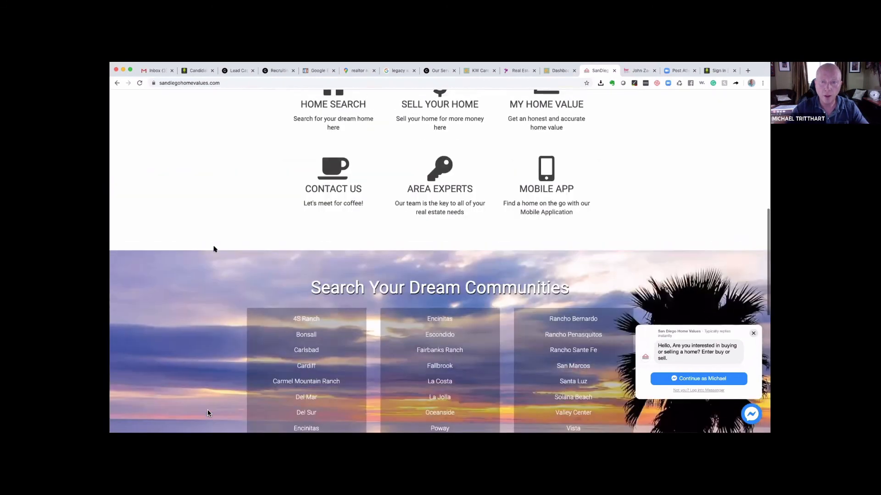
scroll(up, 3)
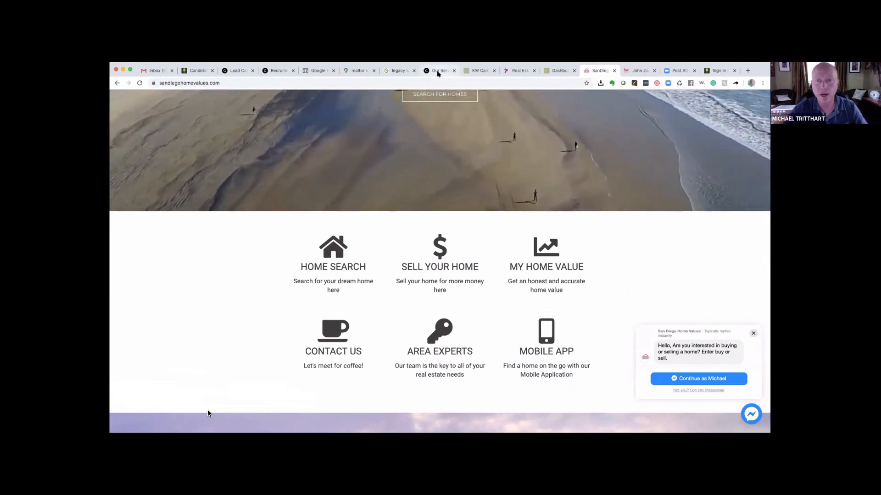
click(439, 71)
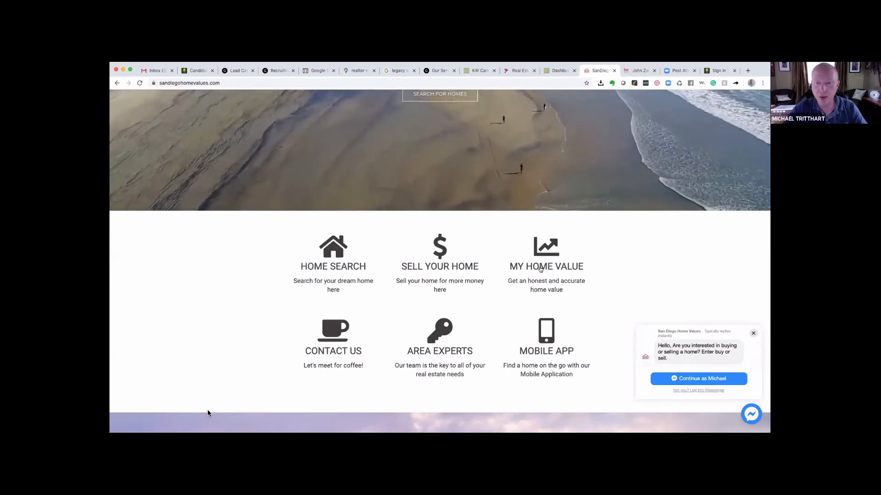
- Open the My Home Value tile's free home valuation lookup page
click(545, 266)
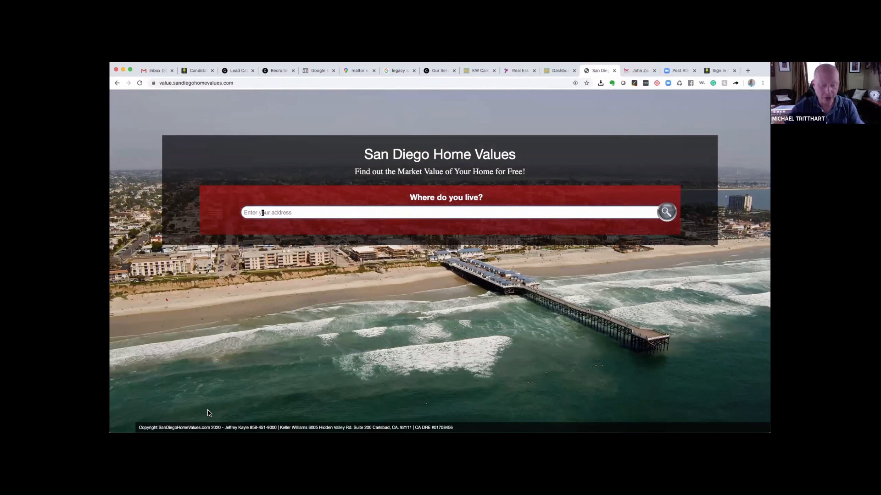
text(123)
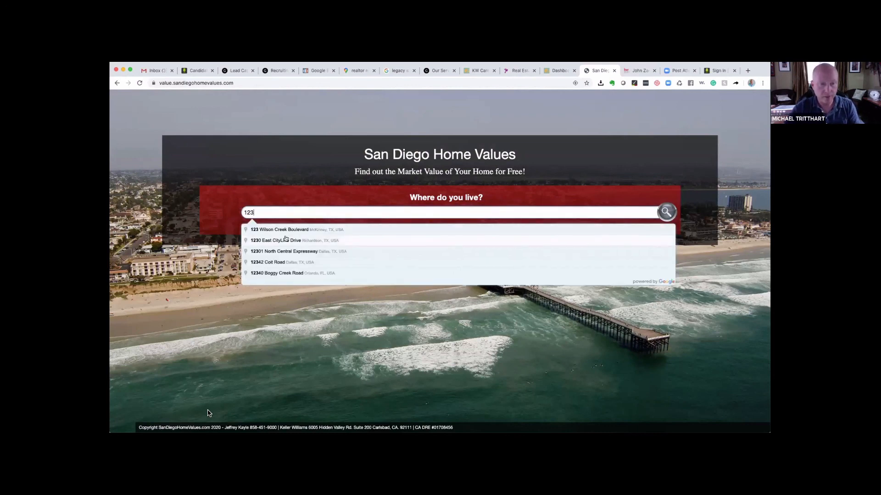
click(297, 229)
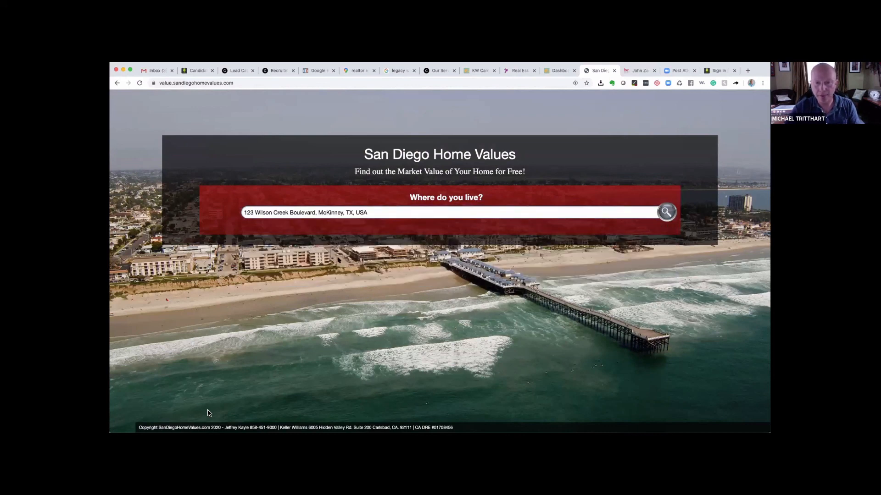
click(666, 212)
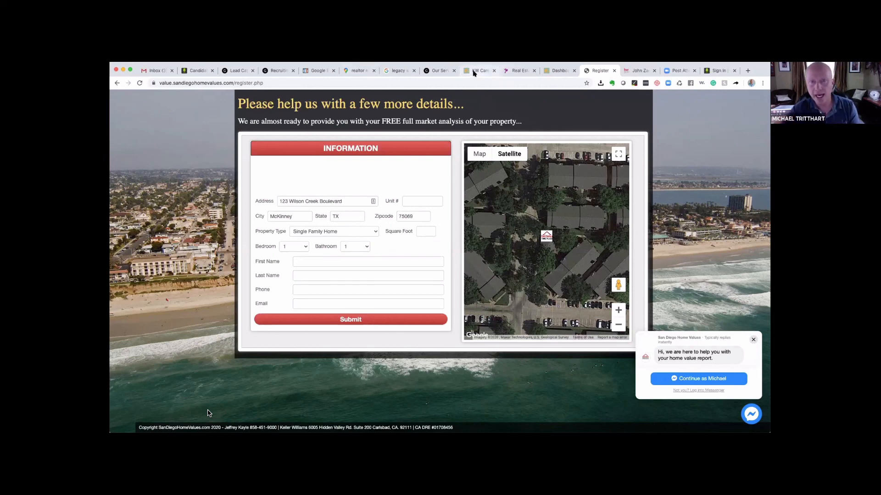
mouse_move(479, 71)
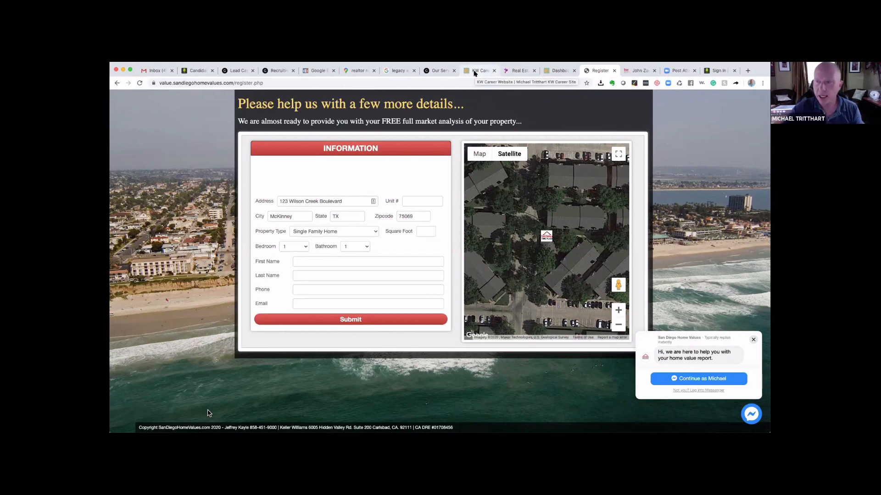
mouse_move(157, 93)
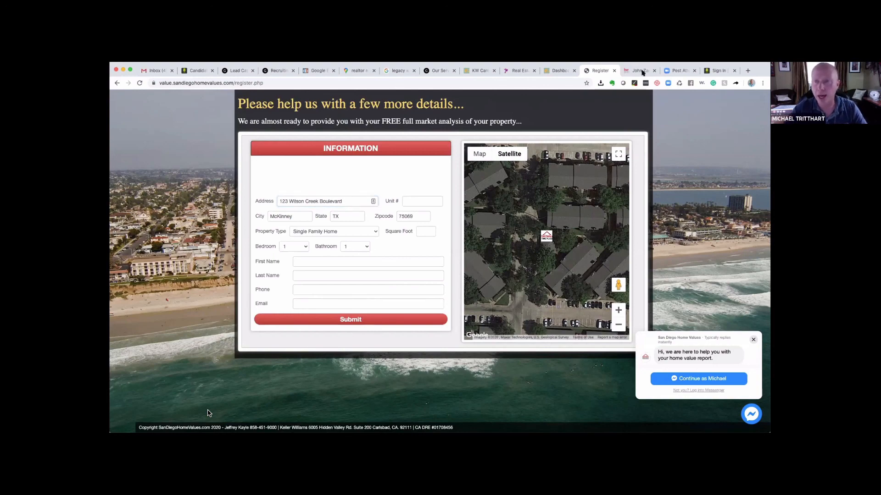
- Bring up the johnzarogoza.com agent site and browse to its Resources, eBook and Property Search sections
click(640, 71)
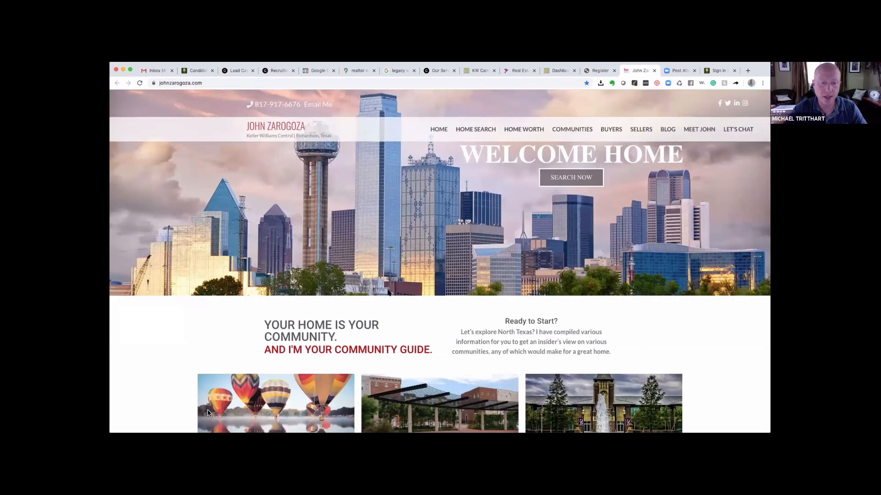
scroll(down, 3)
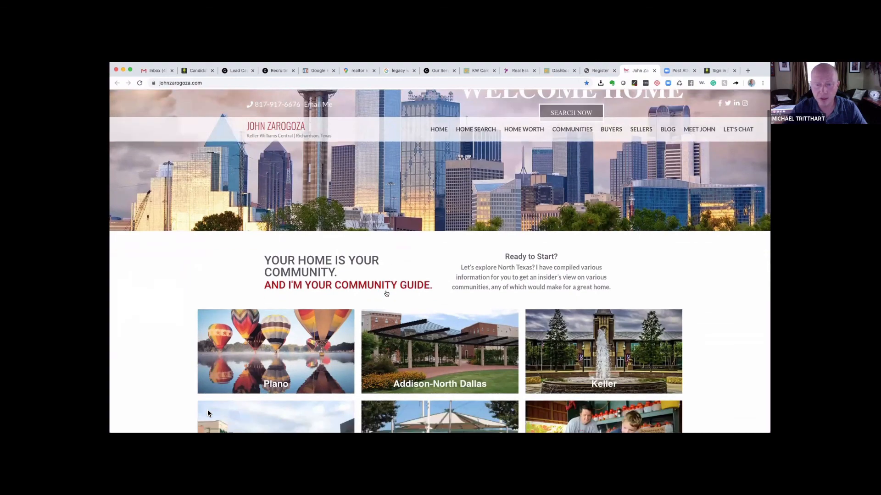
scroll(down, 3)
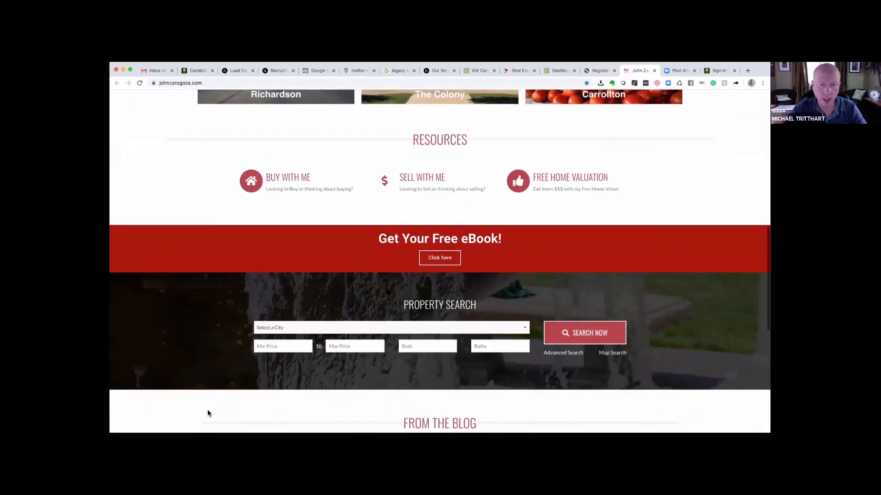
scroll(down, 3)
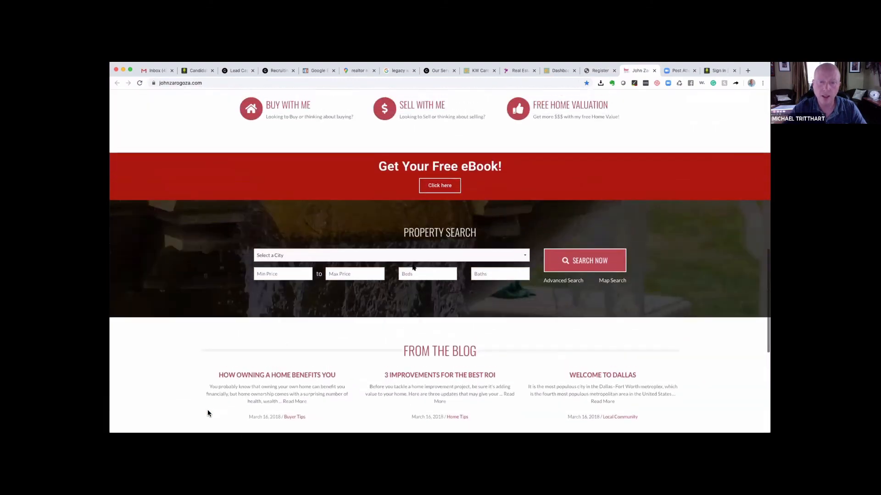
scroll(up, 3)
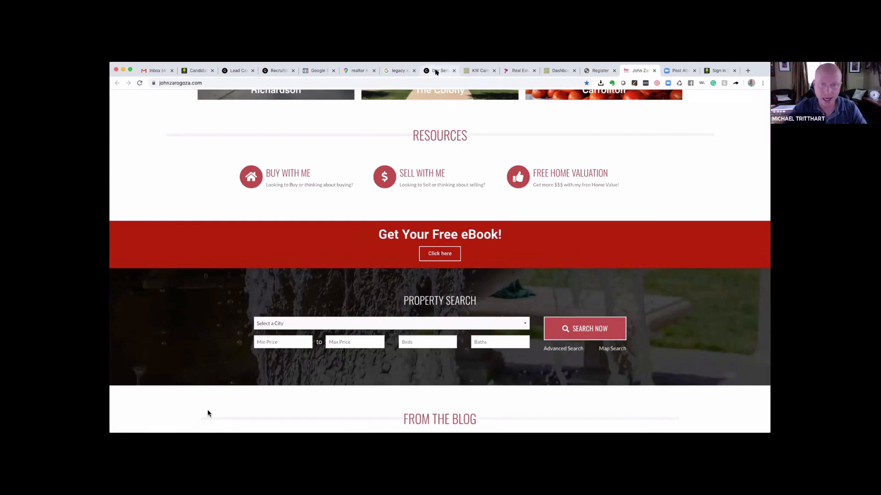
mouse_move(439, 71)
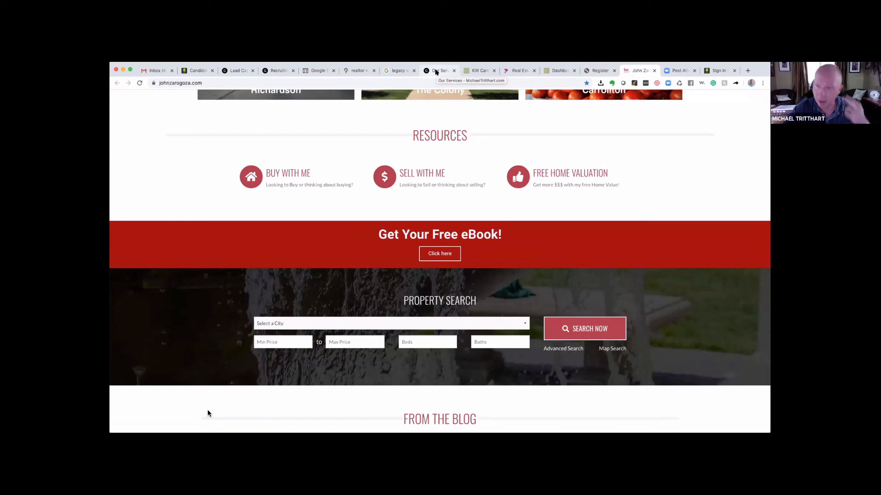
- From Our Services, view the Home Value Website product details and follow through to the jcampbellrealtor.com site
click(439, 70)
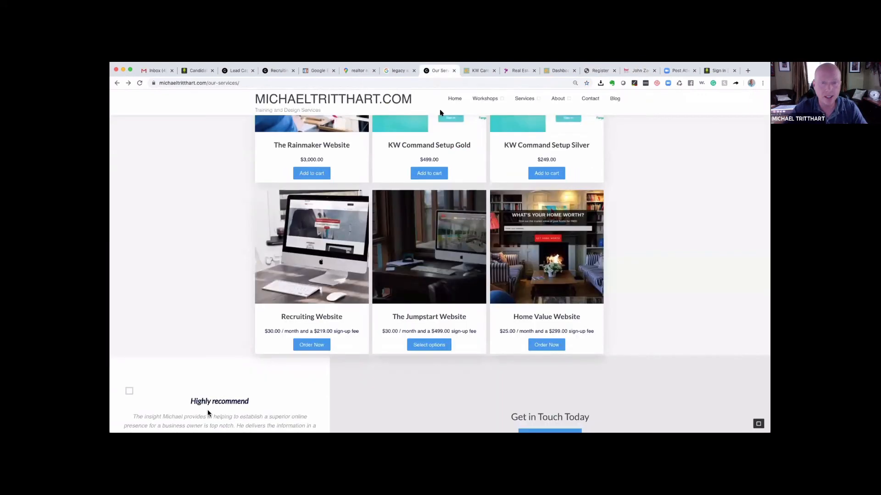
mouse_move(435, 279)
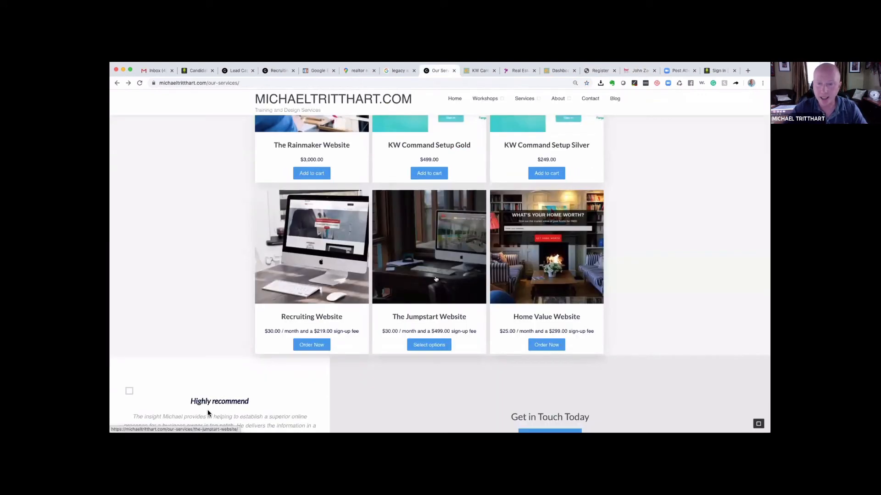
click(546, 344)
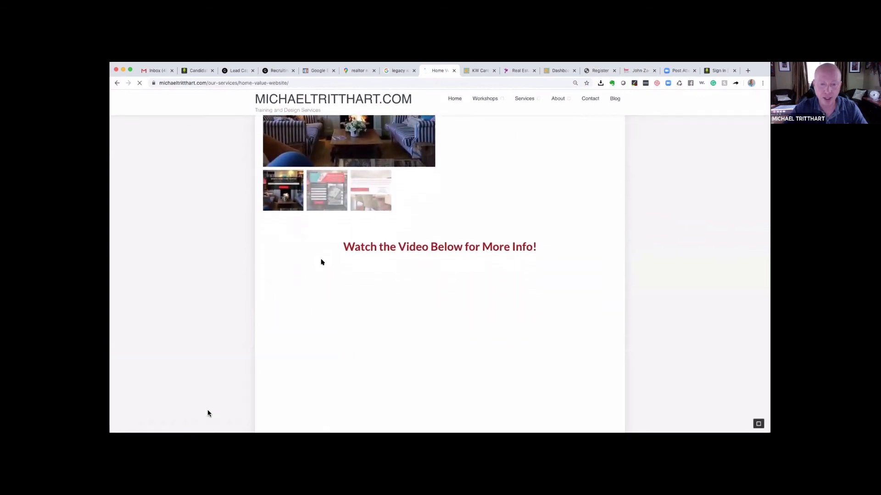
scroll(down, 3)
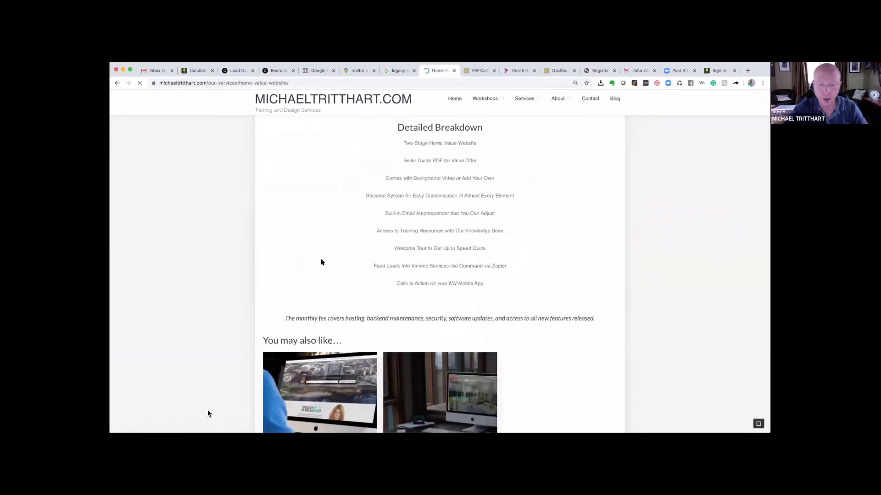
scroll(down, 3)
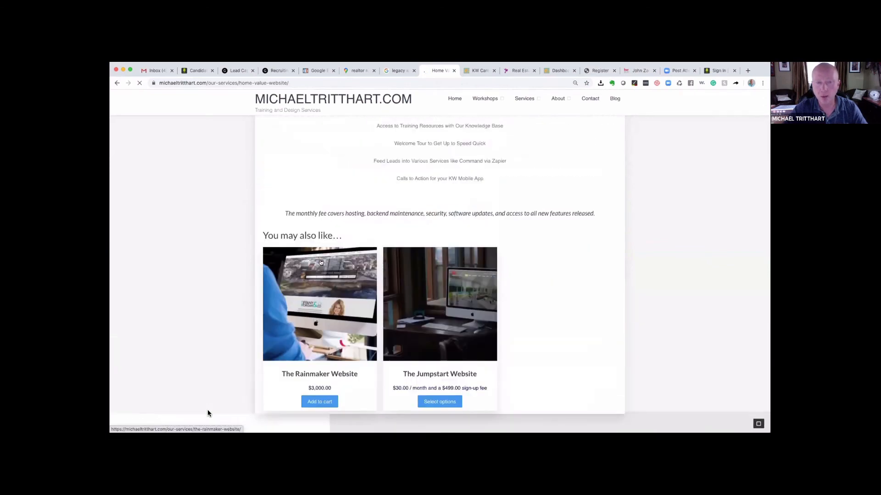
scroll(up, 3)
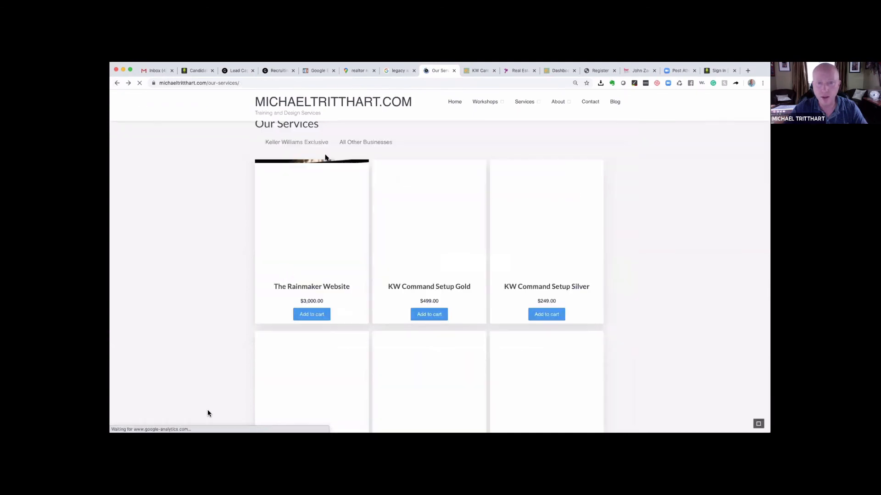
scroll(down, 3)
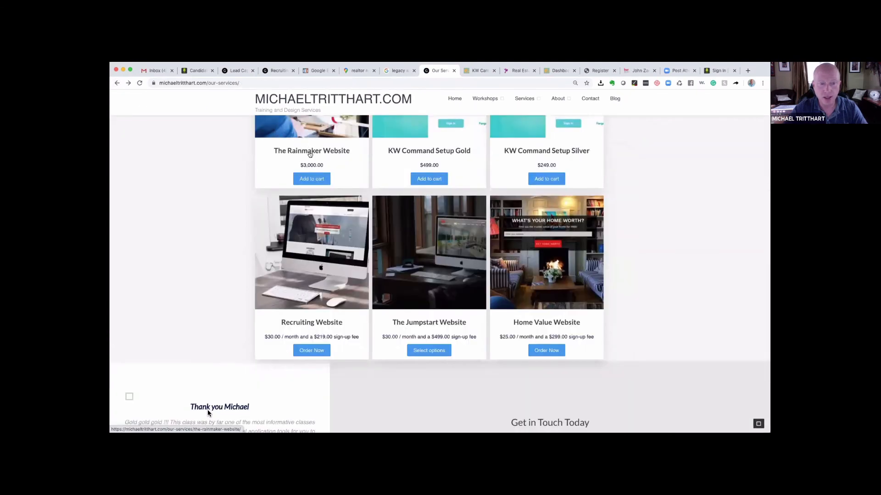
mouse_move(381, 249)
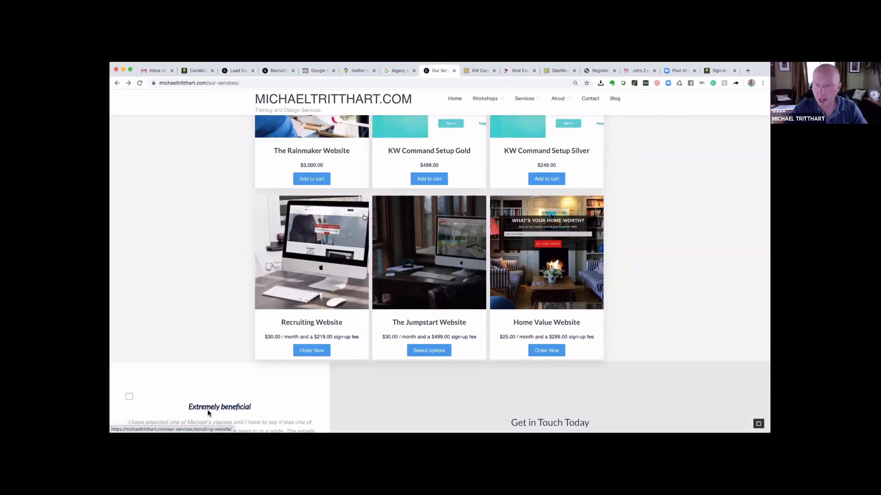
mouse_move(416, 276)
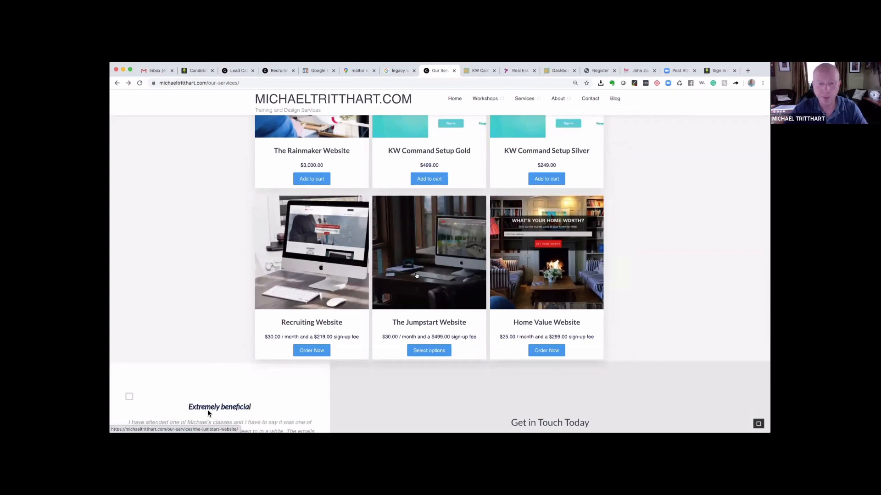
click(429, 350)
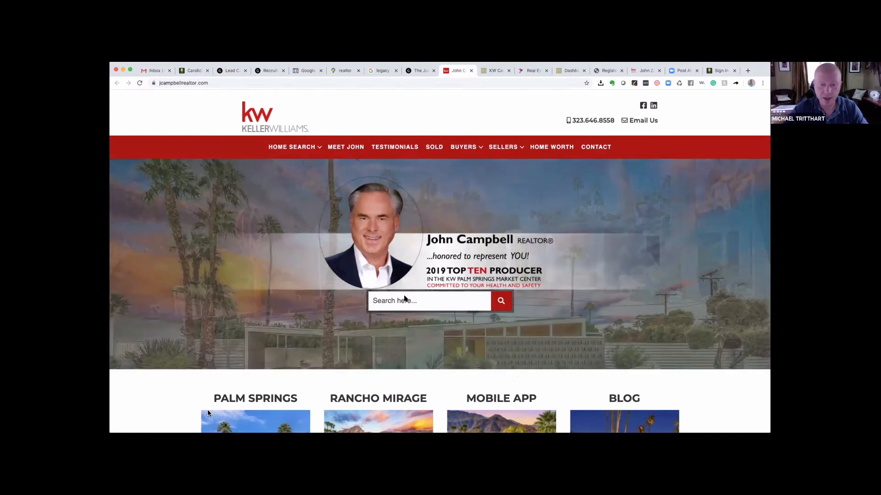
- Scroll the jcampbellrealtor.com homepage through testimonials and Palm Springs blog posts to the red footer
scroll(down, 3)
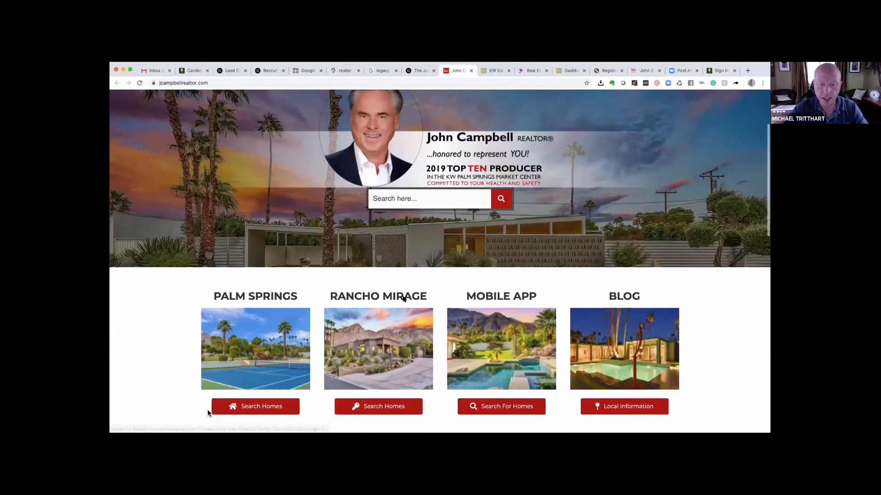
scroll(down, 3)
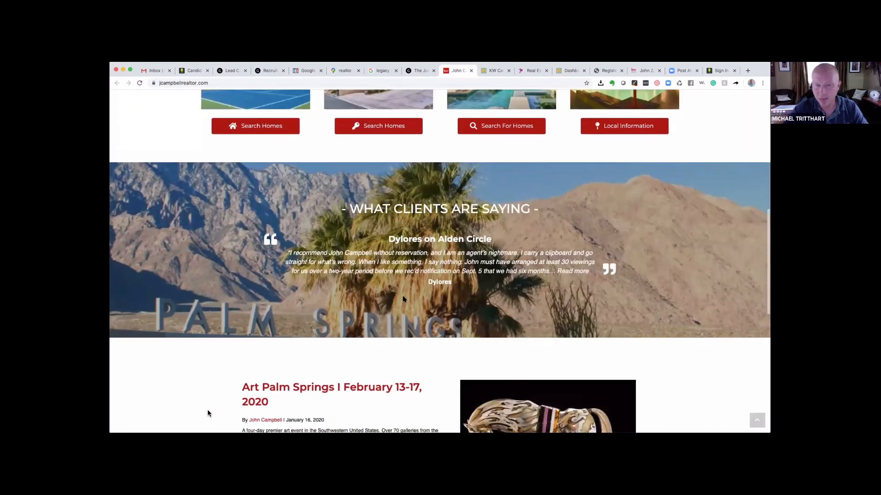
scroll(down, 3)
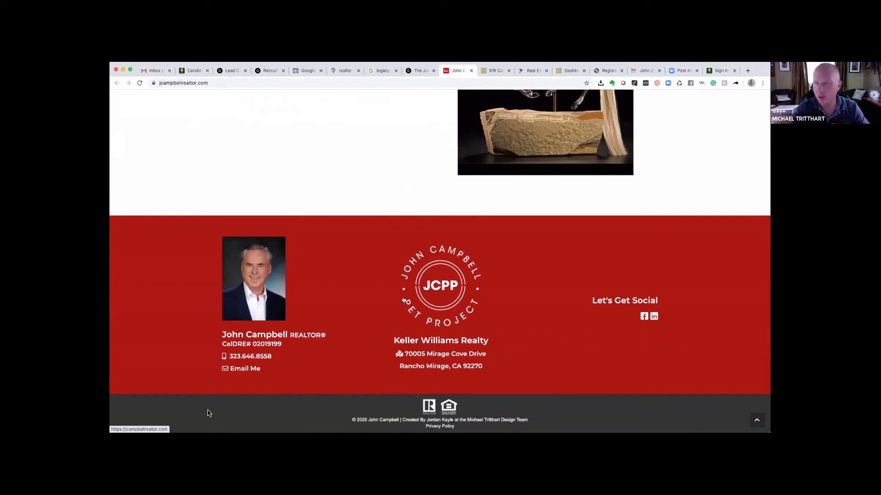
scroll(up, 3)
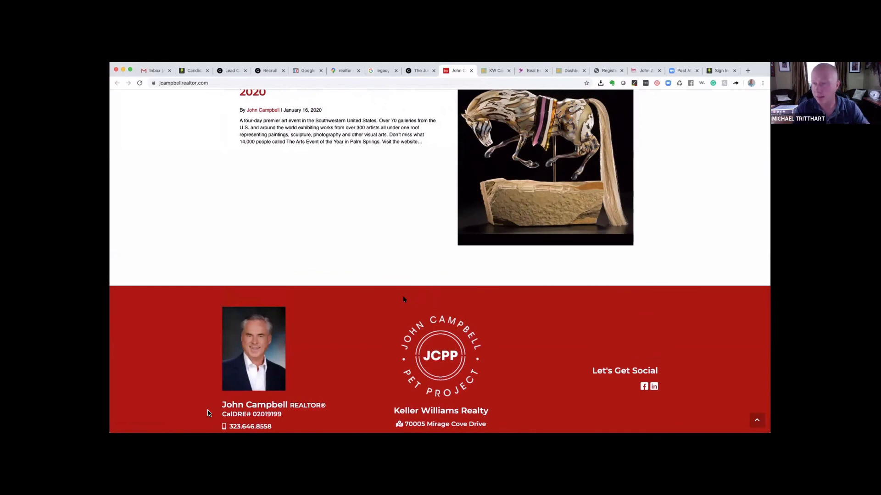
scroll(down, 3)
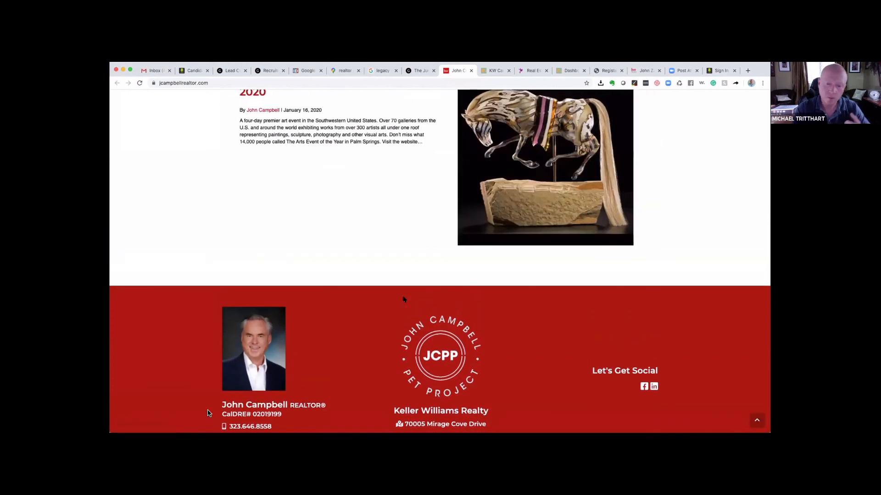
scroll(down, 3)
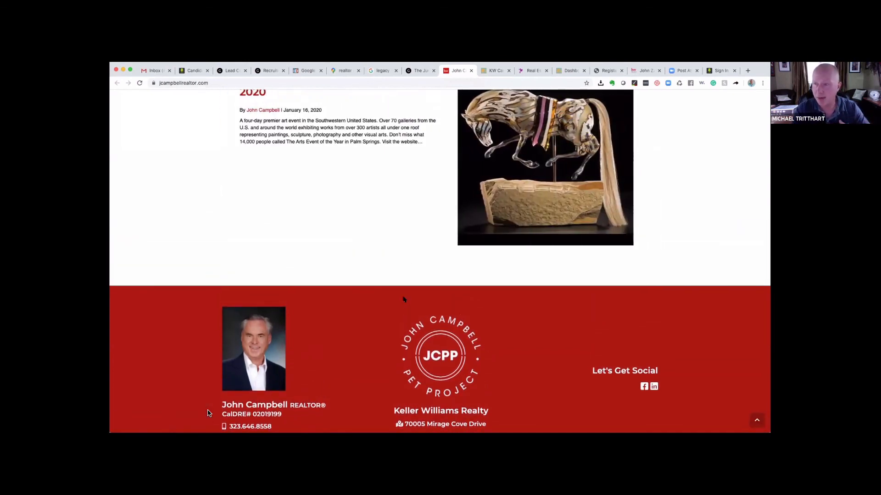
scroll(down, 3)
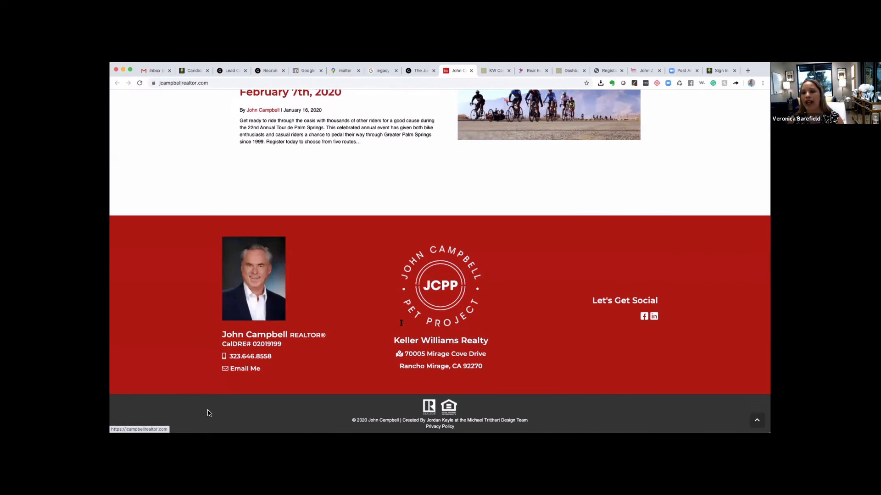
scroll(up, 3)
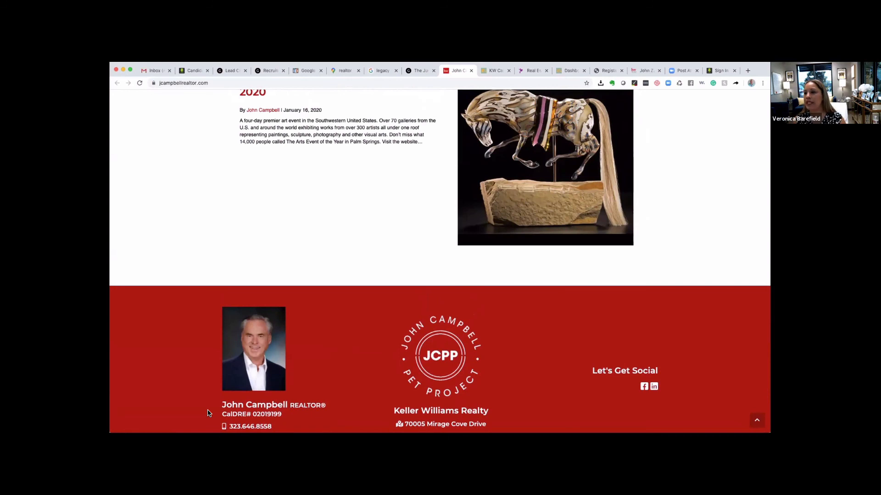
scroll(down, 3)
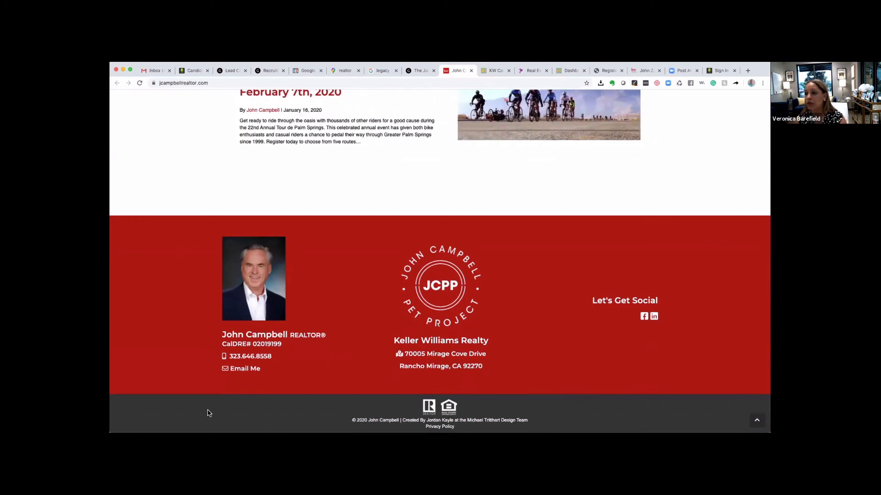
scroll(up, 3)
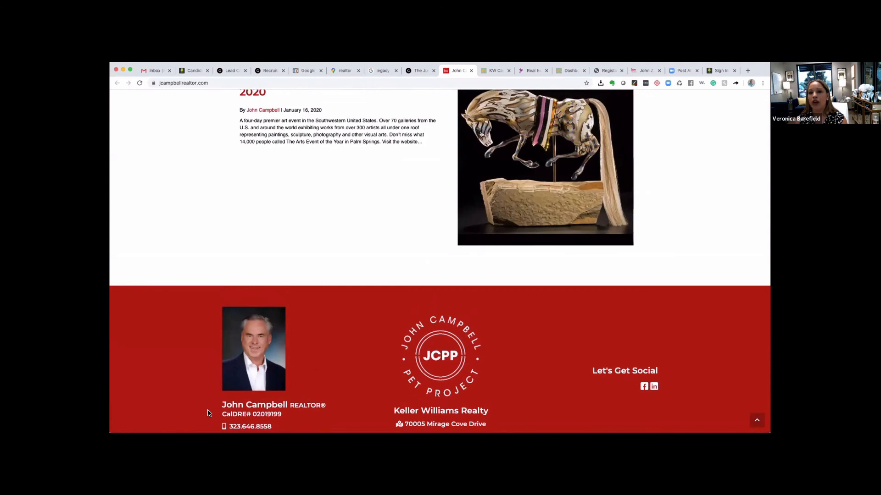
- Return to michaeltritthart.com's services grid and reach the KW Command Setup Gold product page ($499)
click(495, 70)
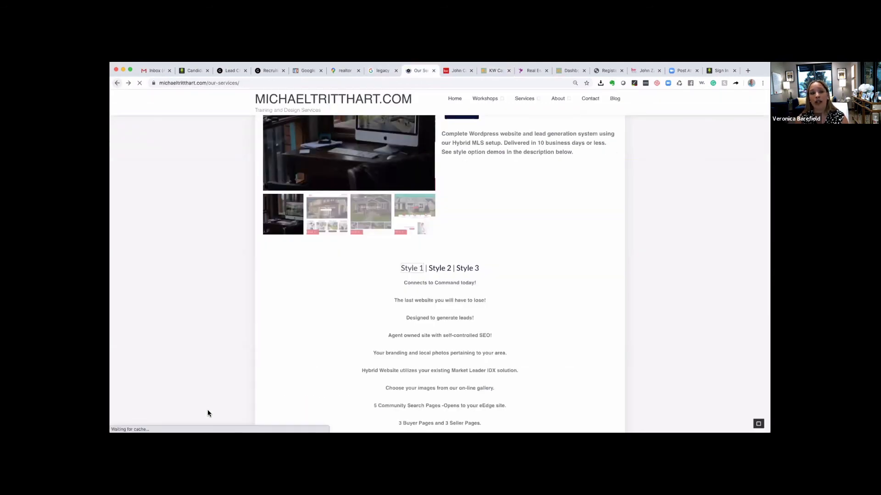
scroll(up, 3)
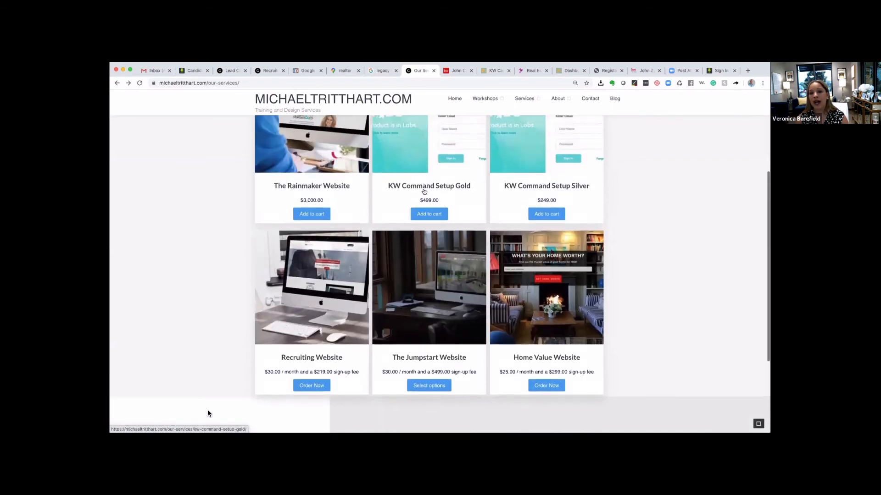
scroll(up, 3)
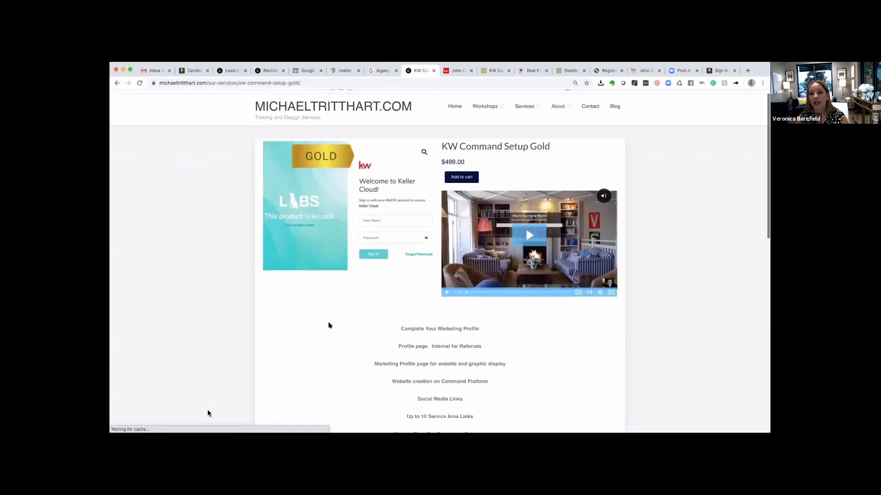
scroll(down, 3)
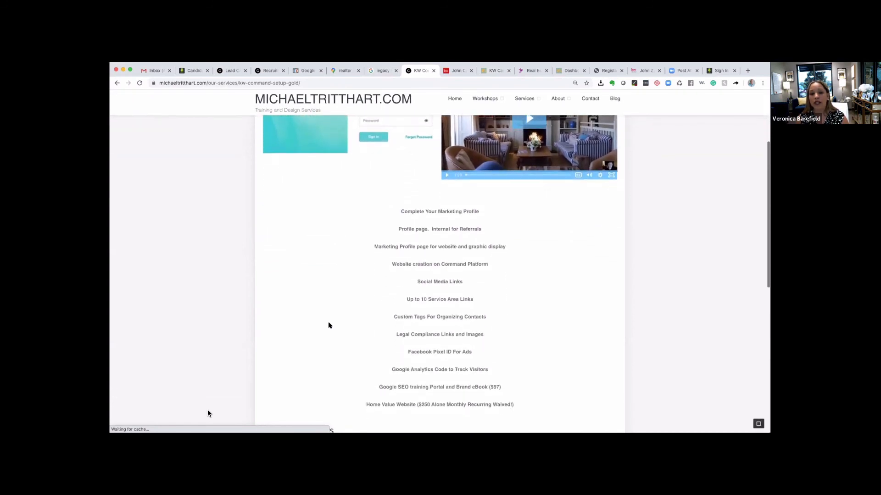
scroll(down, 3)
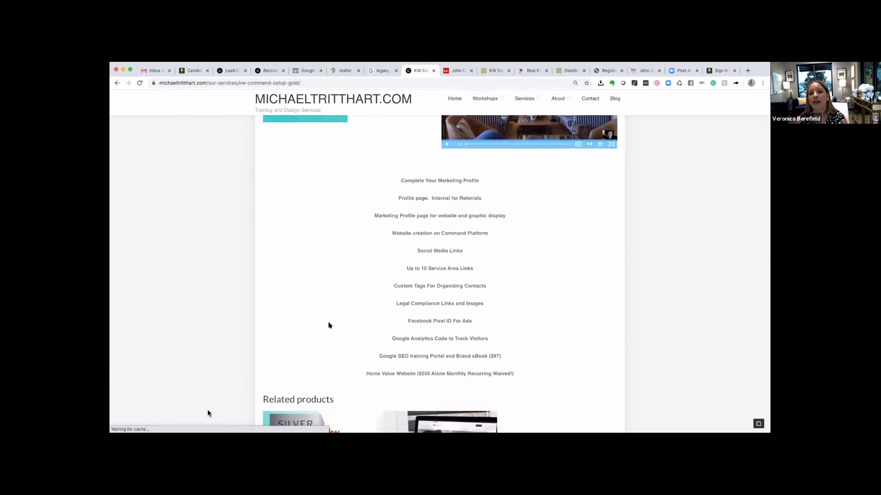
scroll(up, 3)
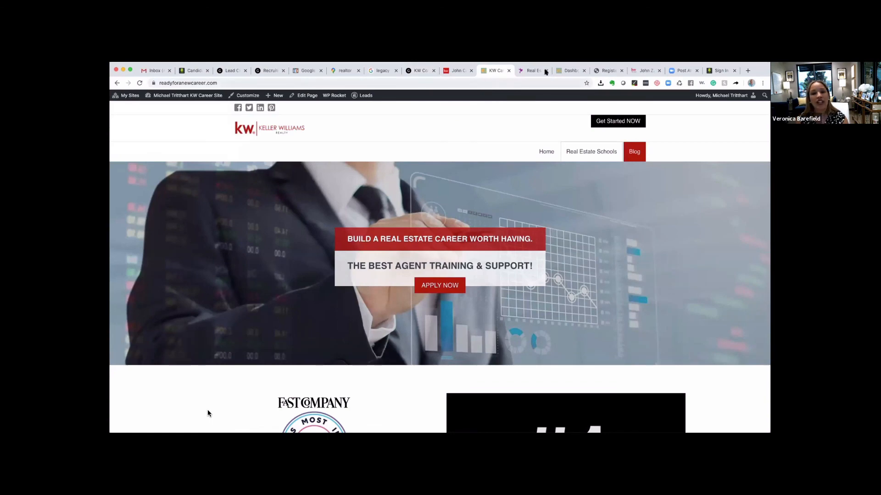
- View the Real Estate Express school site, then return to the KW Command Setup Gold $499 page
click(532, 70)
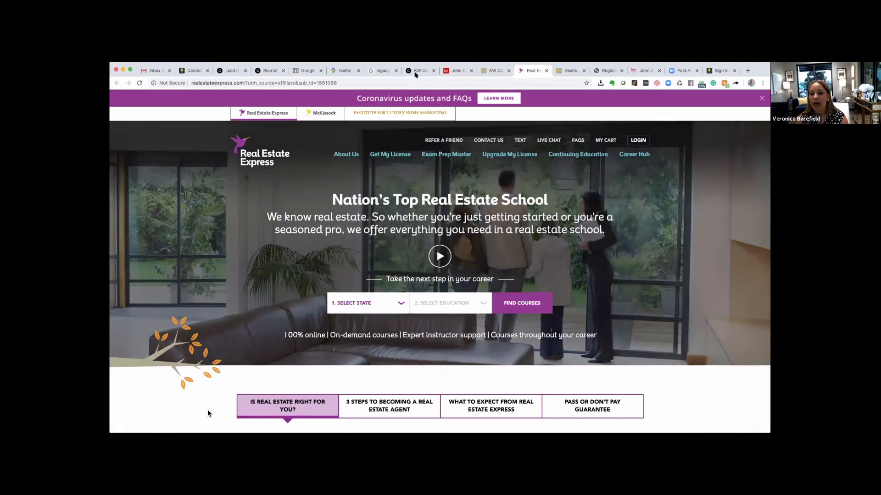
click(418, 71)
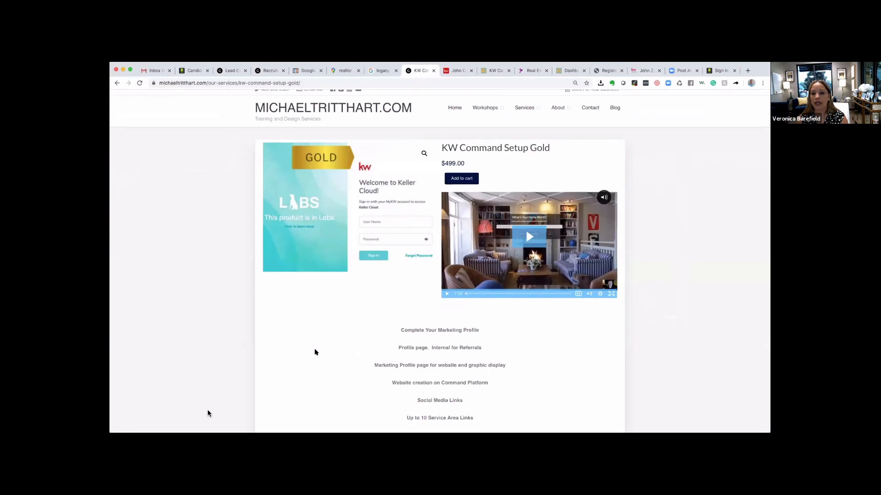